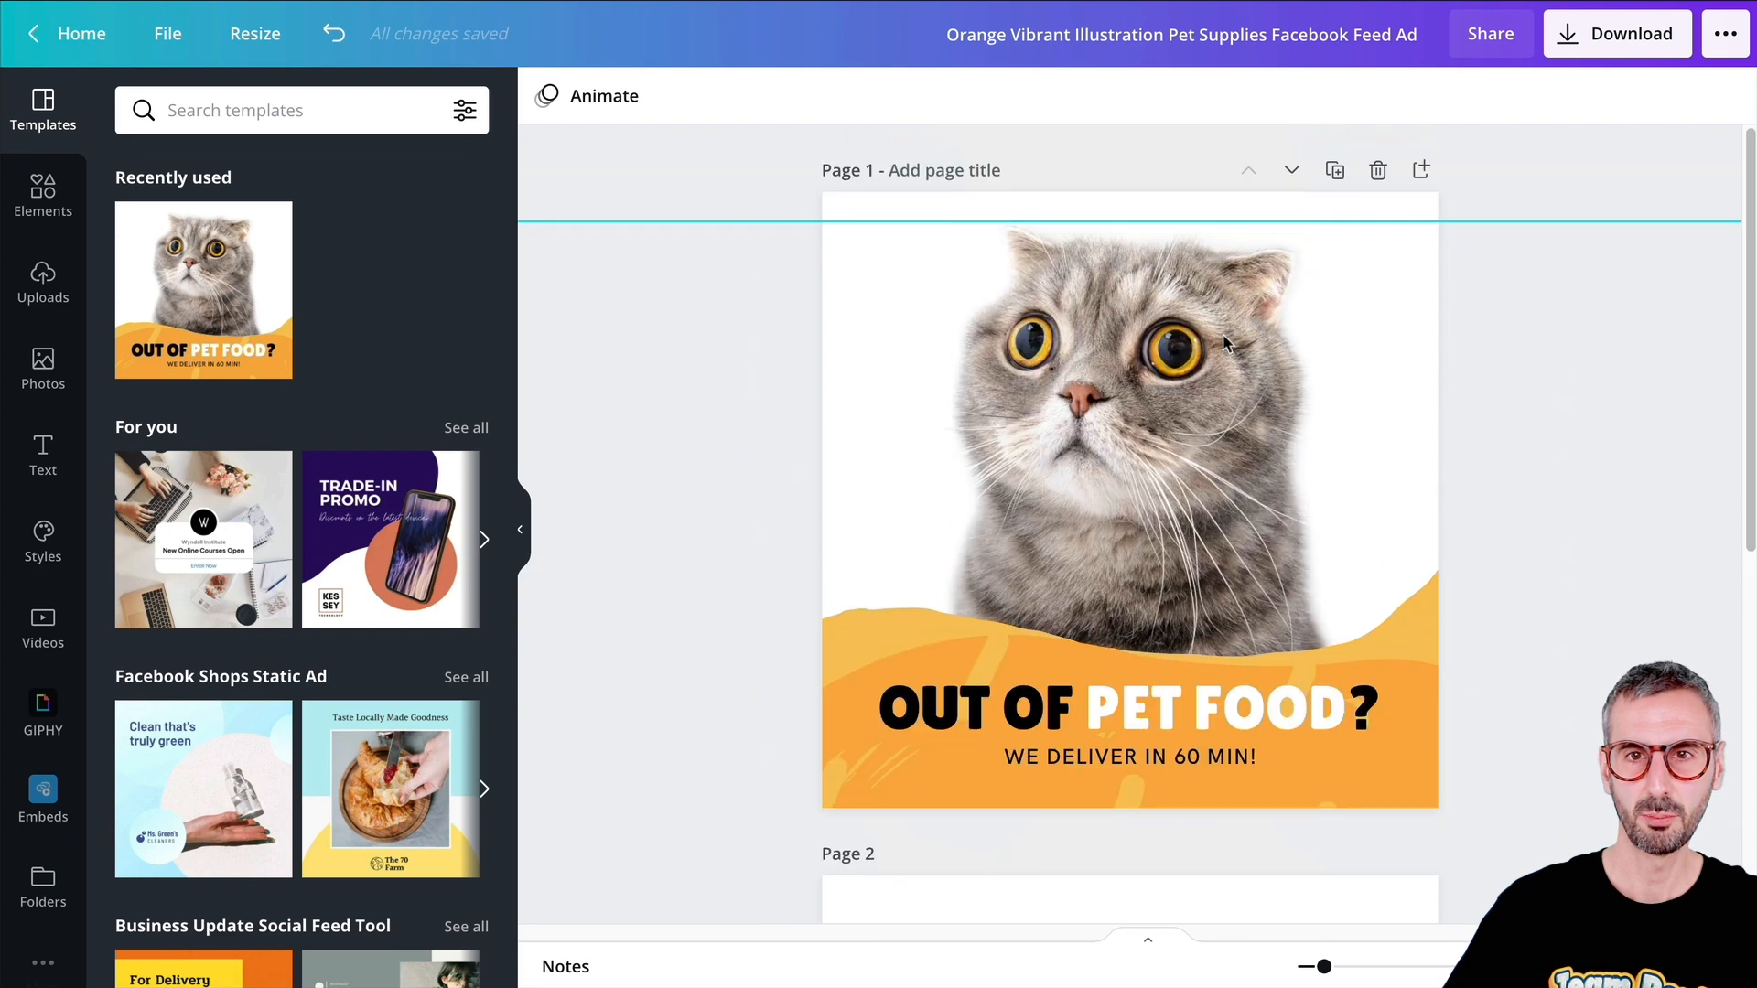
# - Add a white brush-stroke doodle to page 1, shrink it and position it on the cat ad
pyautogui.scroll(-3)
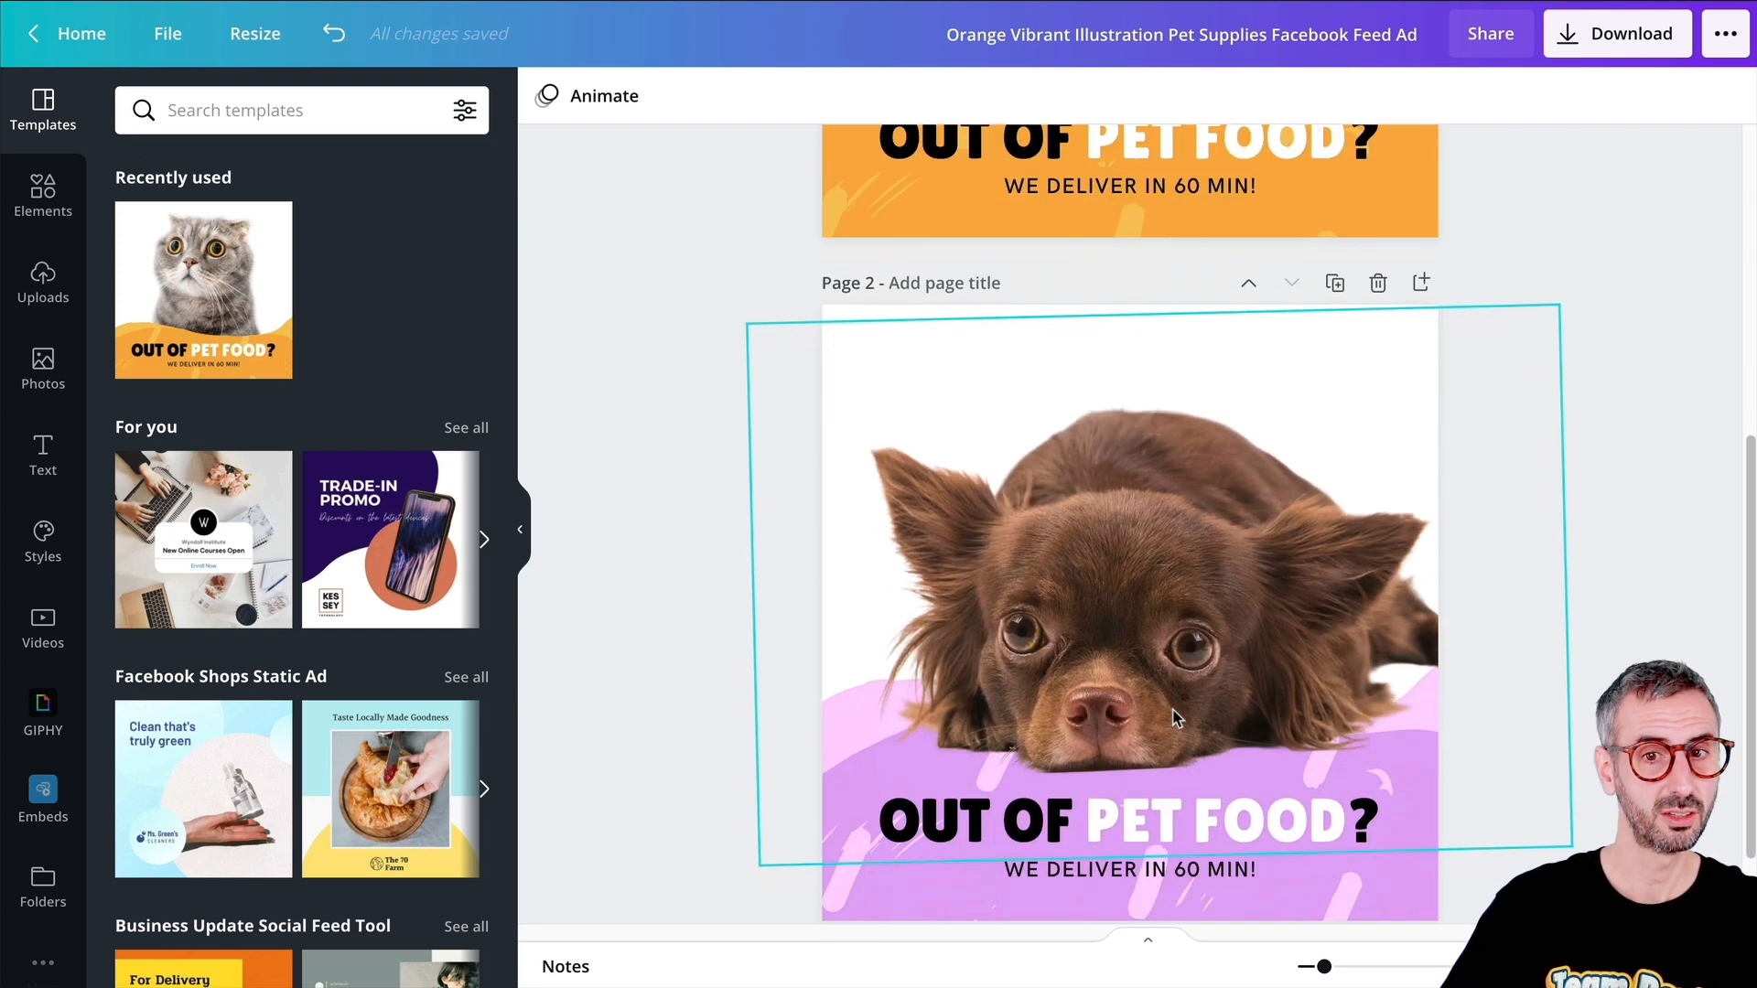
pyautogui.scroll(-3)
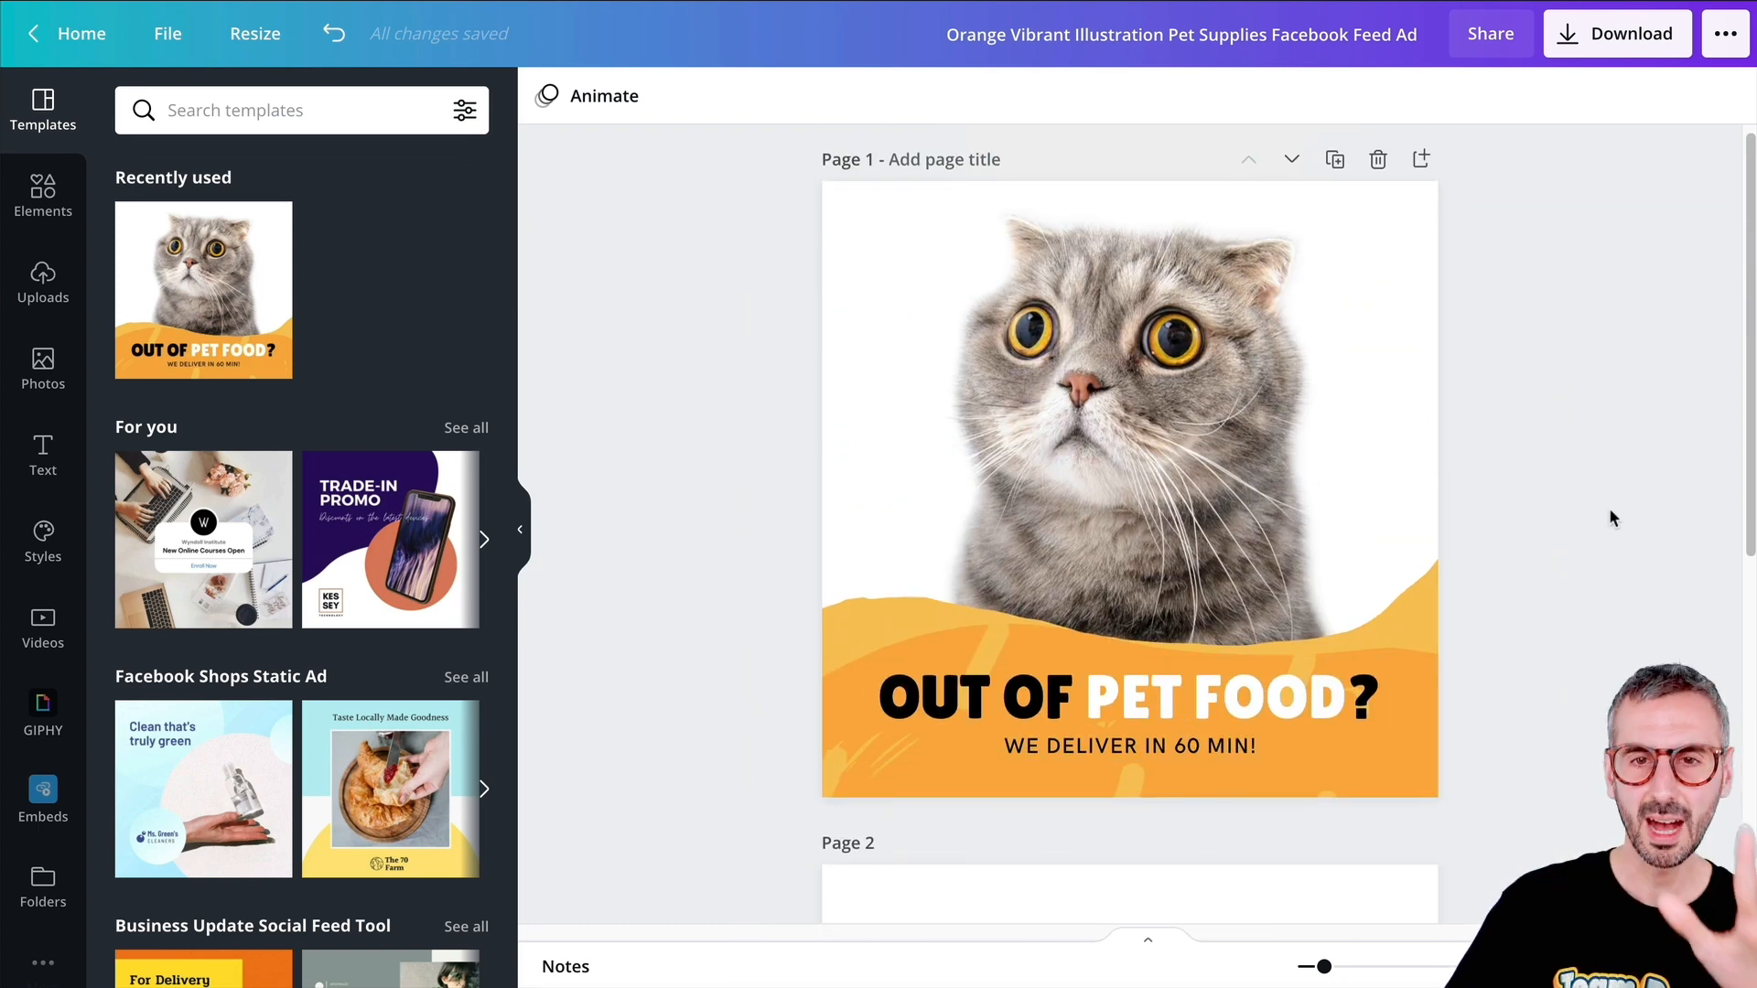
pyautogui.click(1130, 712)
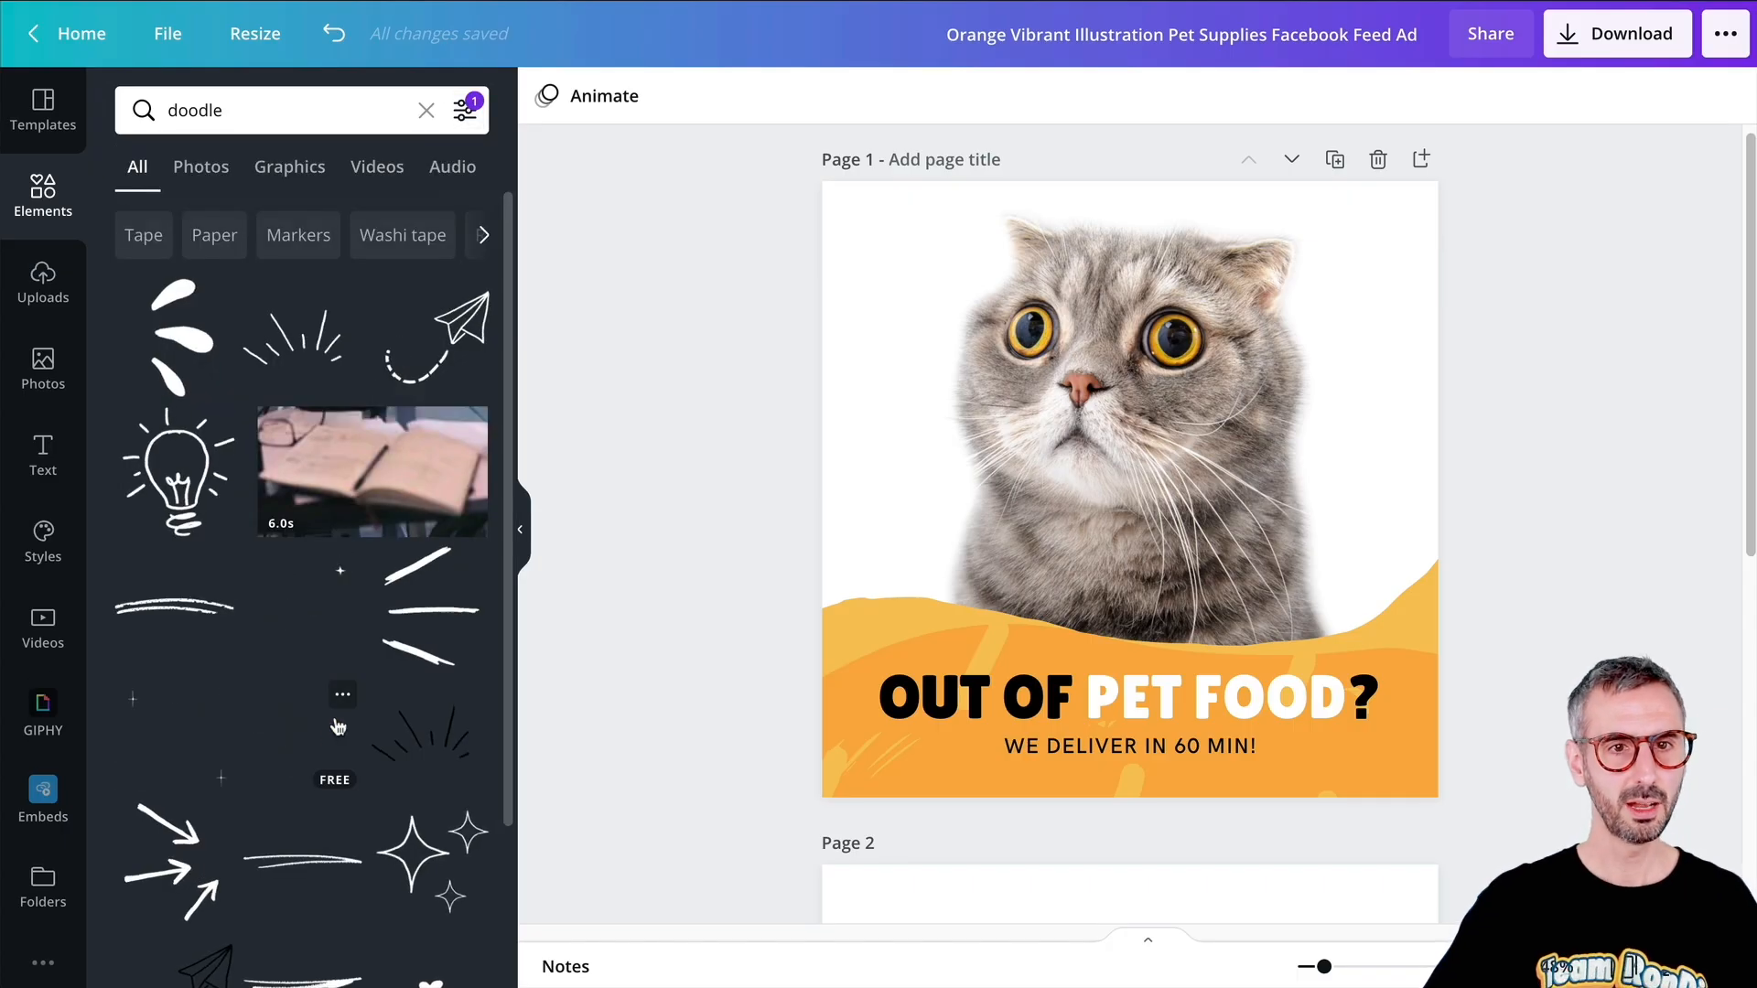
pyautogui.click(1132, 710)
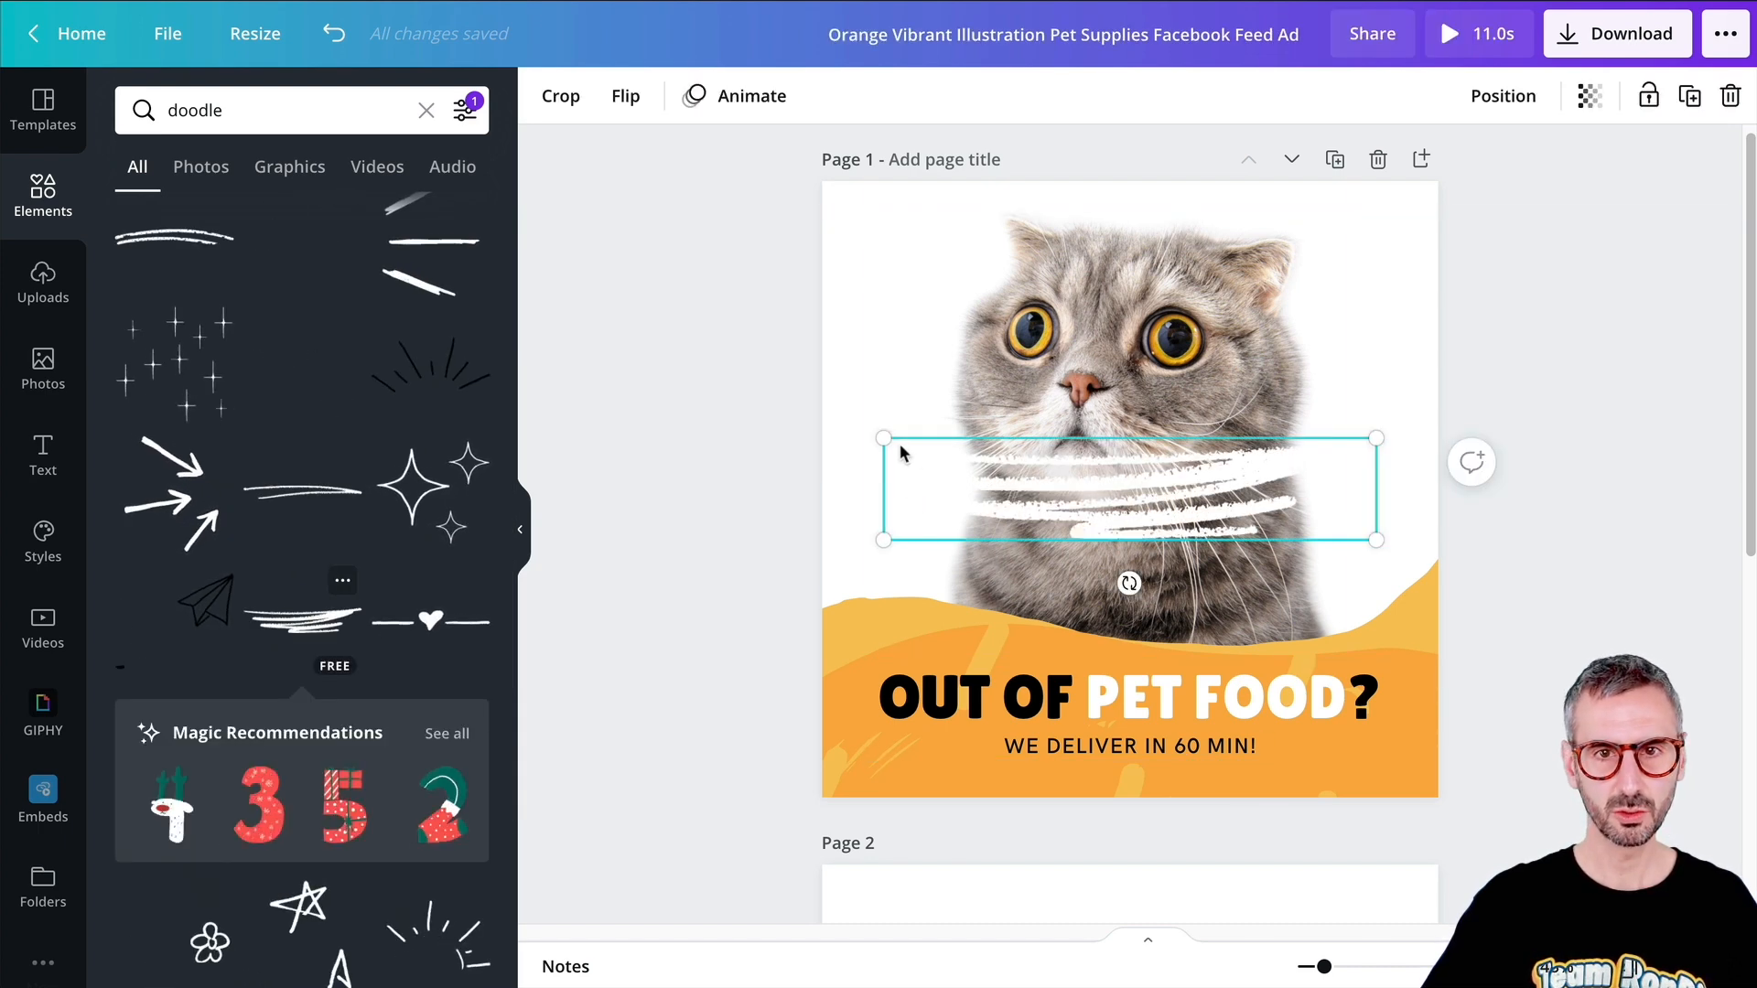
pyautogui.moveTo(1130, 487); pyautogui.dragTo(1301, 528)
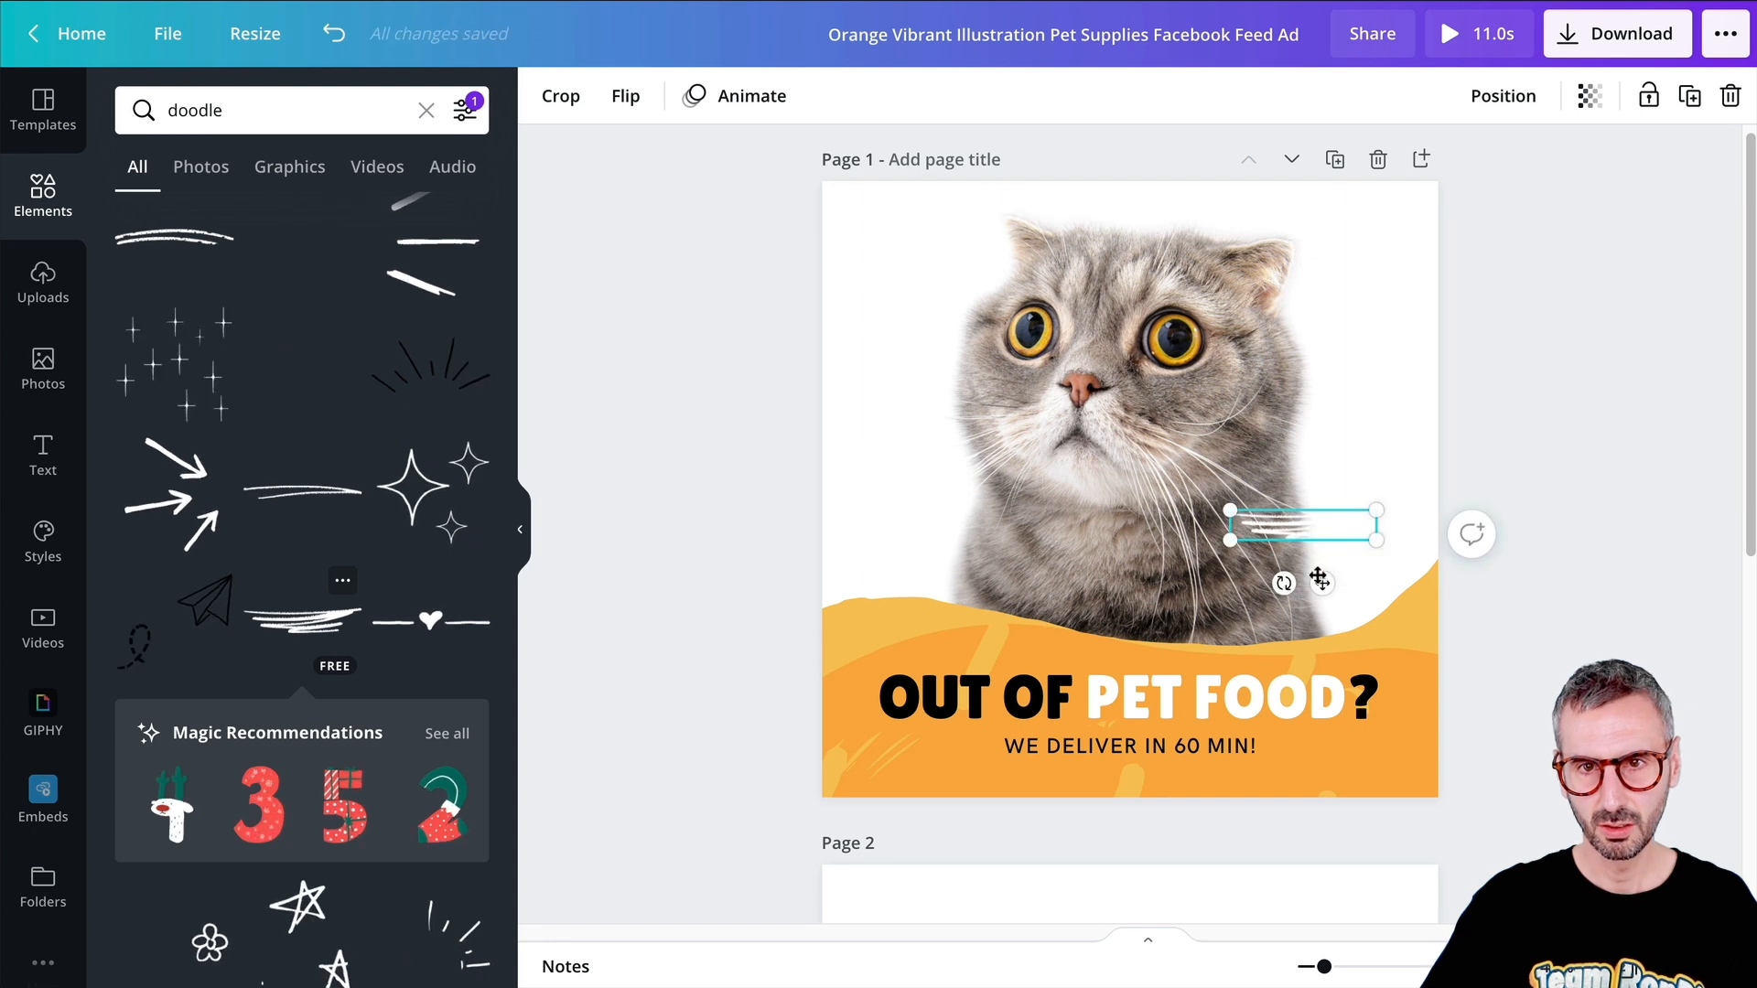
pyautogui.moveTo(1304, 527); pyautogui.dragTo(1201, 772)
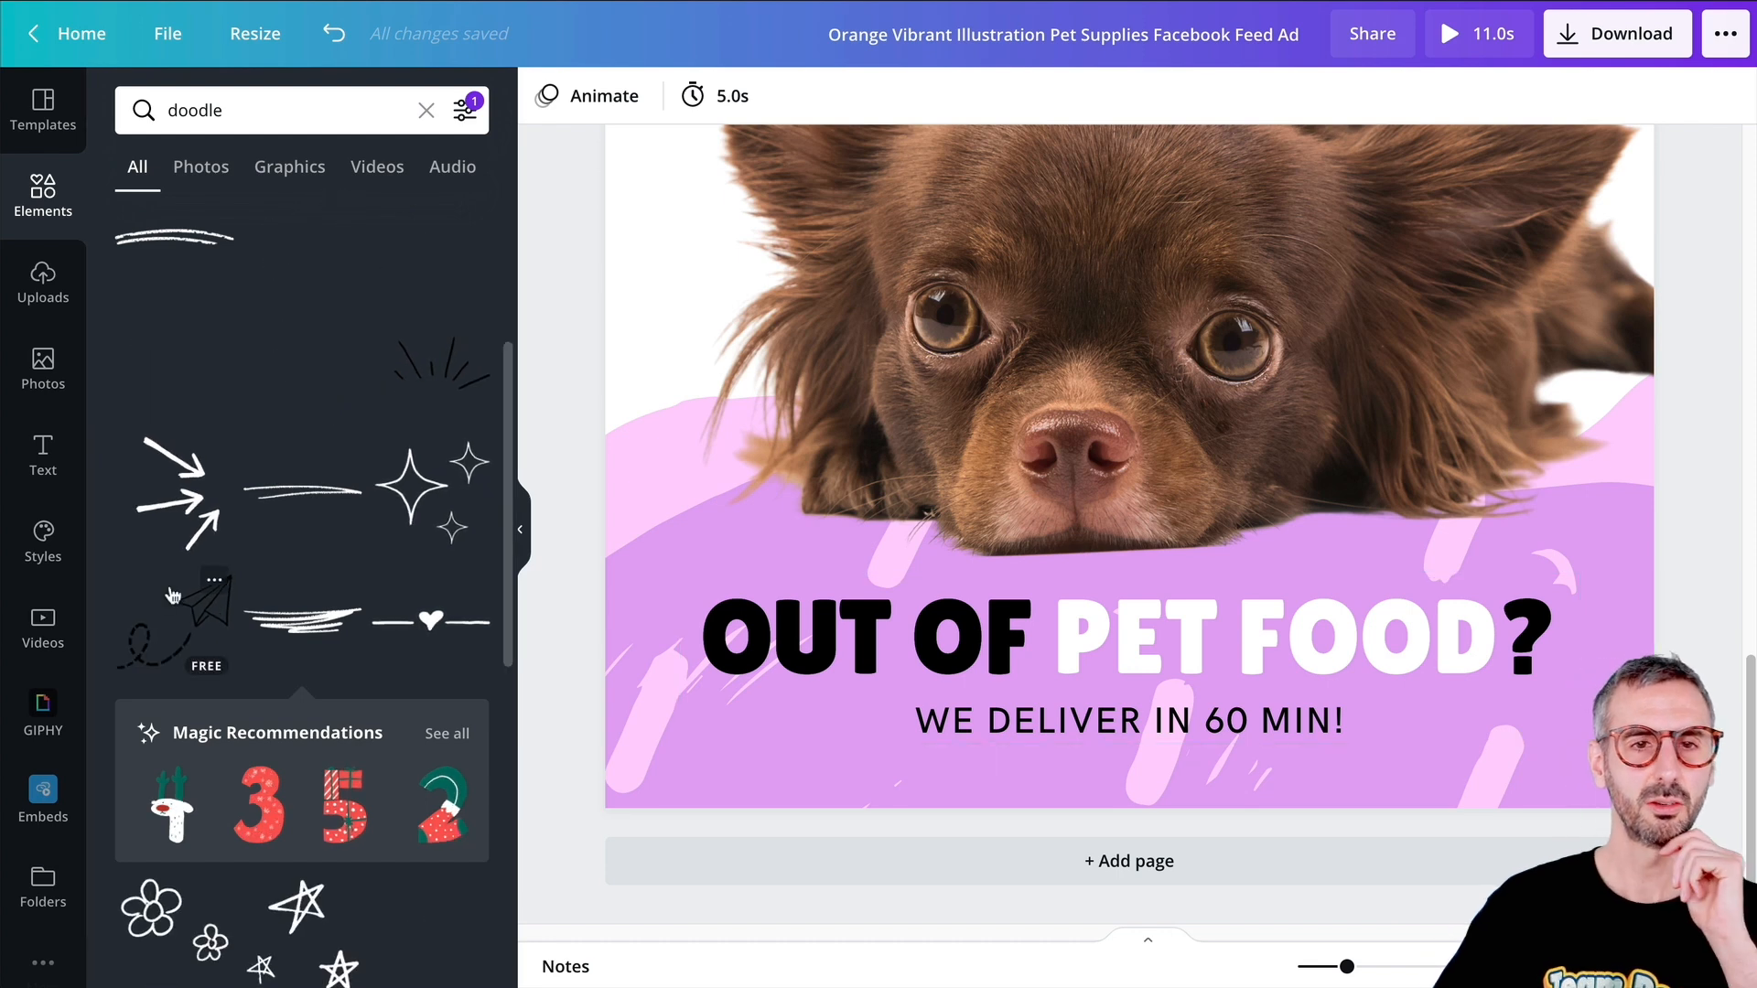
pyautogui.scroll(-3)
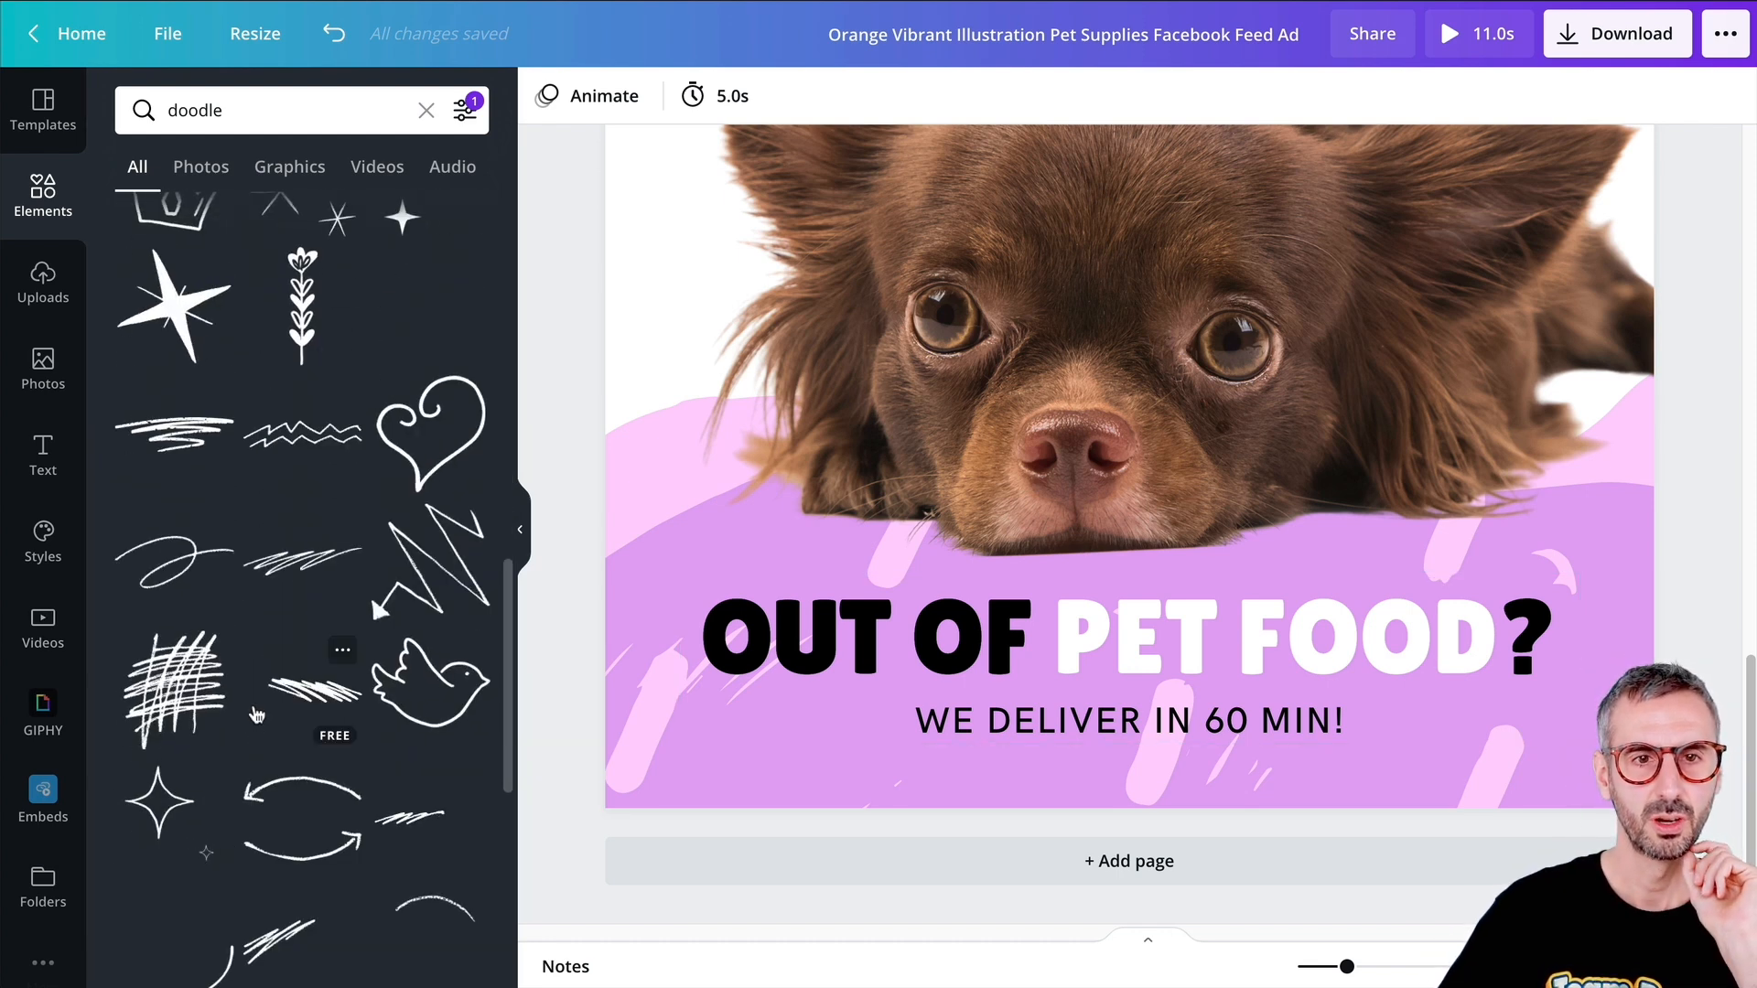
pyautogui.scroll(-3)
pyautogui.write('cat cut out')
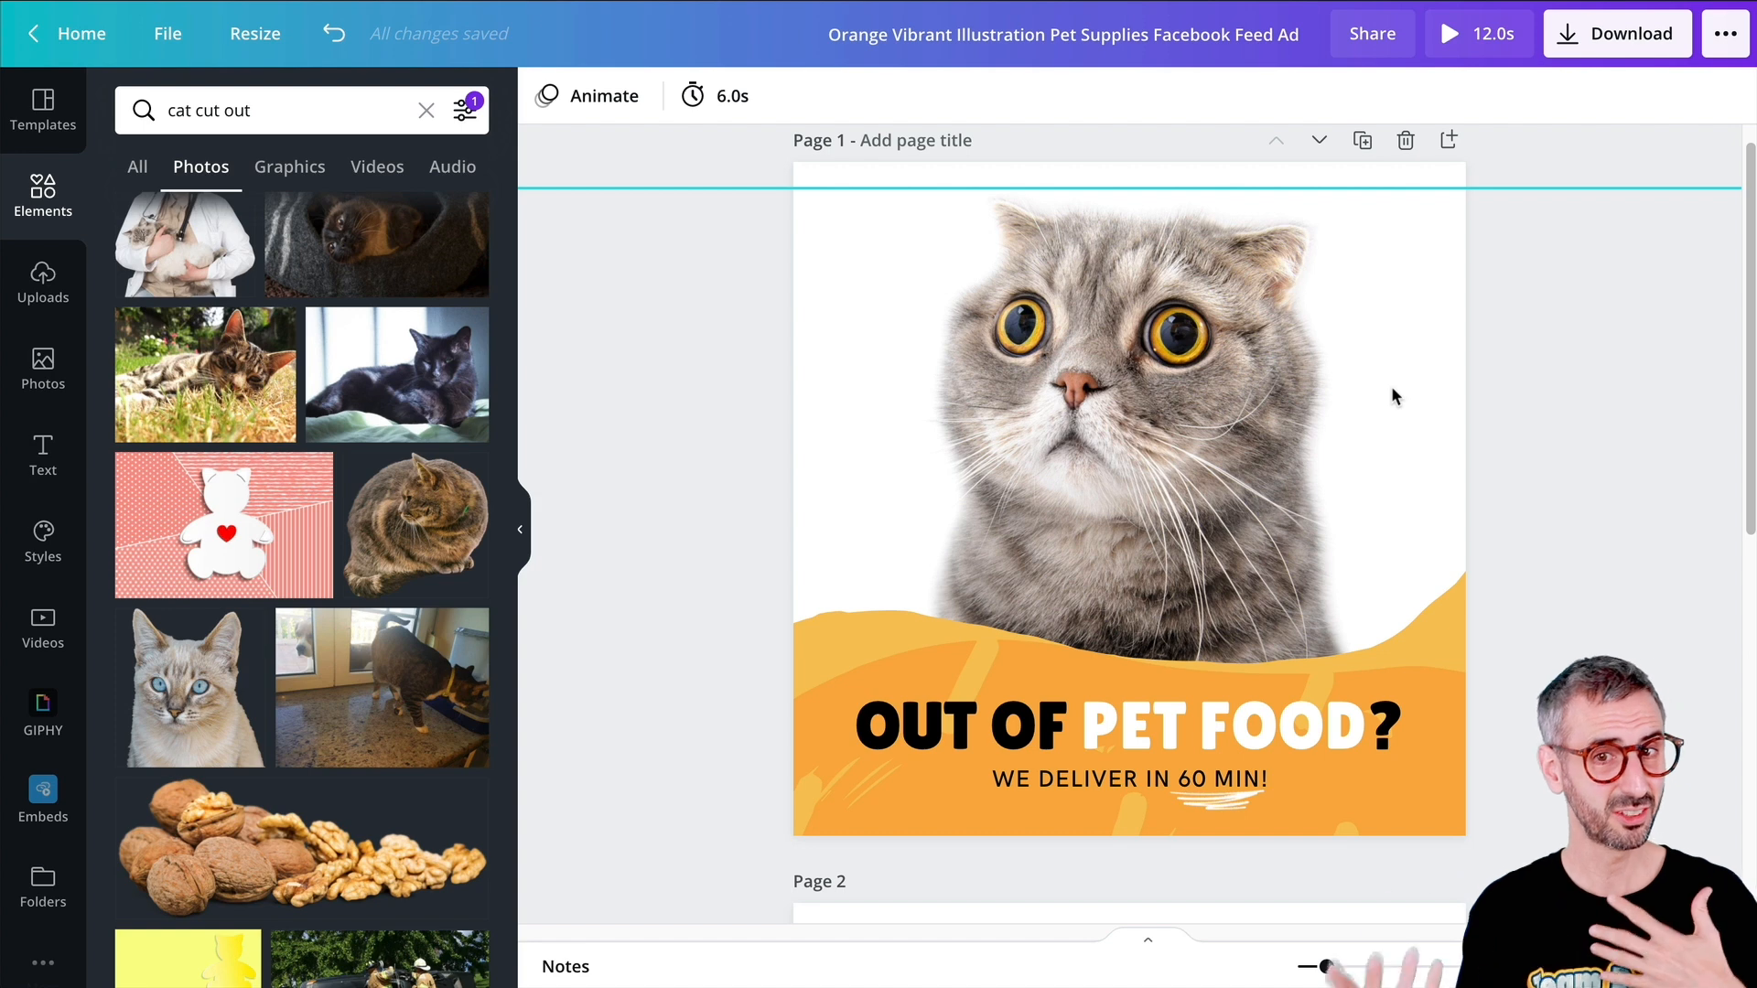
pyautogui.moveTo(1457, 278)
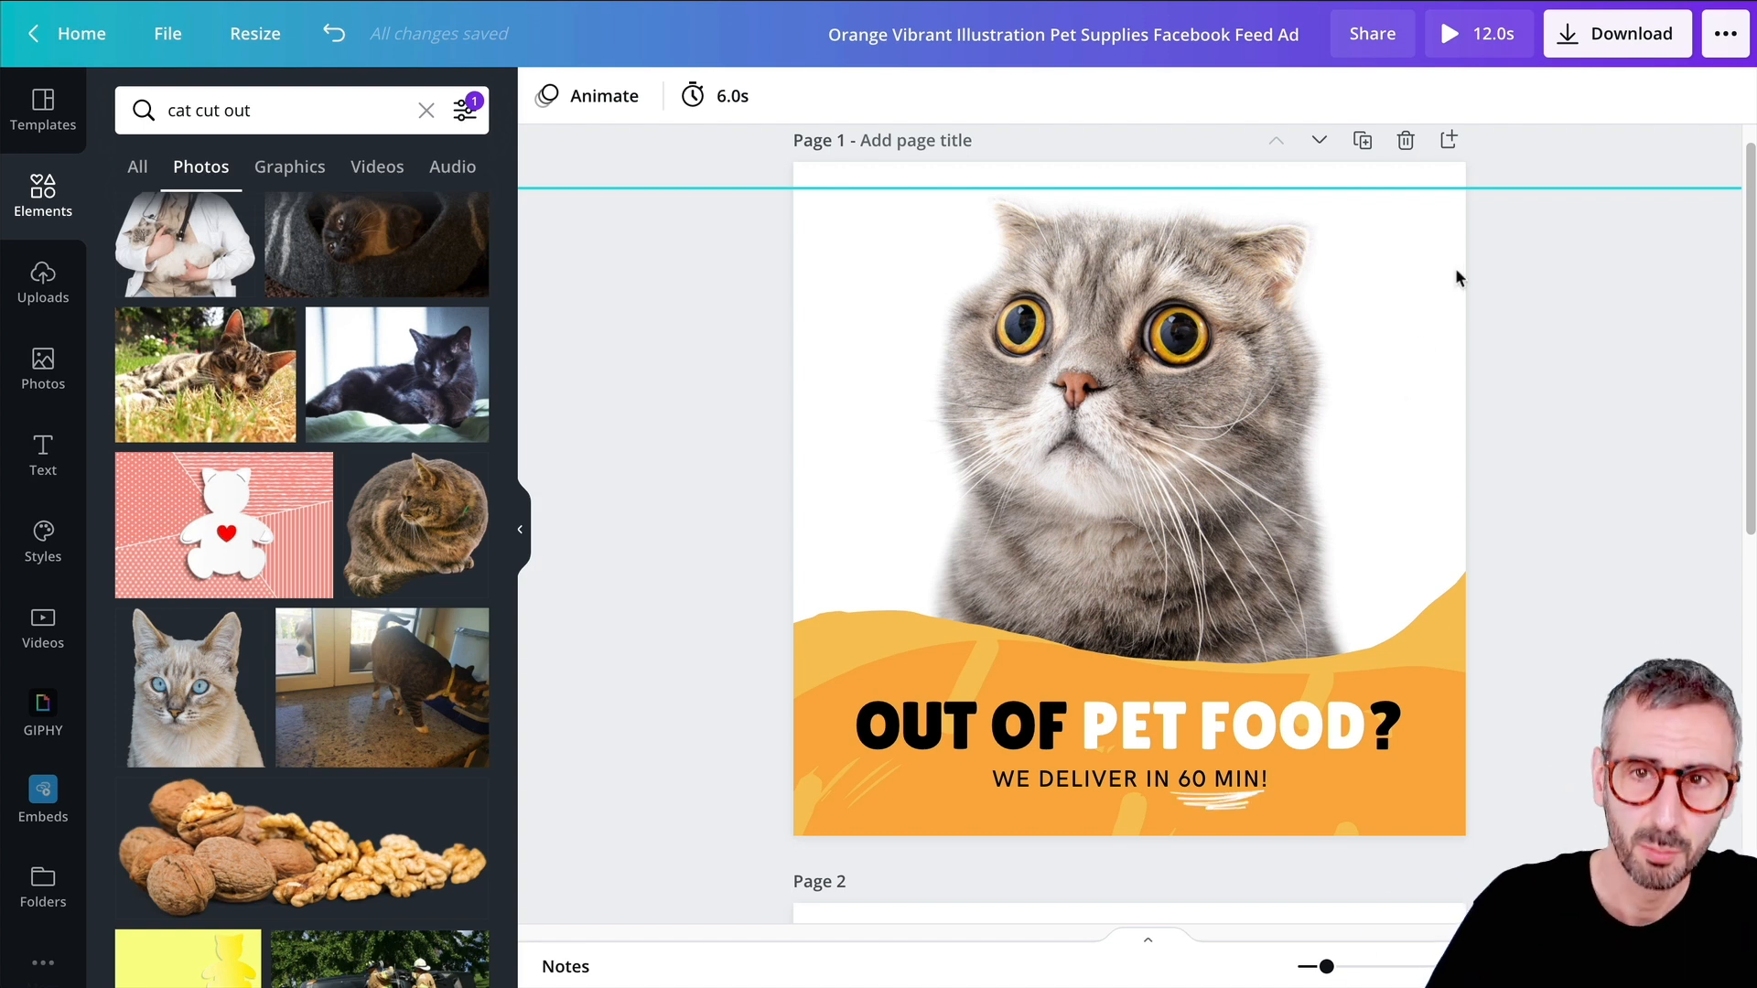
pyautogui.moveTo(1257, 269)
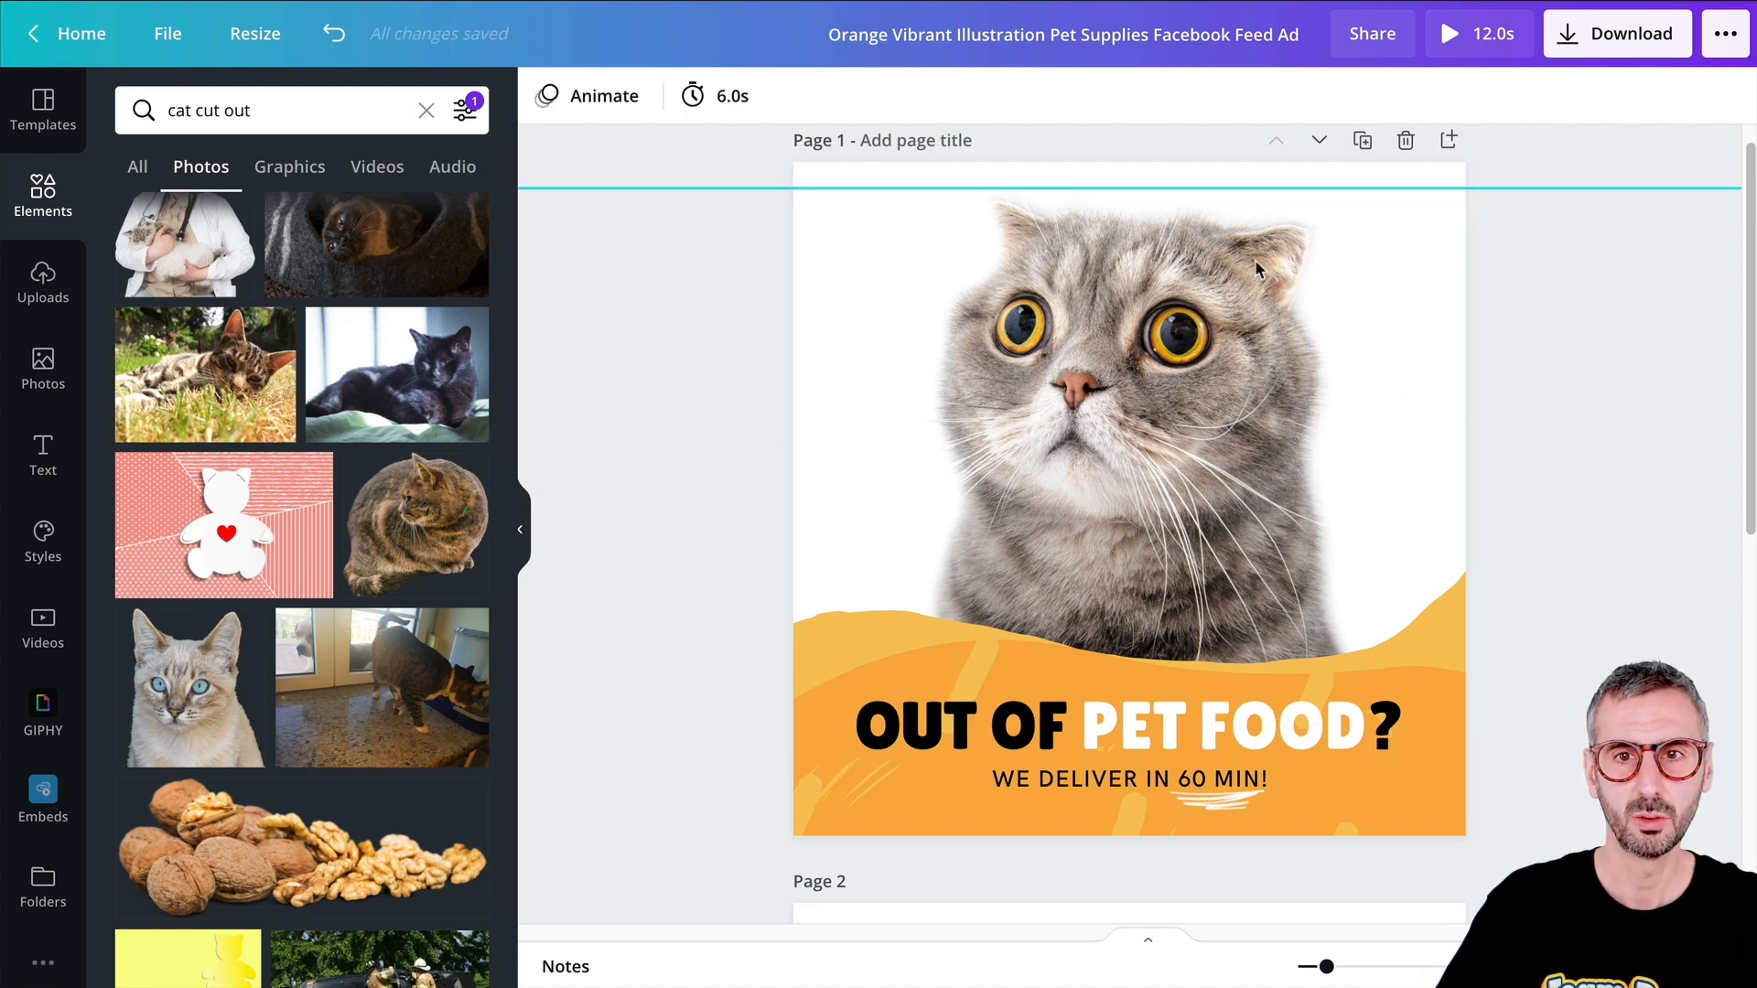
# - Remove the background from the cat photo using Background Remover
pyautogui.click(1130, 448)
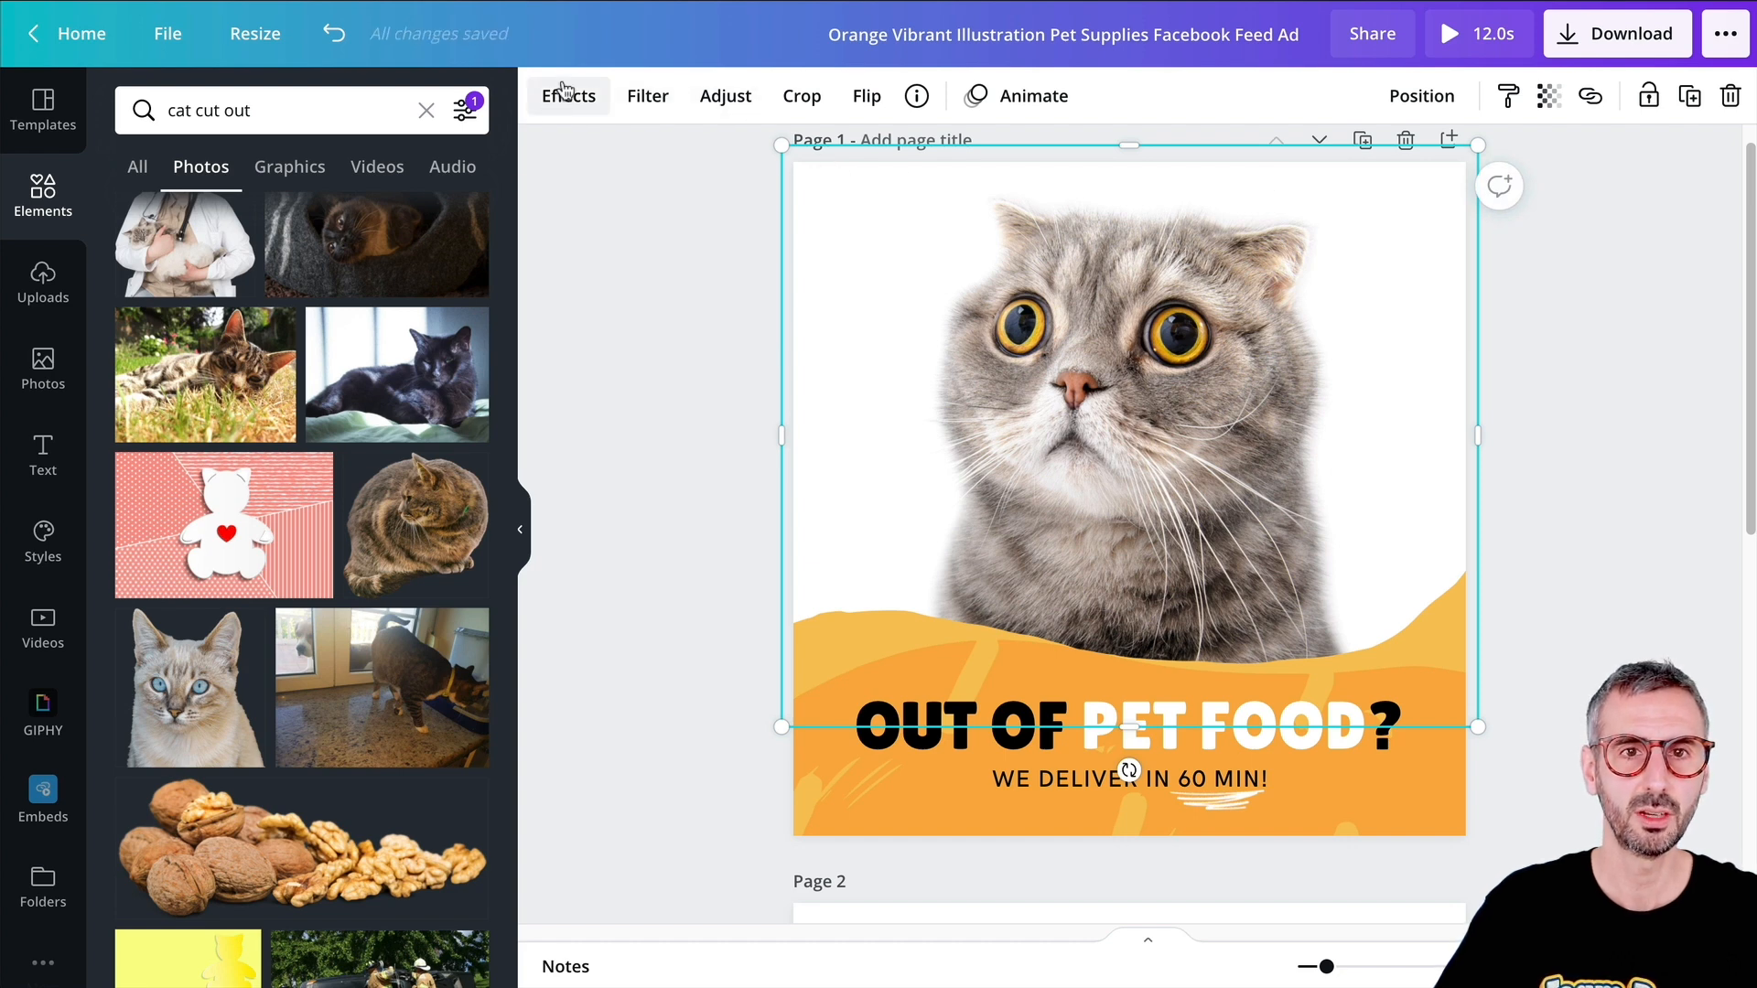
pyautogui.click(567, 96)
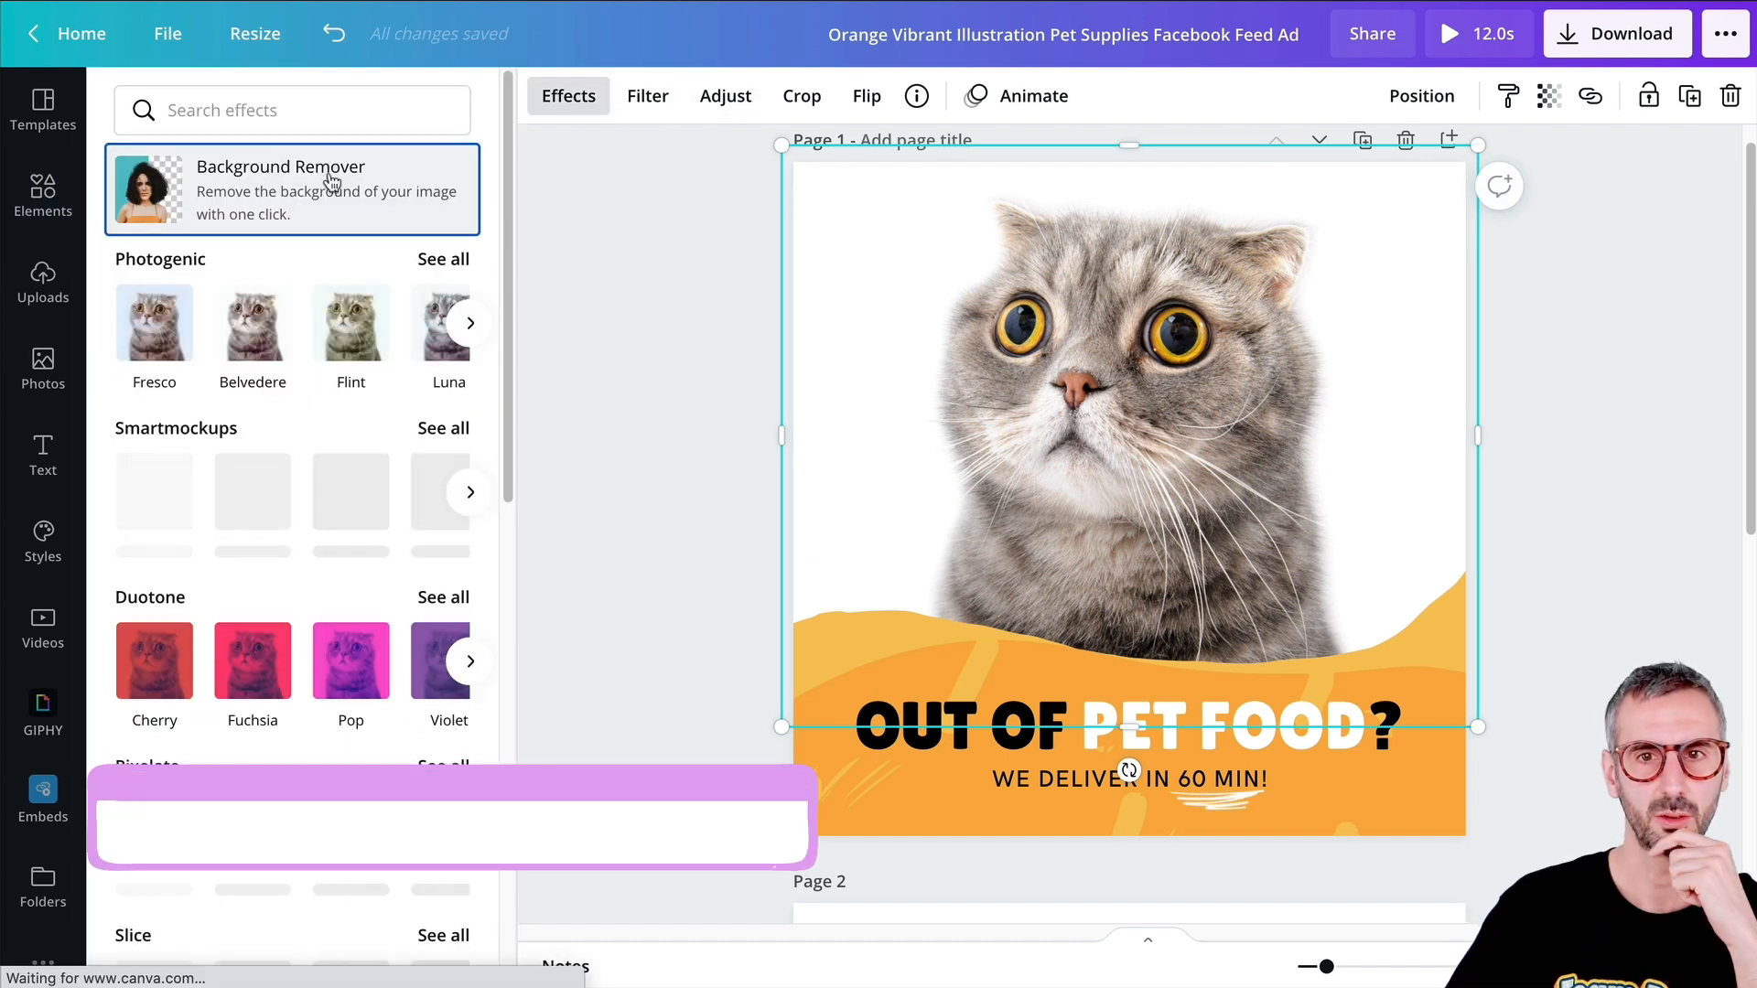
pyautogui.click(281, 188)
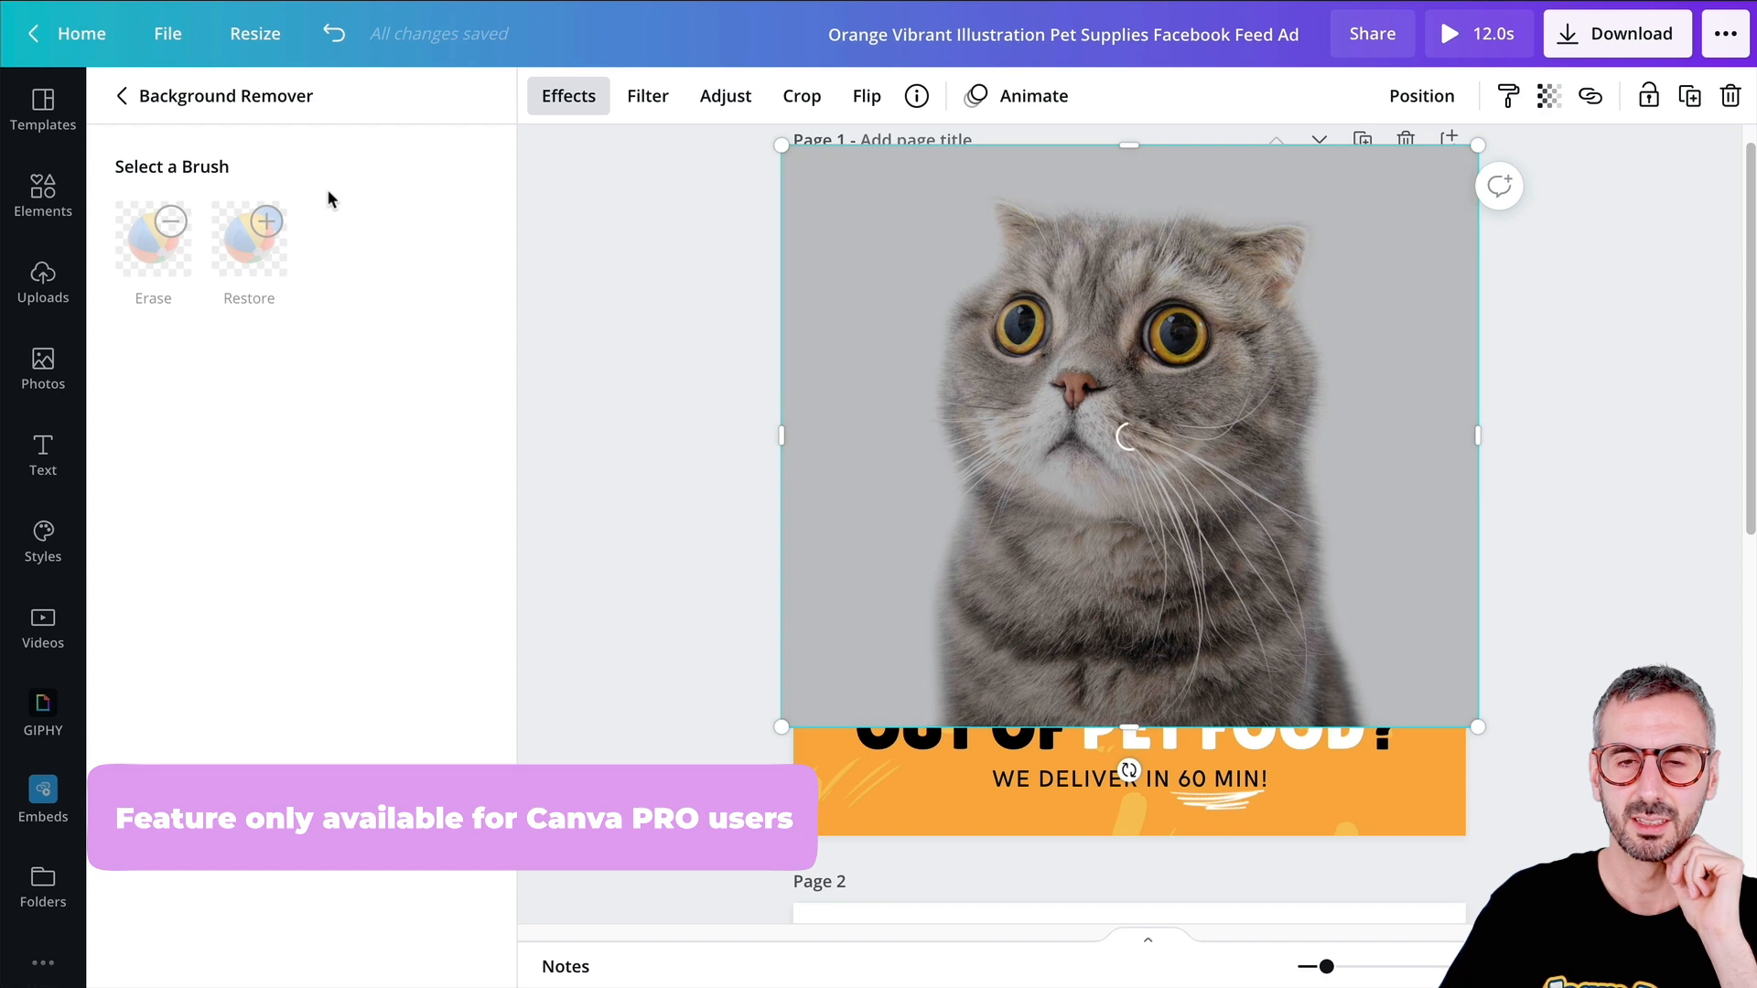
pyautogui.click(42, 196)
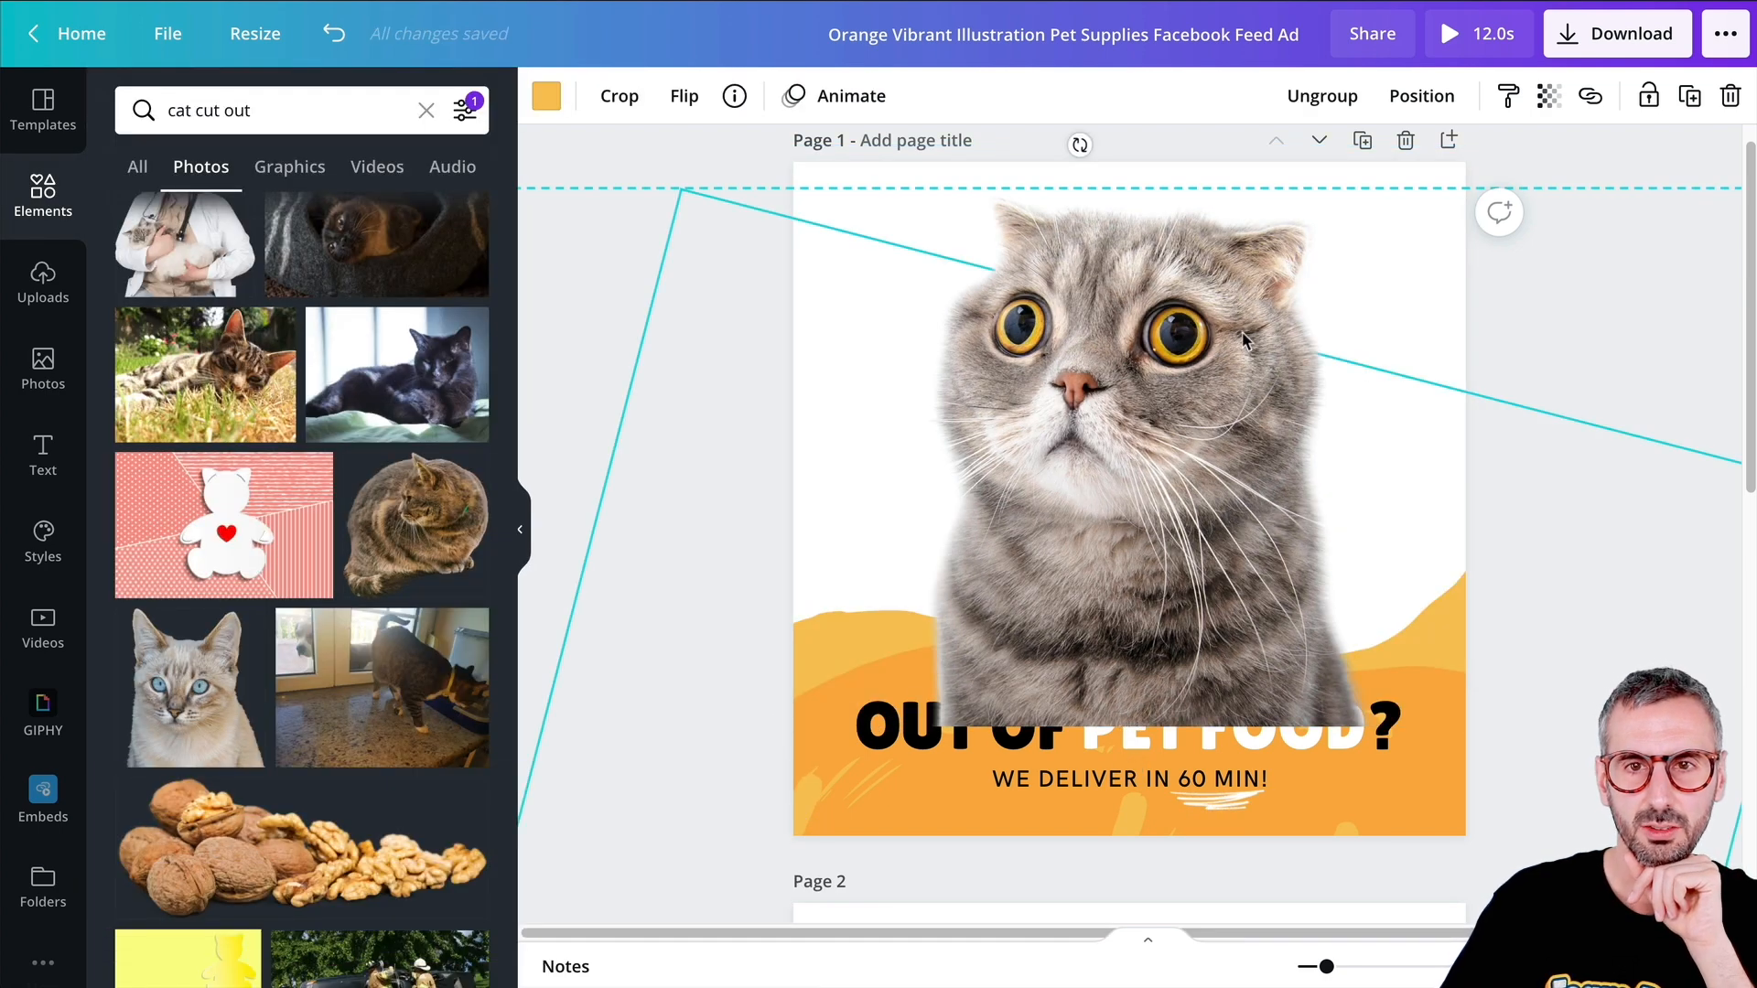
# - Centre the cut-out cat photo on page 1
pyautogui.click(1423, 95)
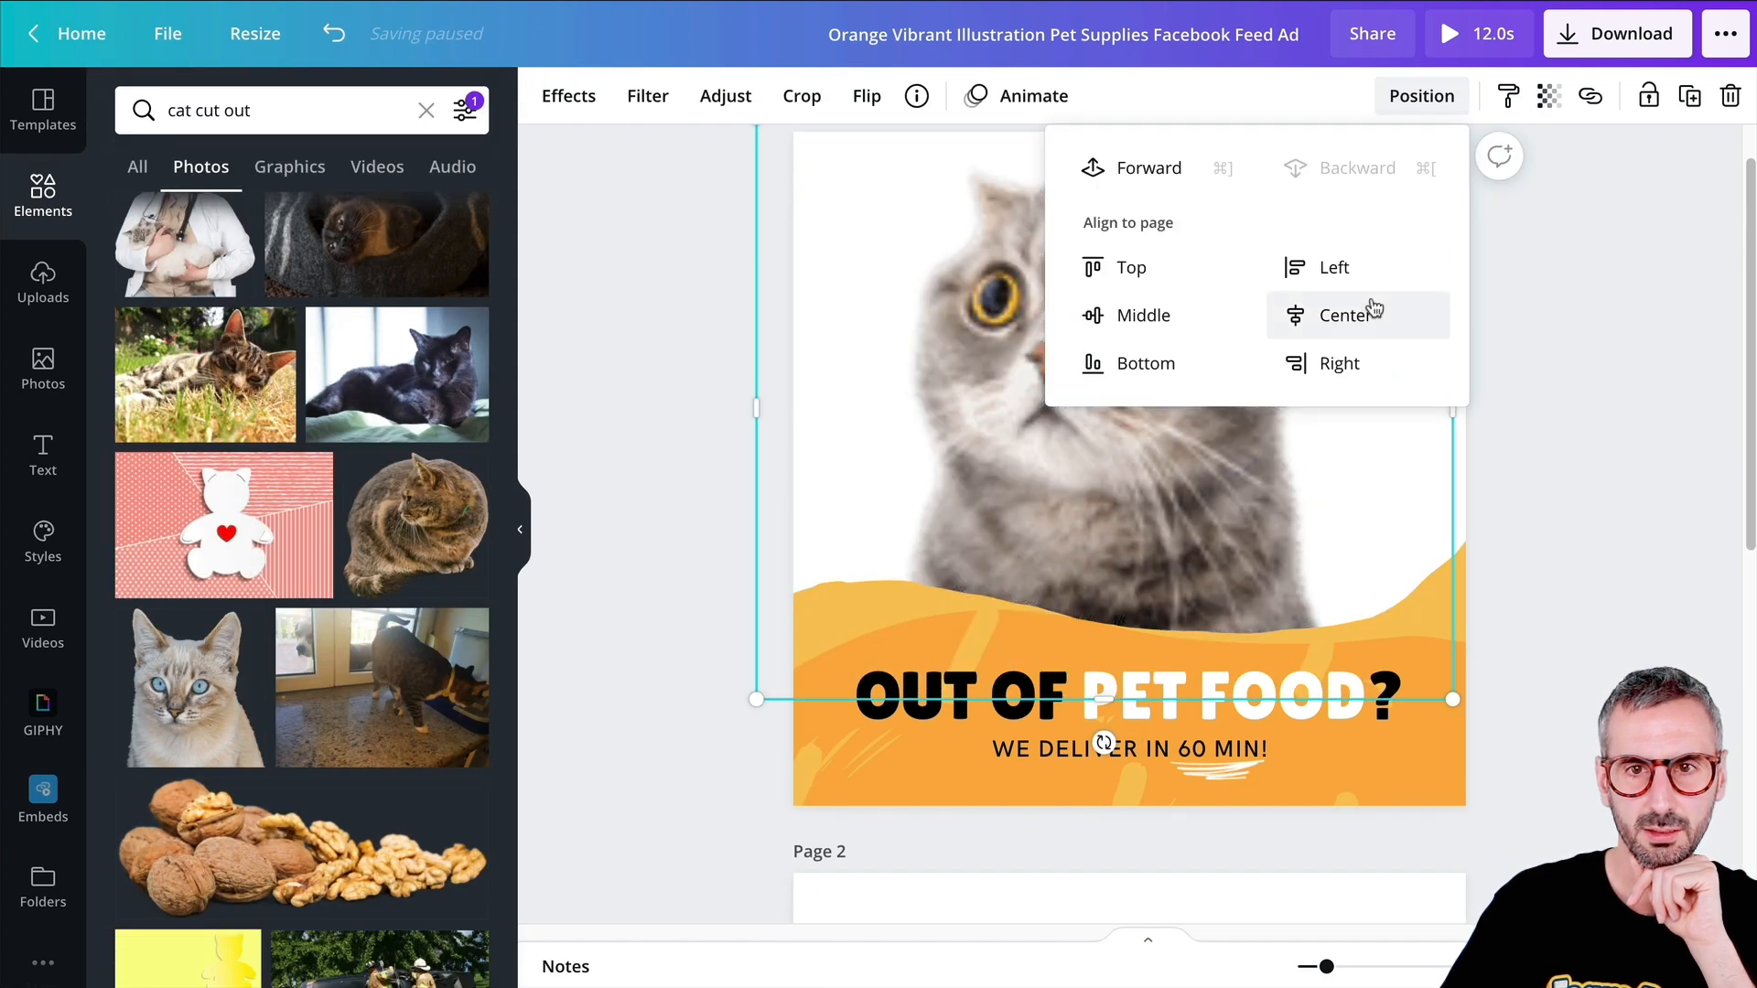
pyautogui.click(1344, 314)
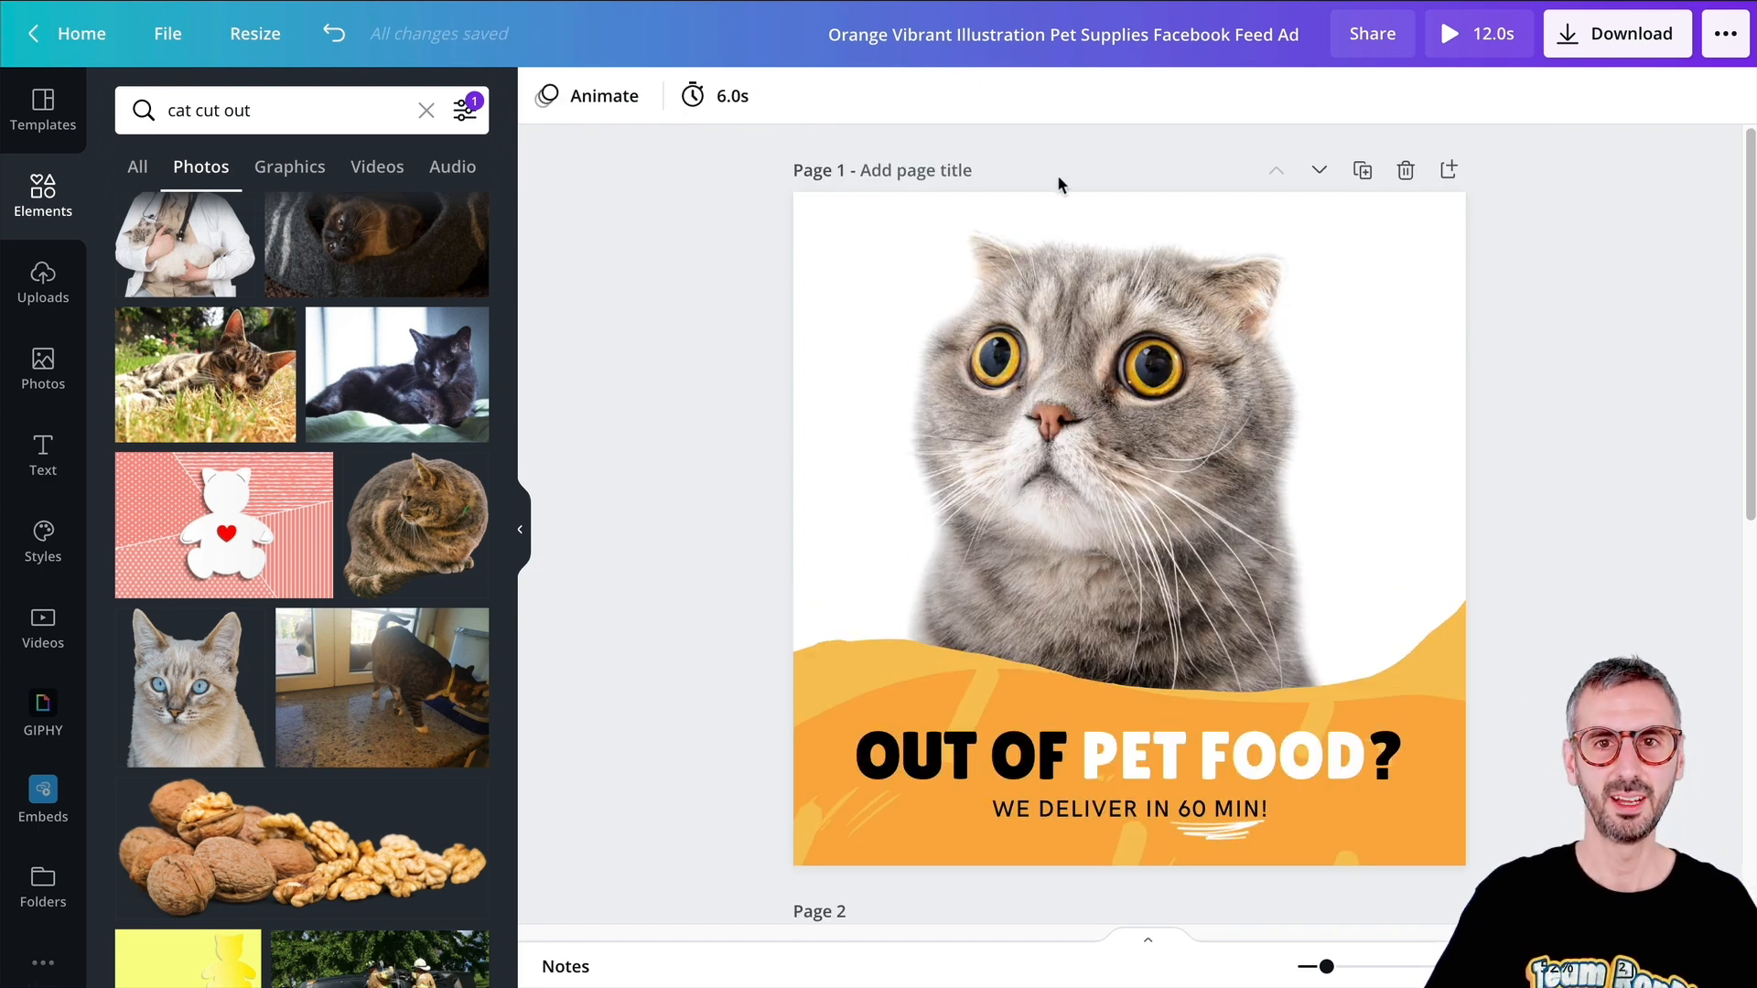
pyautogui.click(1120, 448)
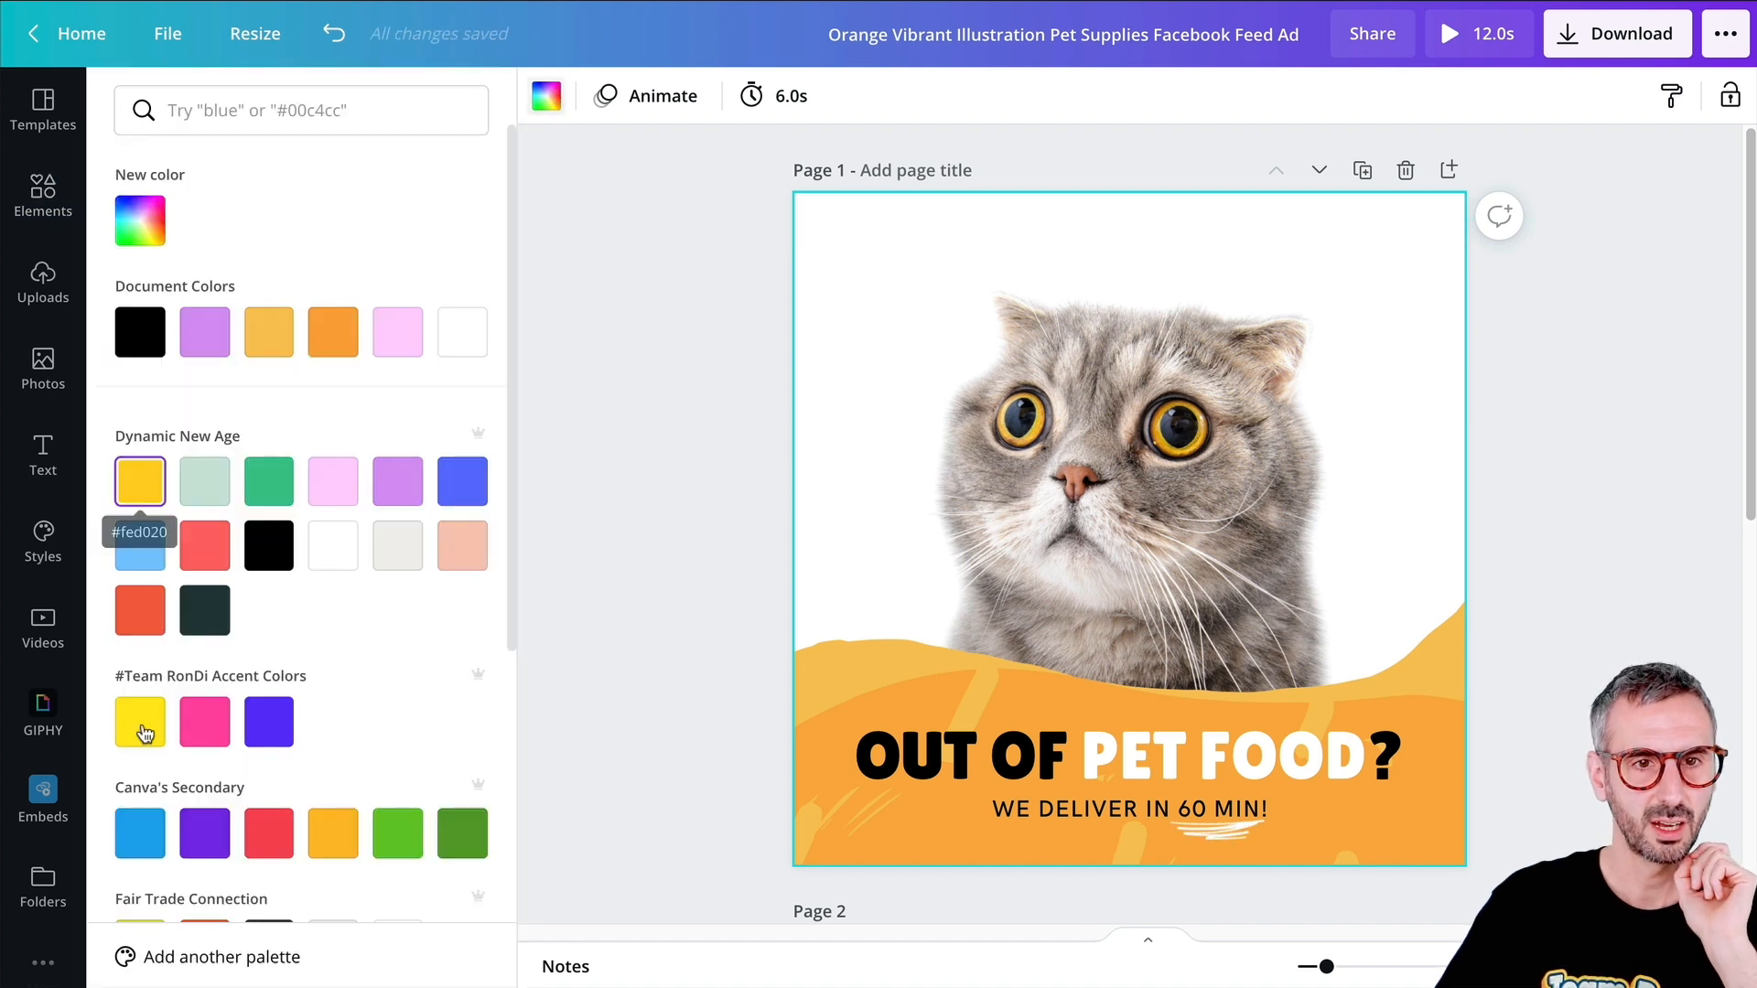
# - Try an orange background for page 1, then settle on a soft cream colour
pyautogui.click(267, 331)
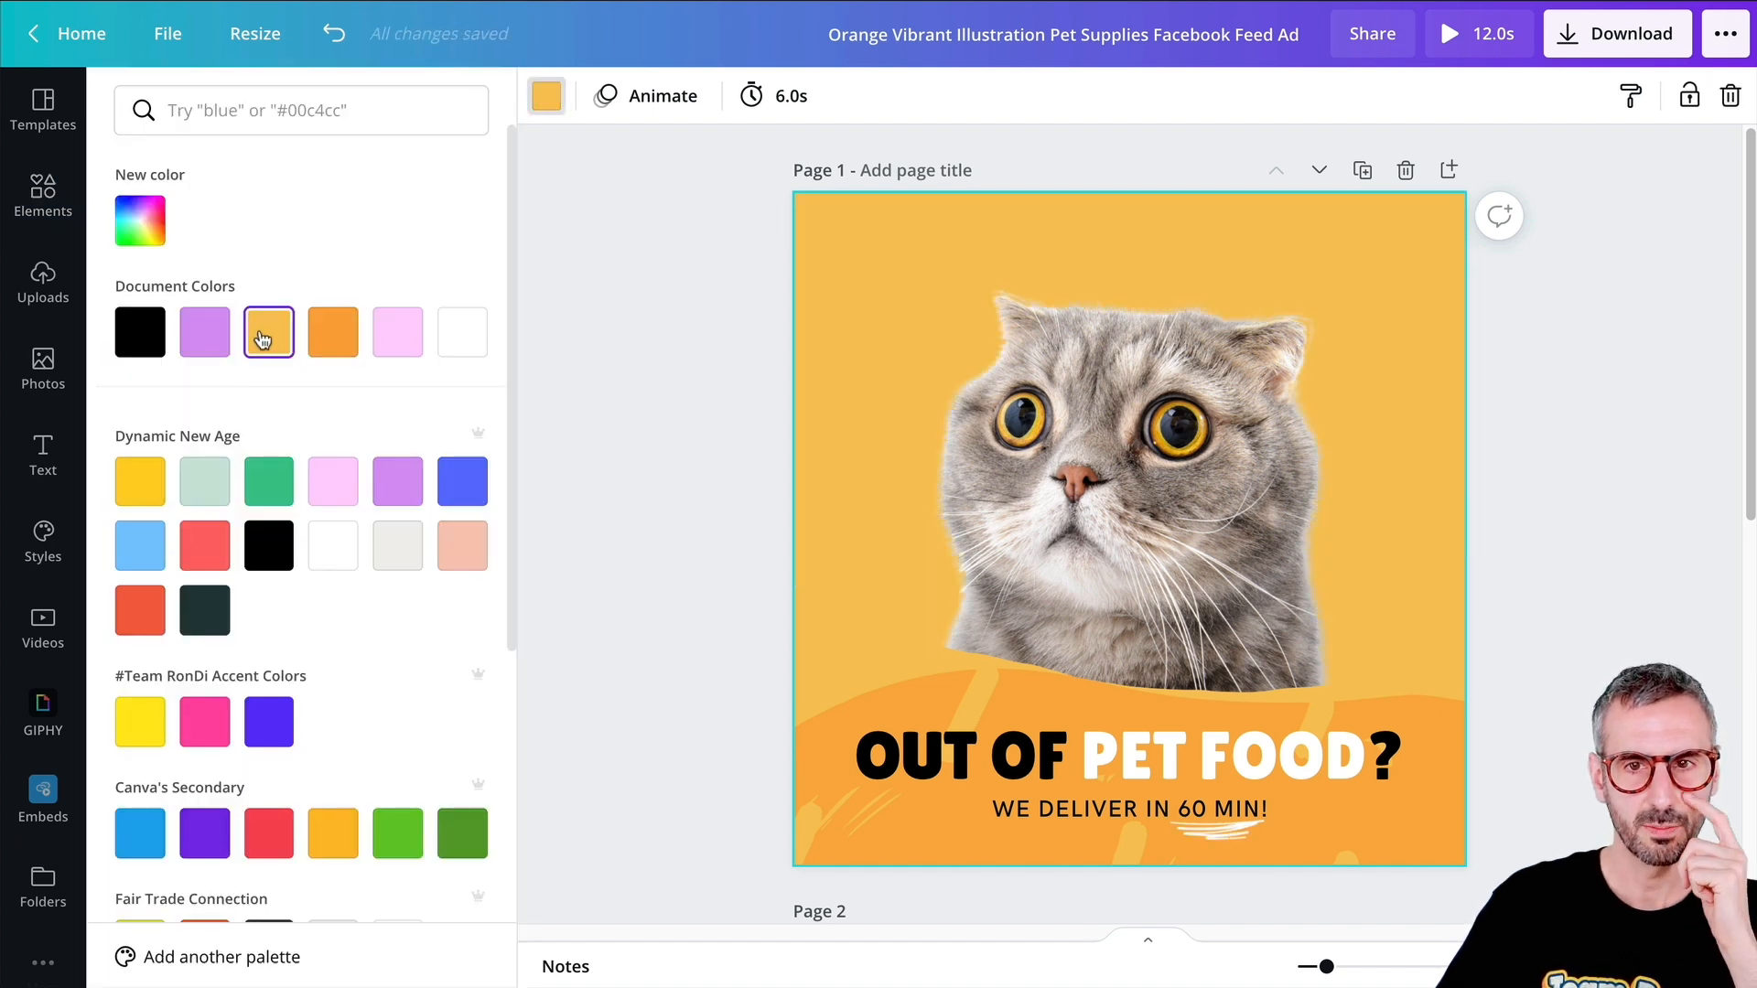
pyautogui.click(139, 219)
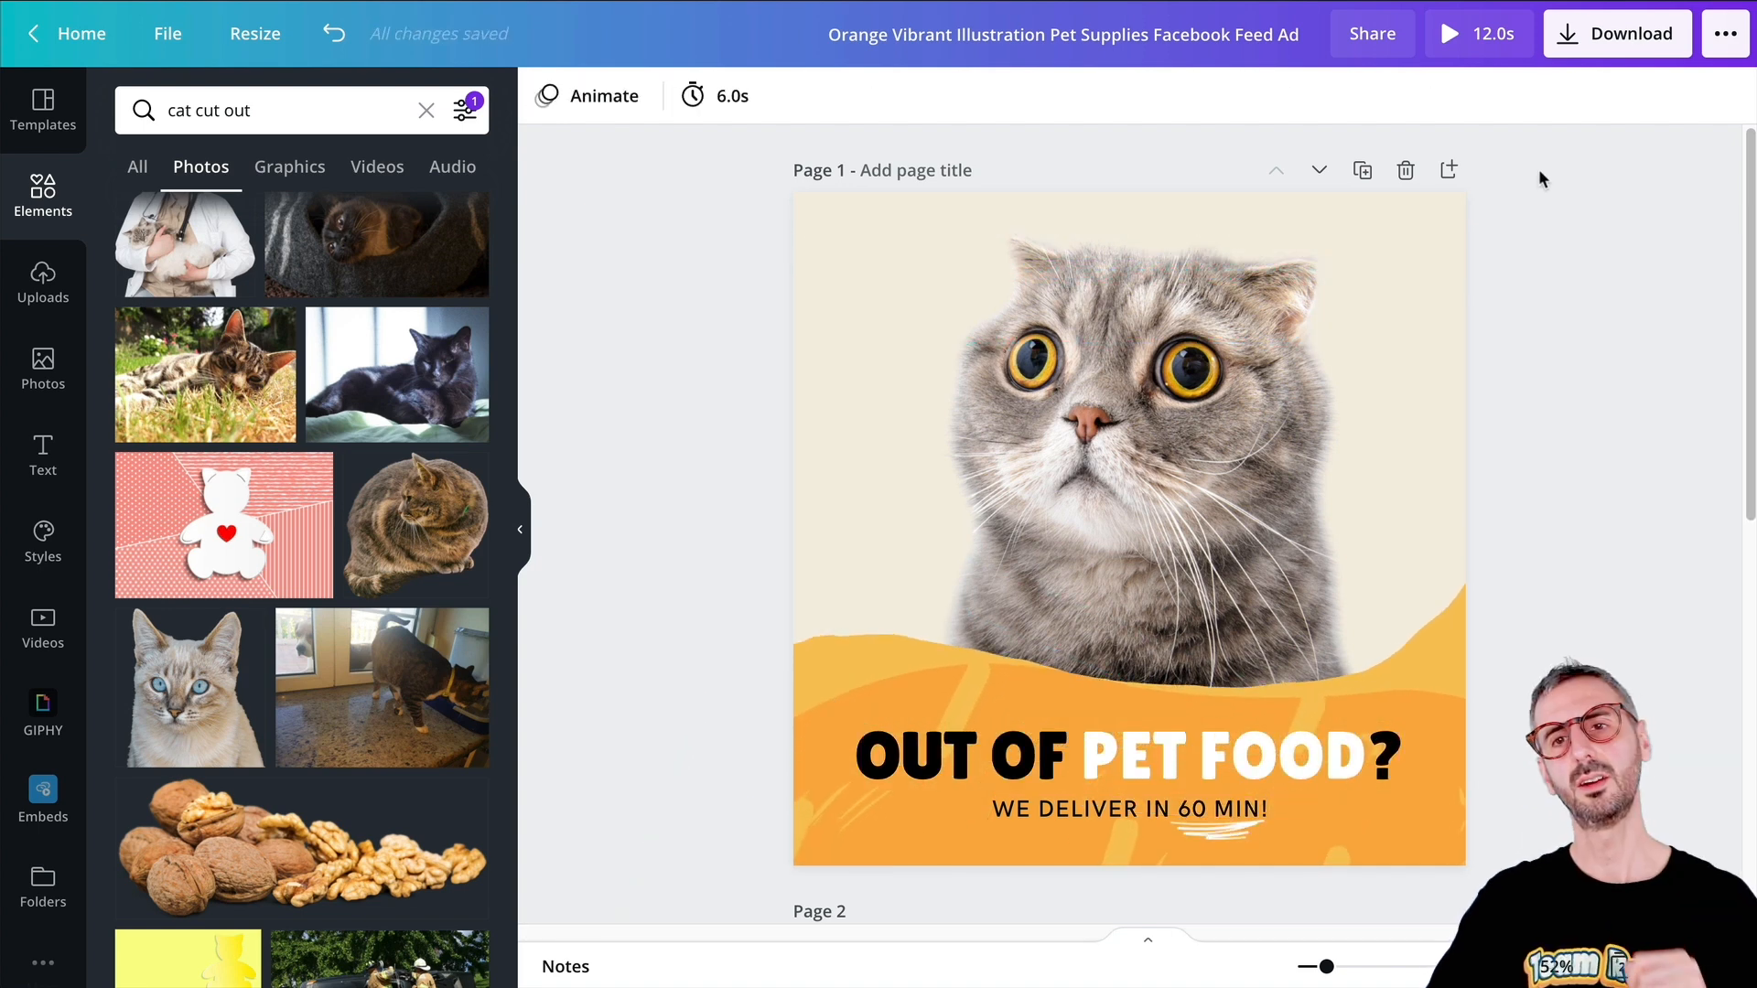
pyautogui.scroll(-3)
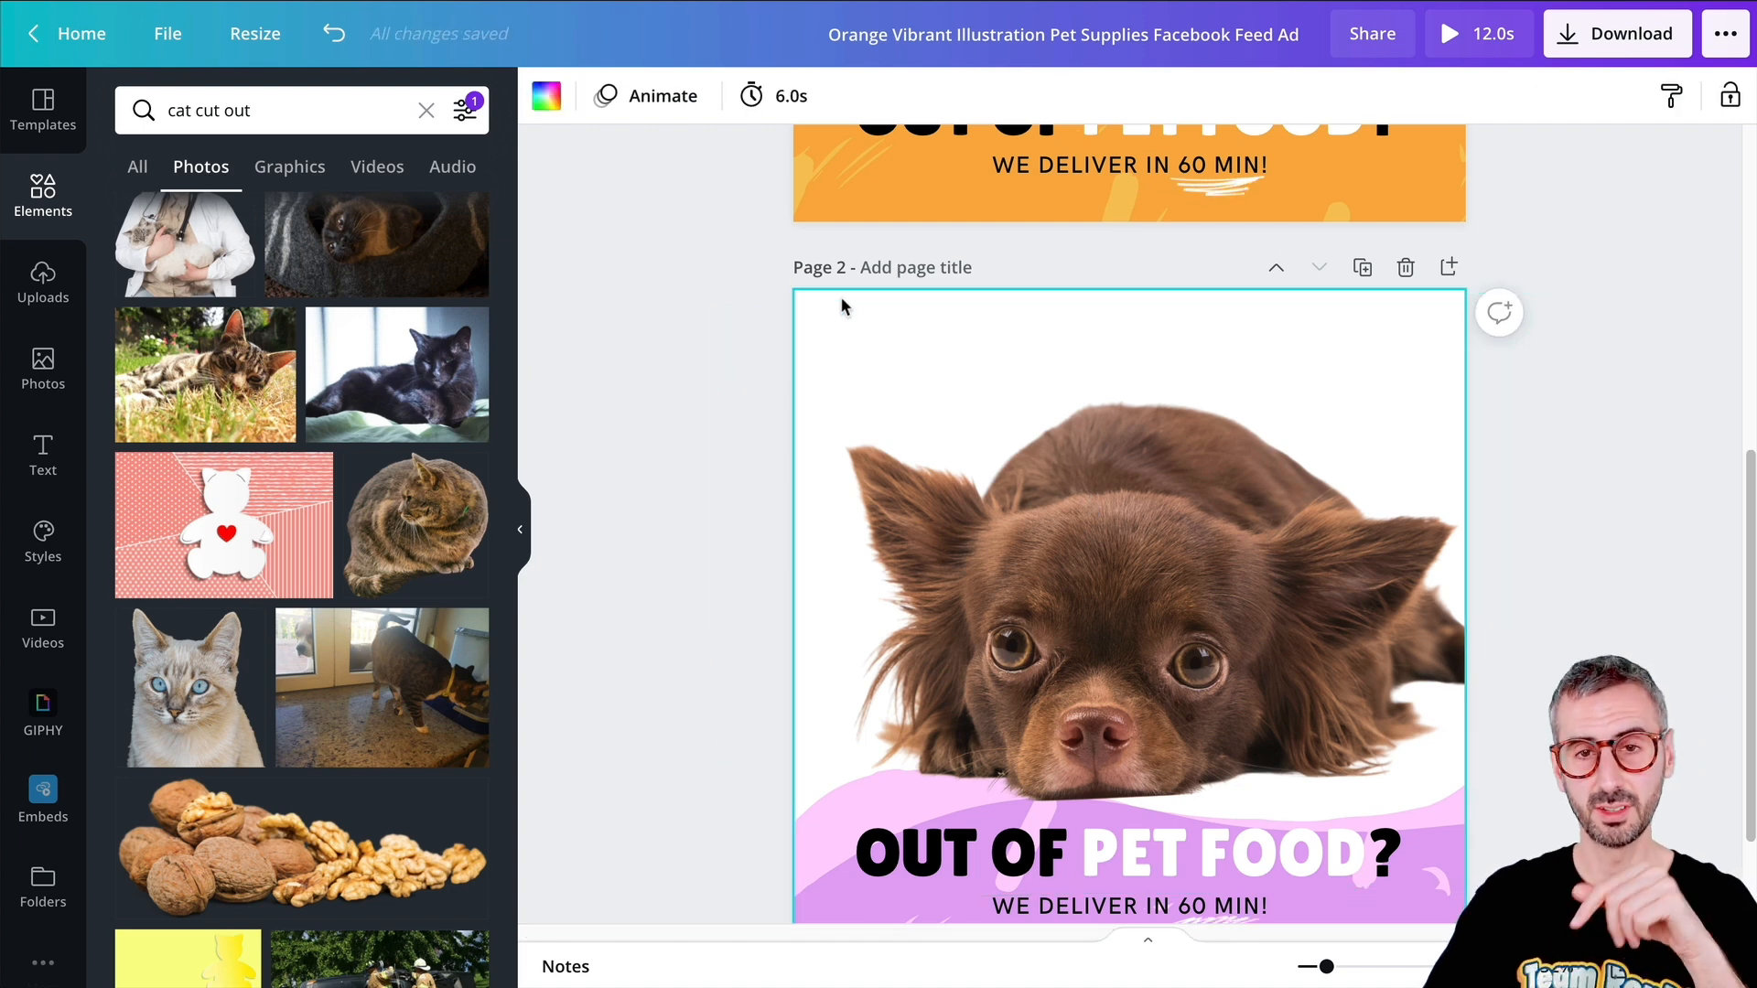
# - Give page 2 a light pink background behind the dog
pyautogui.click(1120, 582)
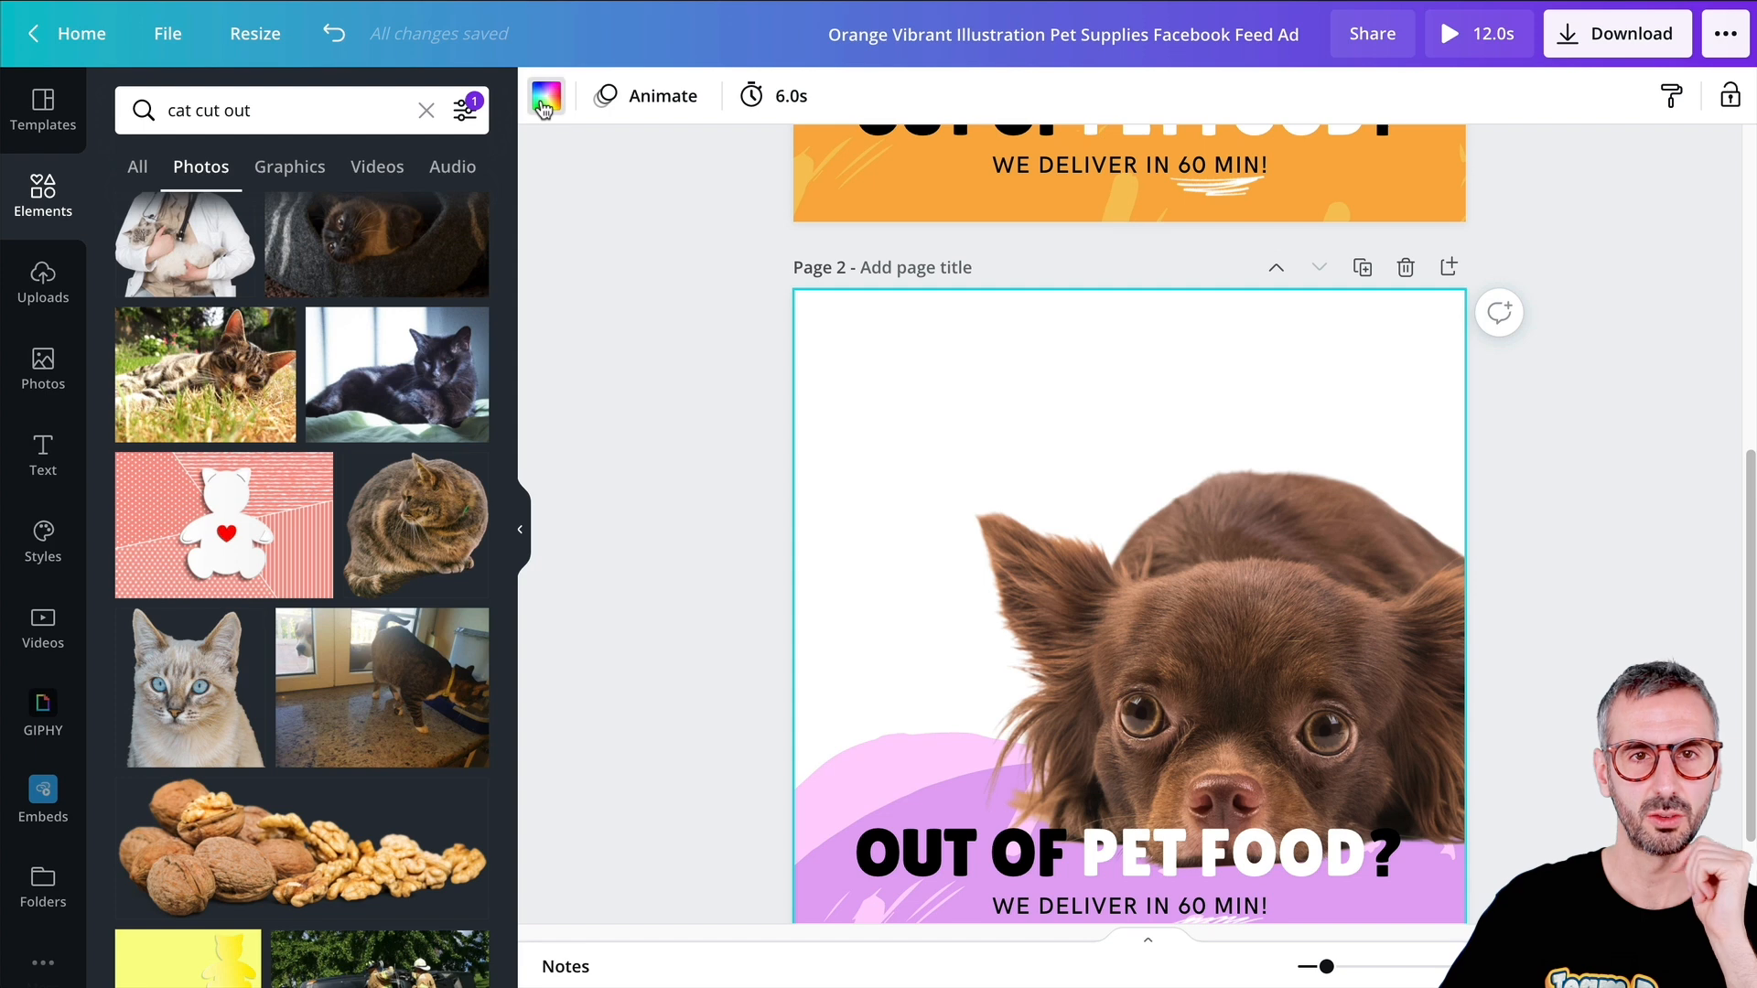
pyautogui.click(546, 95)
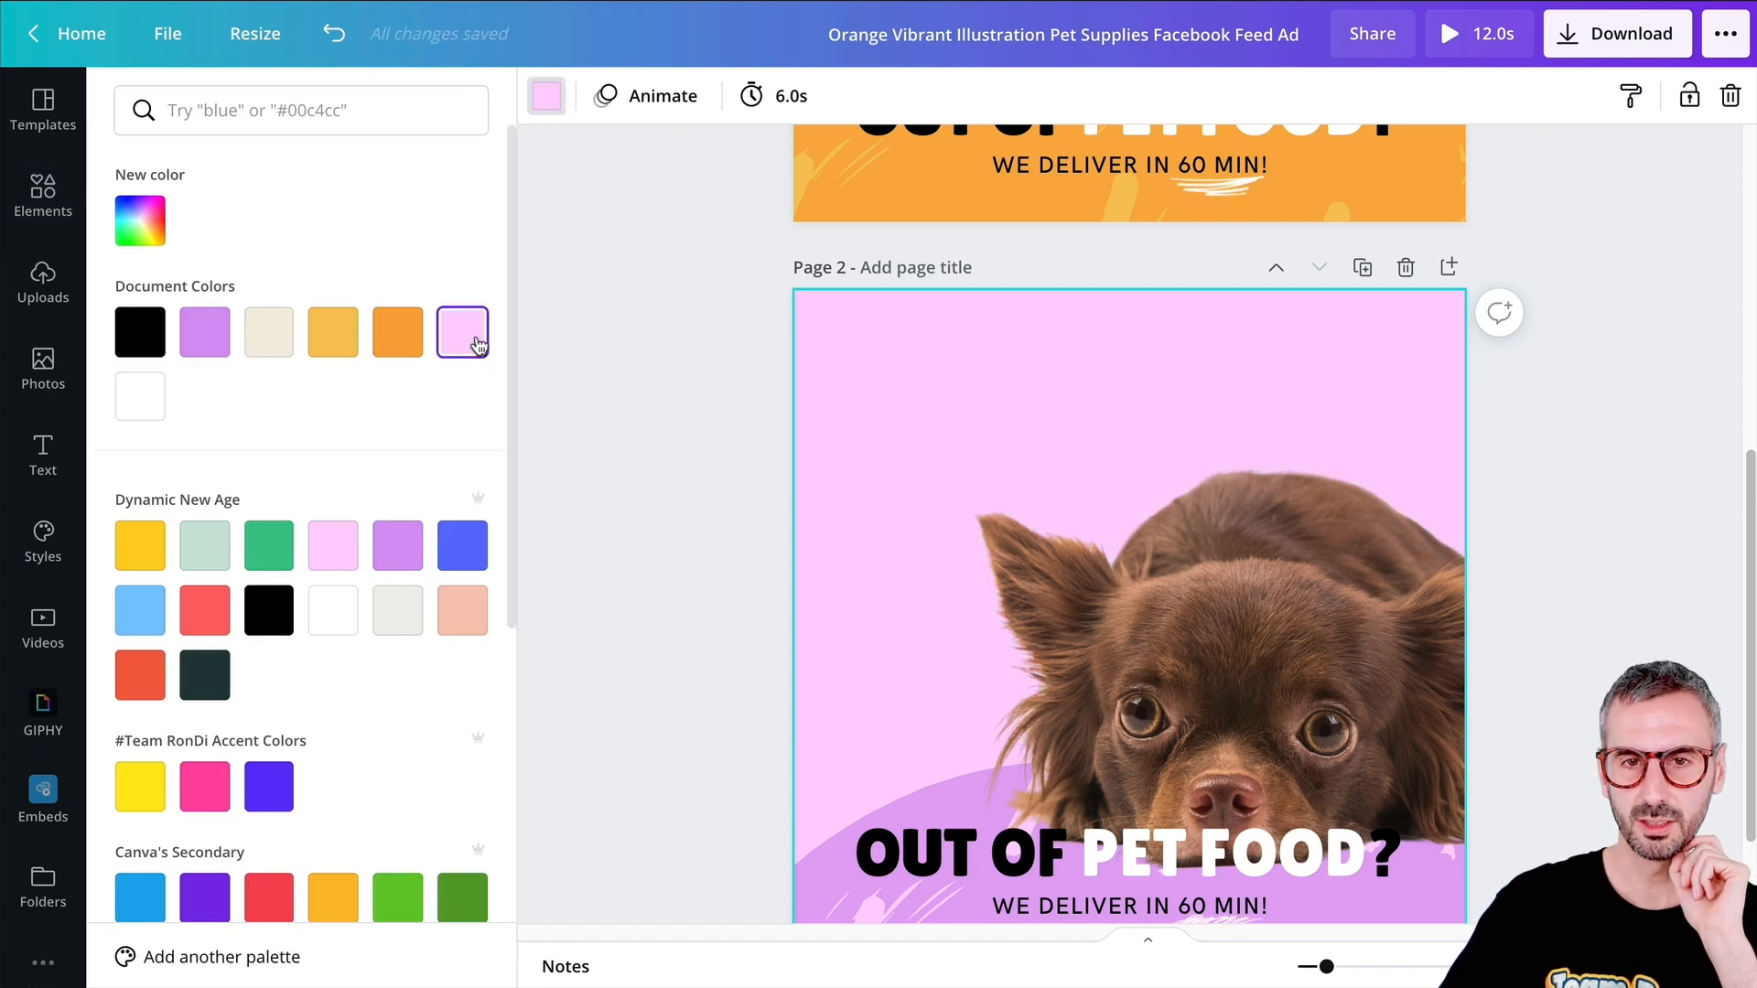
pyautogui.click(139, 219)
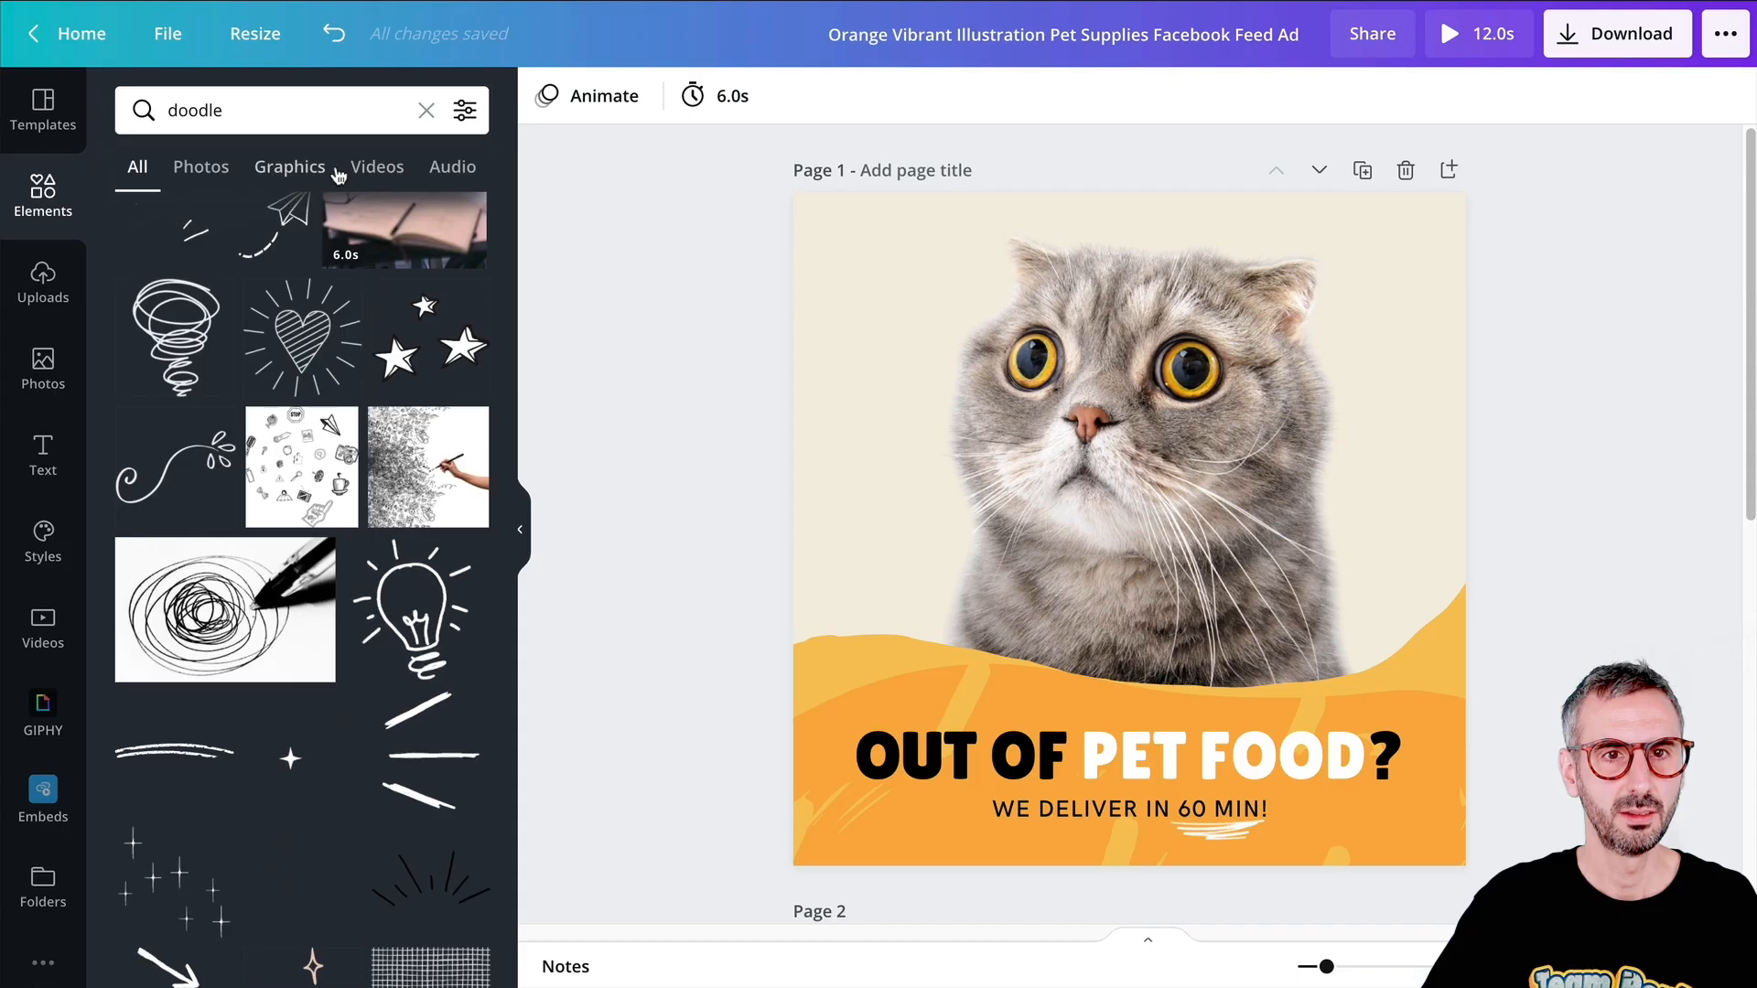
# - Add a white sparkle doodle graphic and enlarge it to cover page 1
pyautogui.click(289, 166)
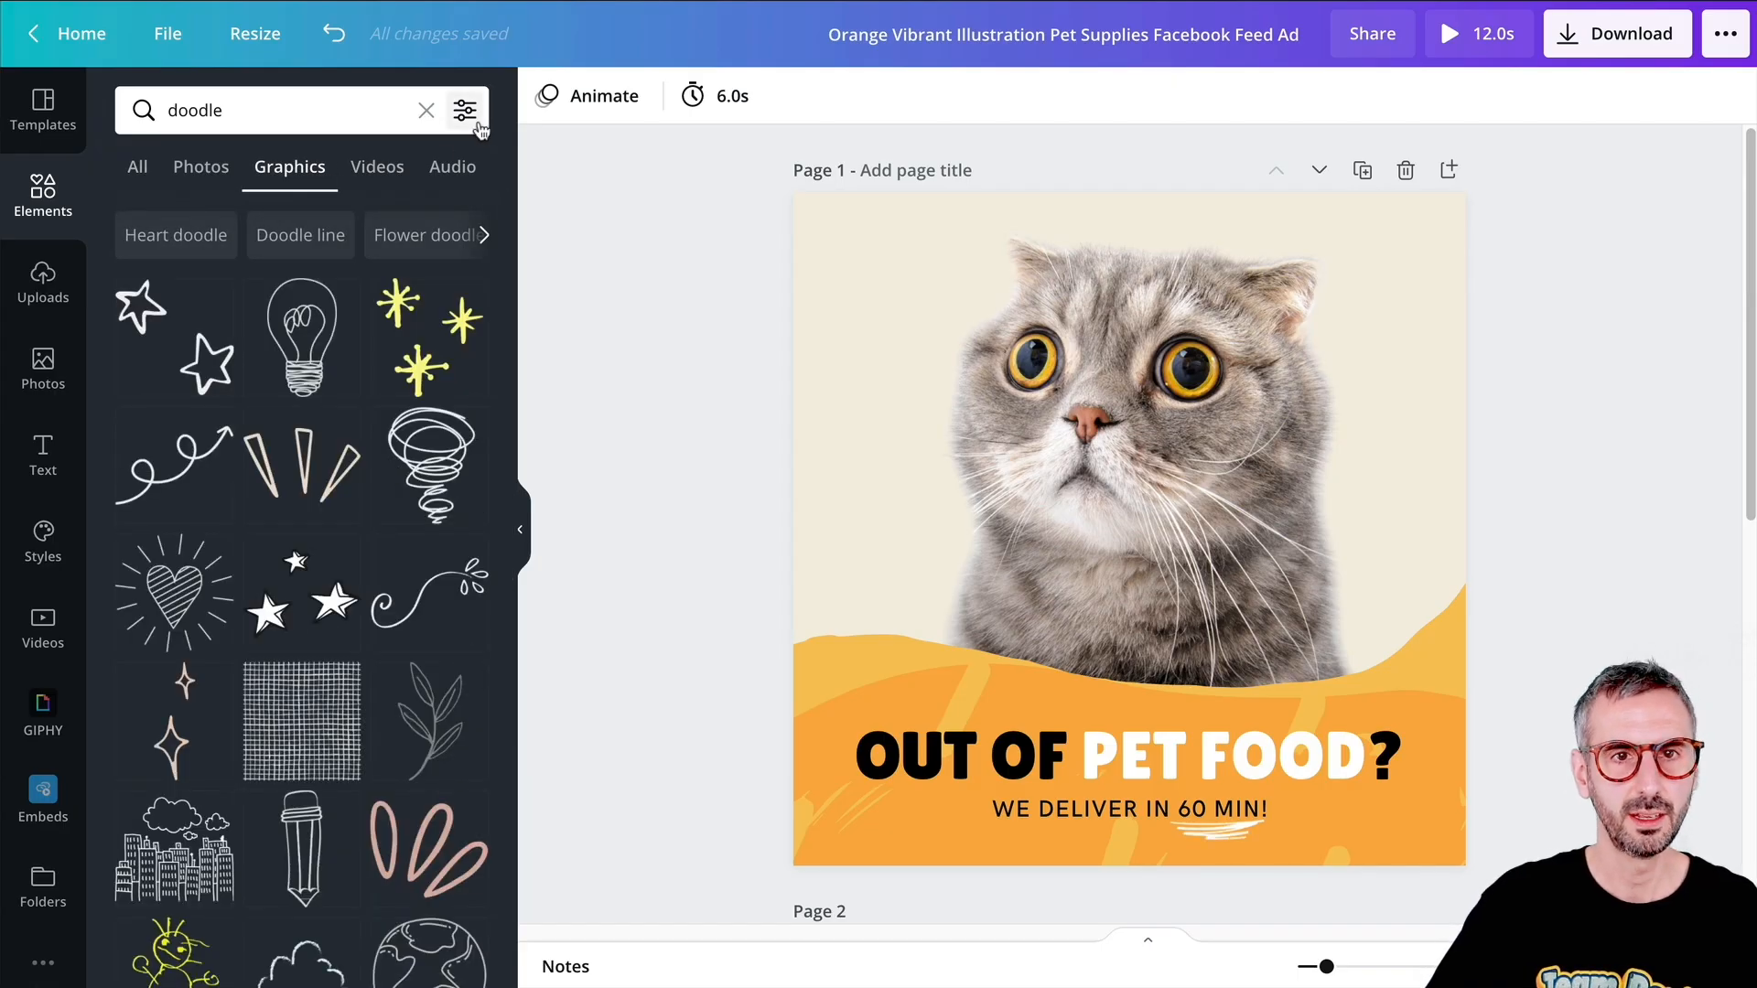
pyautogui.click(463, 110)
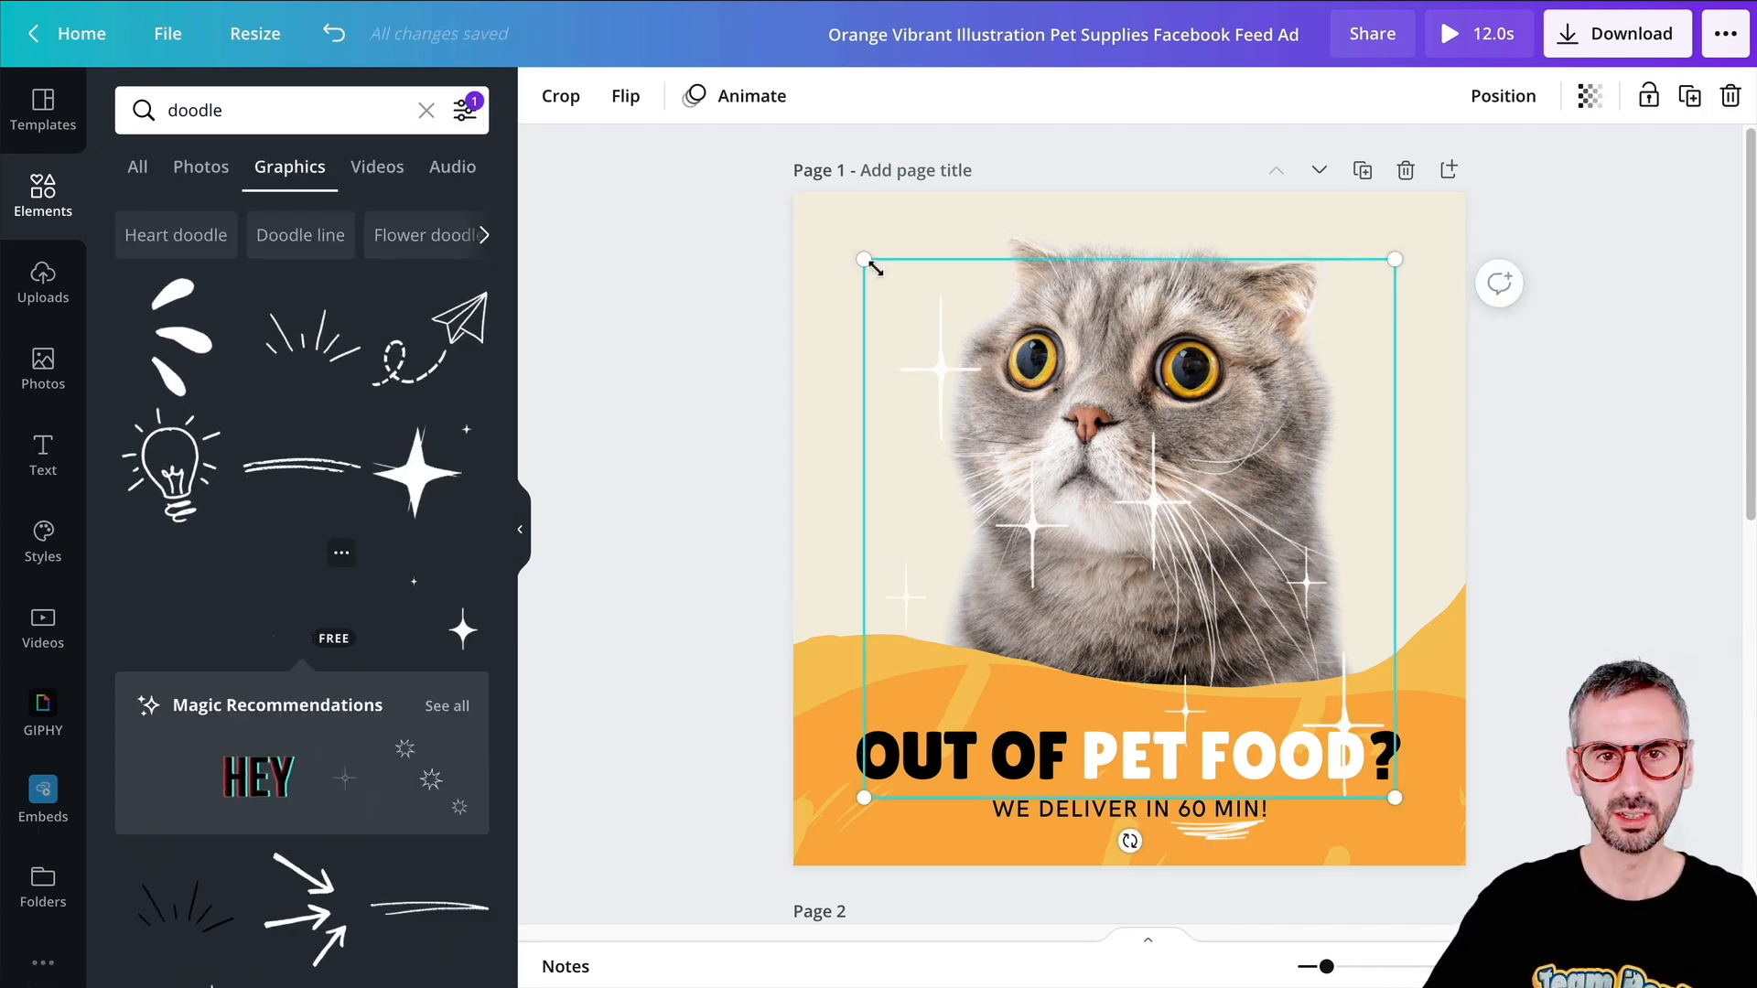
pyautogui.moveTo(871, 267); pyautogui.dragTo(804, 202)
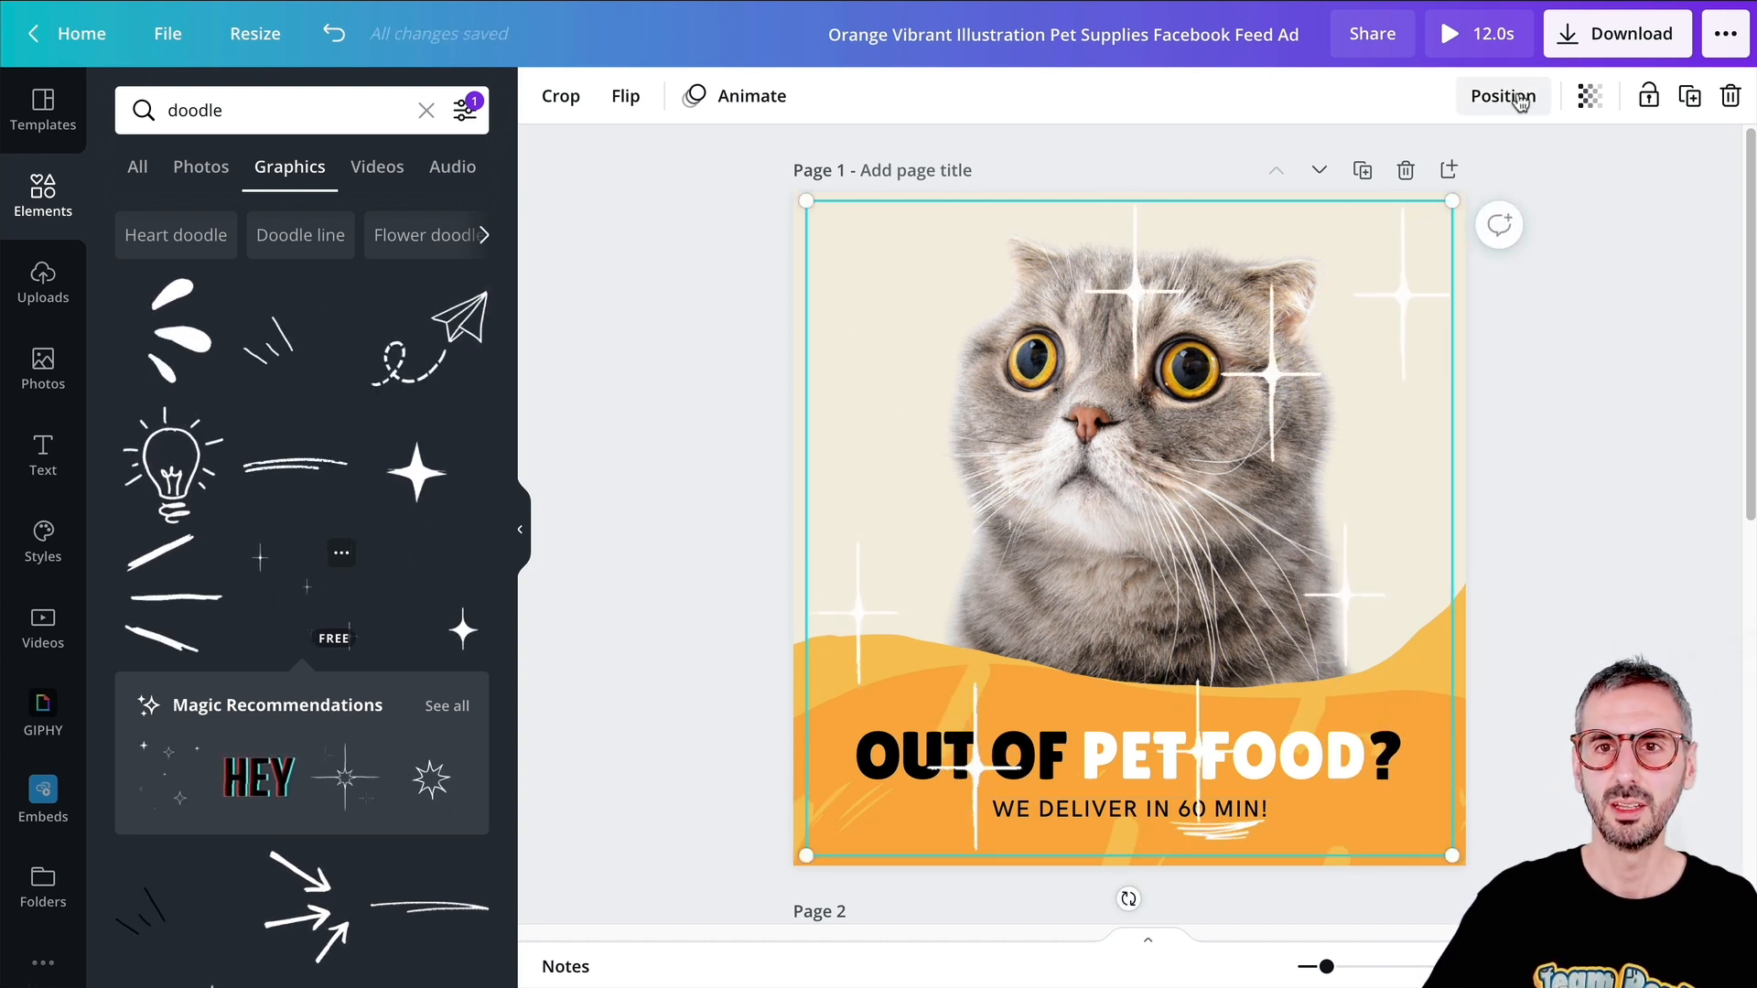
# - Send the sparkle doodle behind the cat and lower its transparency
pyautogui.click(1501, 95)
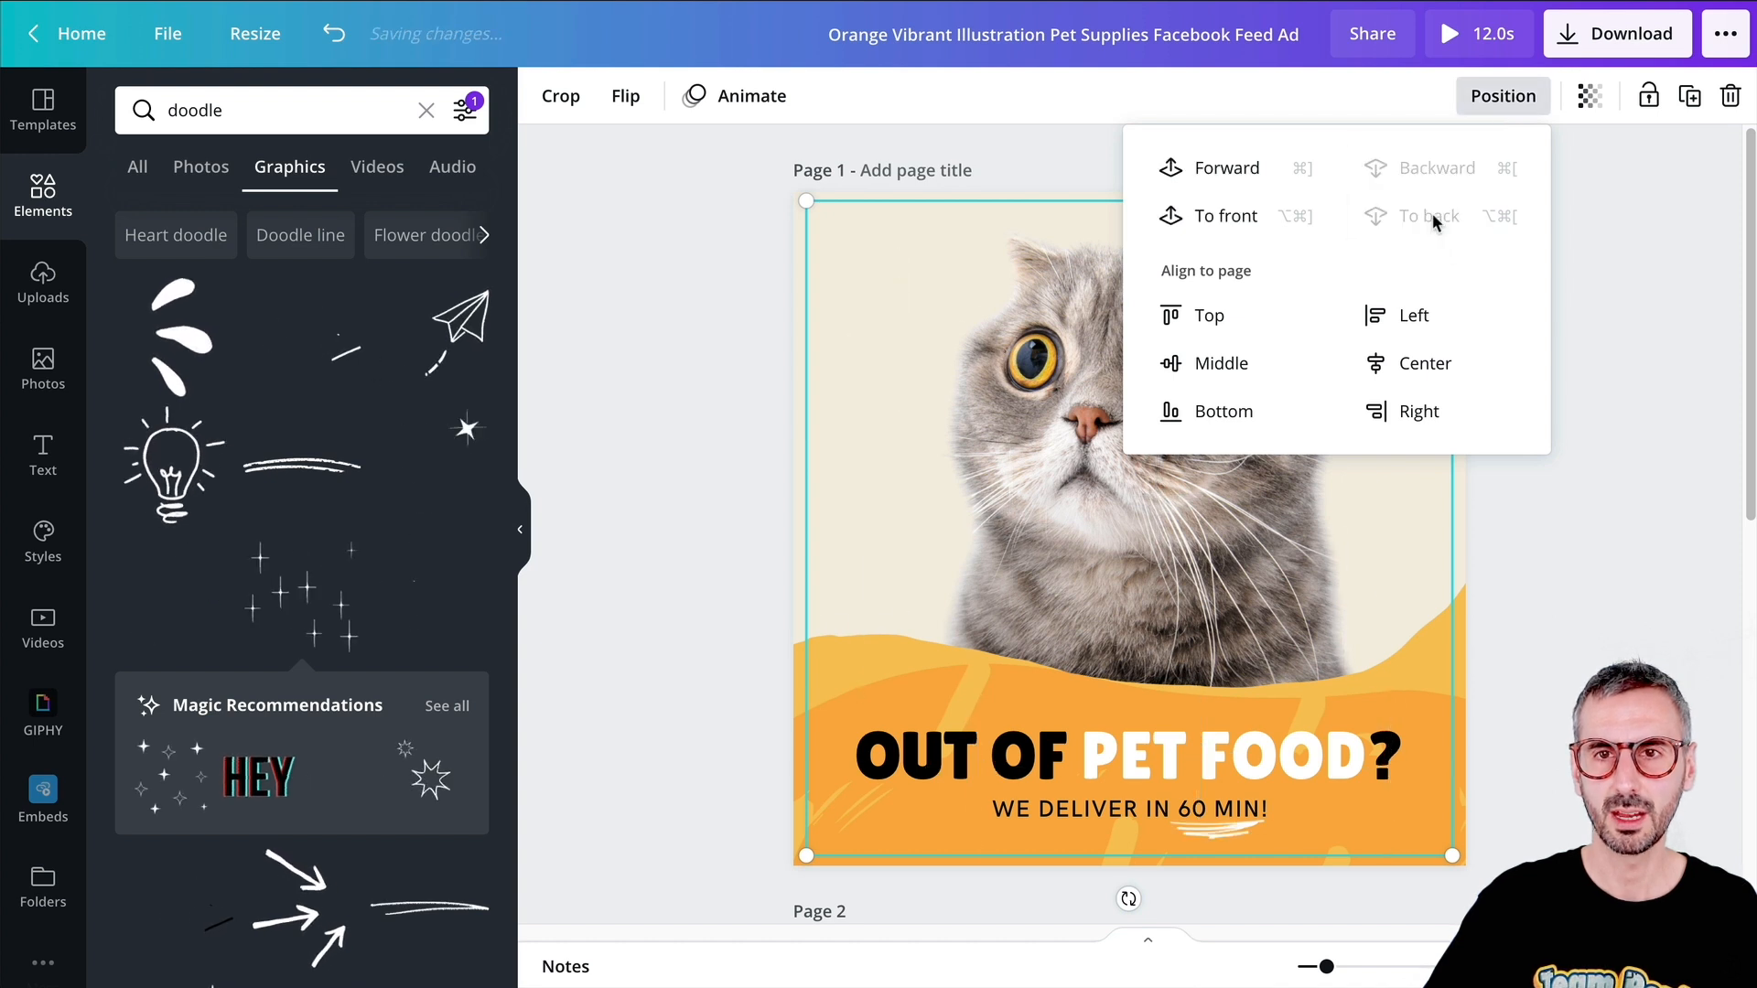
pyautogui.click(1589, 95)
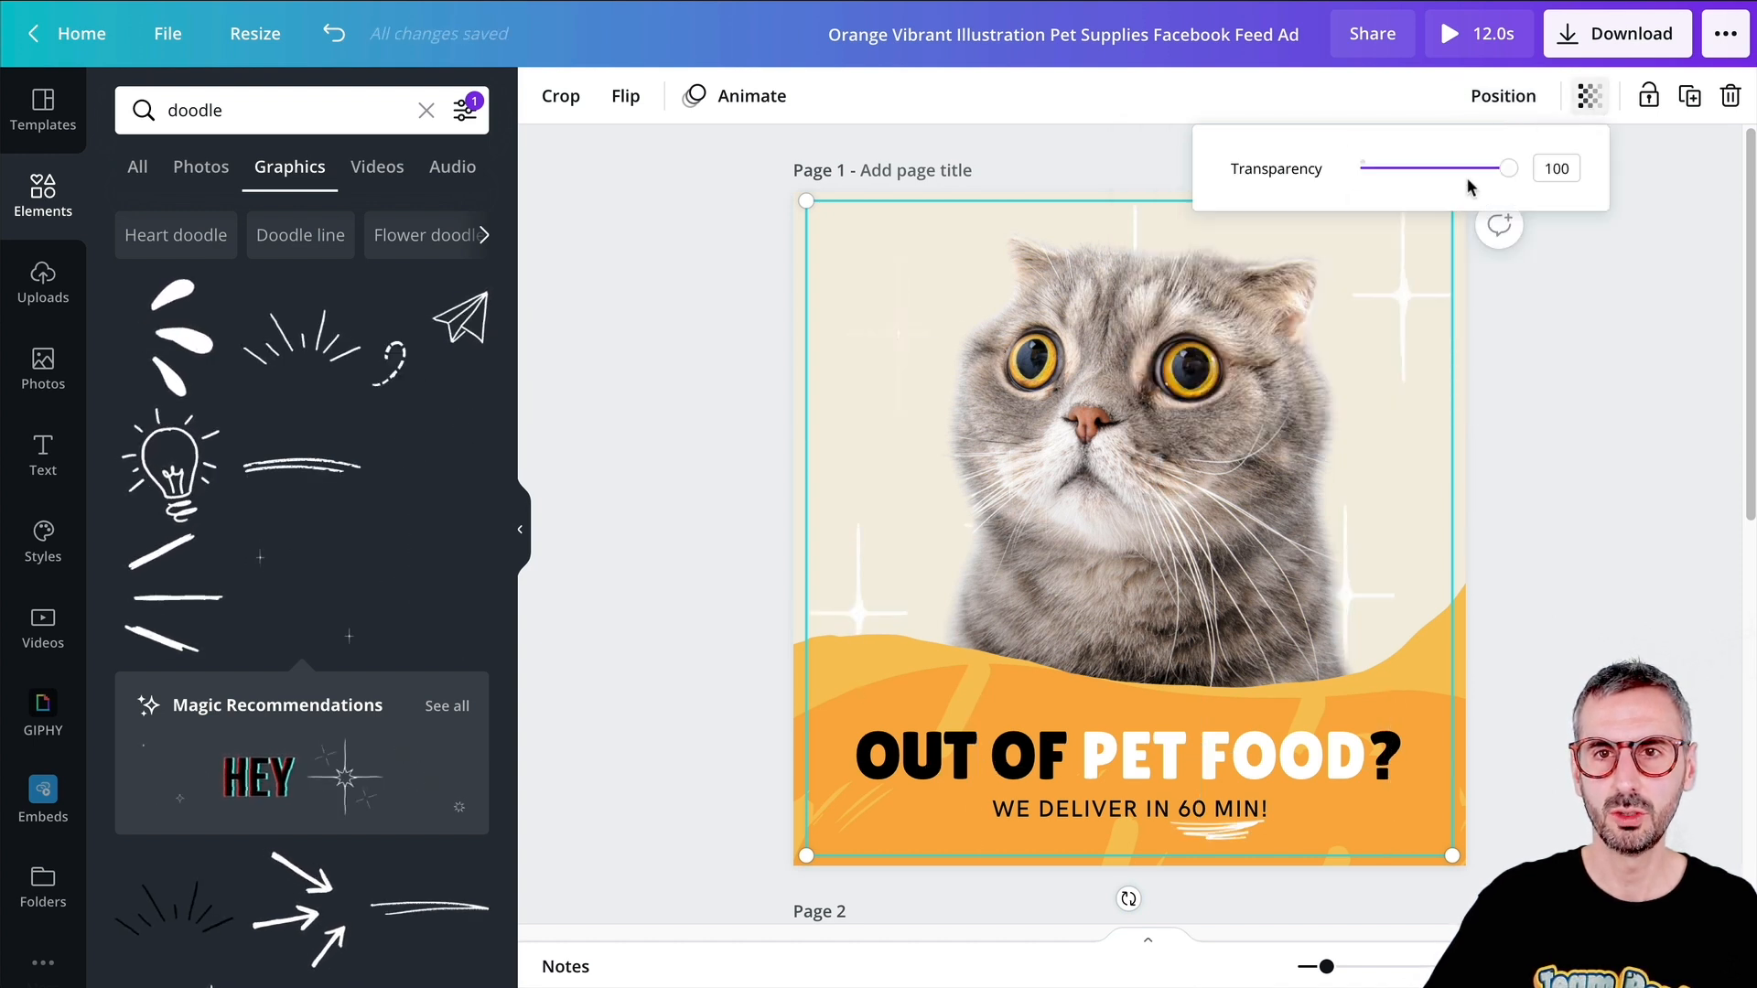
pyautogui.moveTo(1510, 169); pyautogui.dragTo(1453, 168)
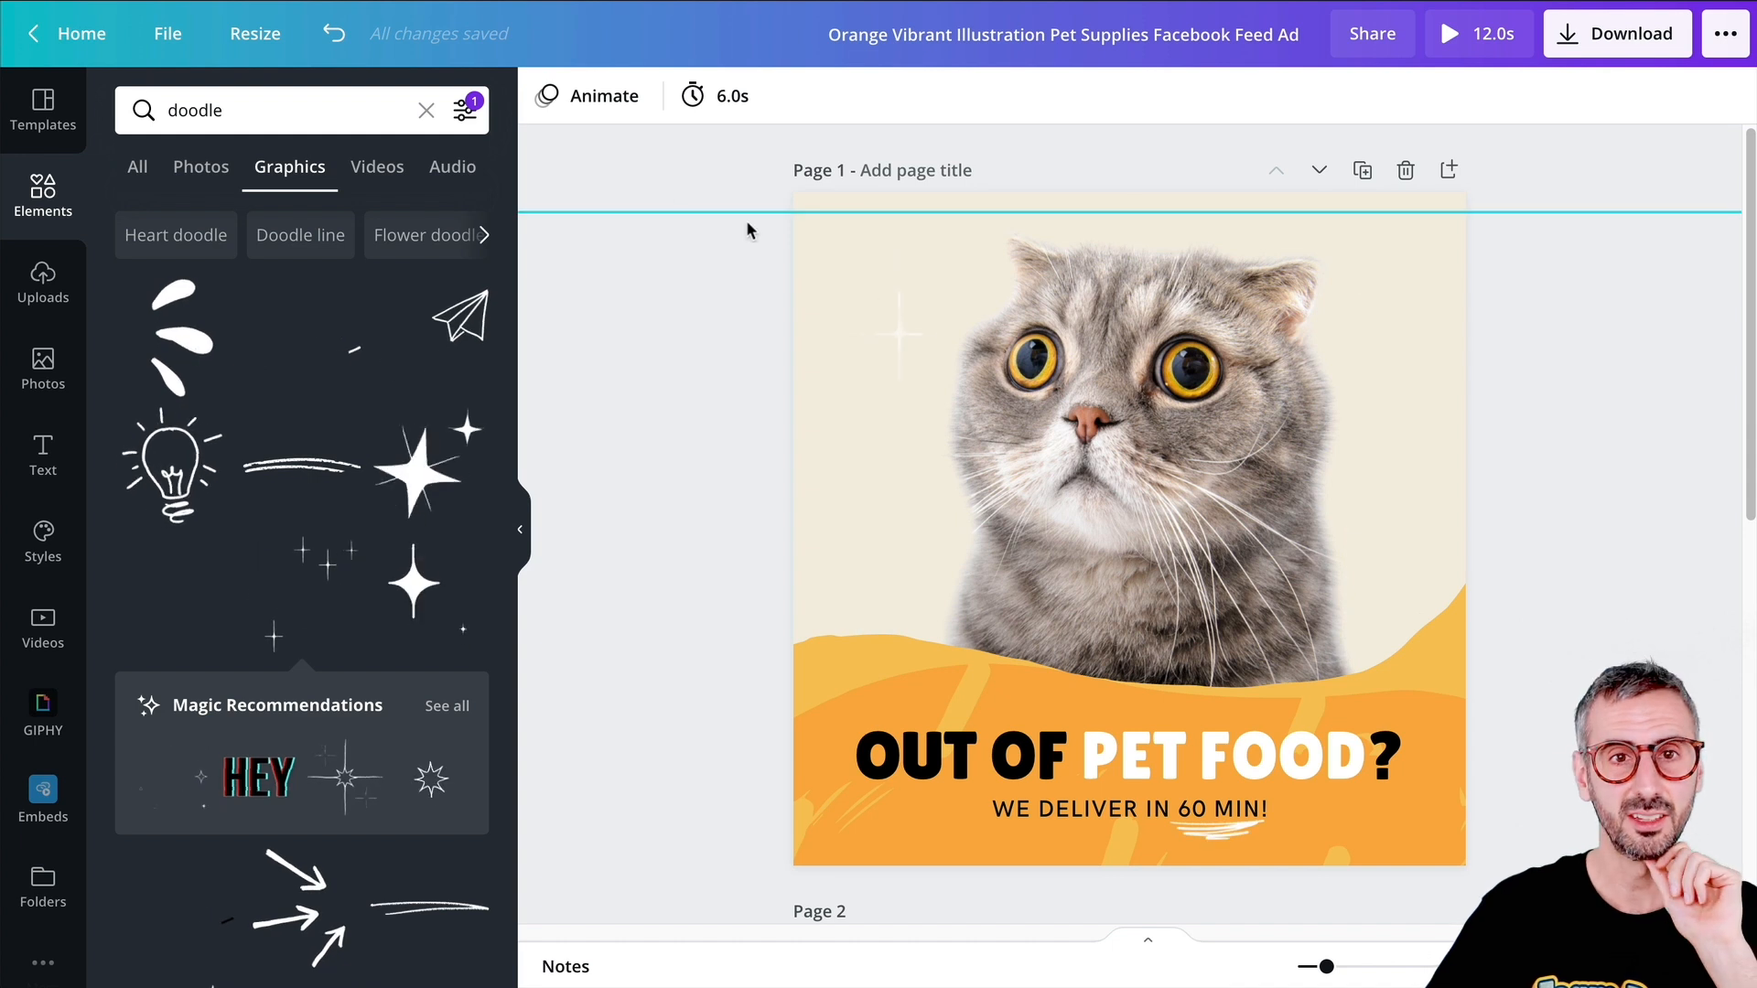
# - Preview Block, Breathe and the premium Drift page animations, then apply Block to page 1
pyautogui.click(588, 95)
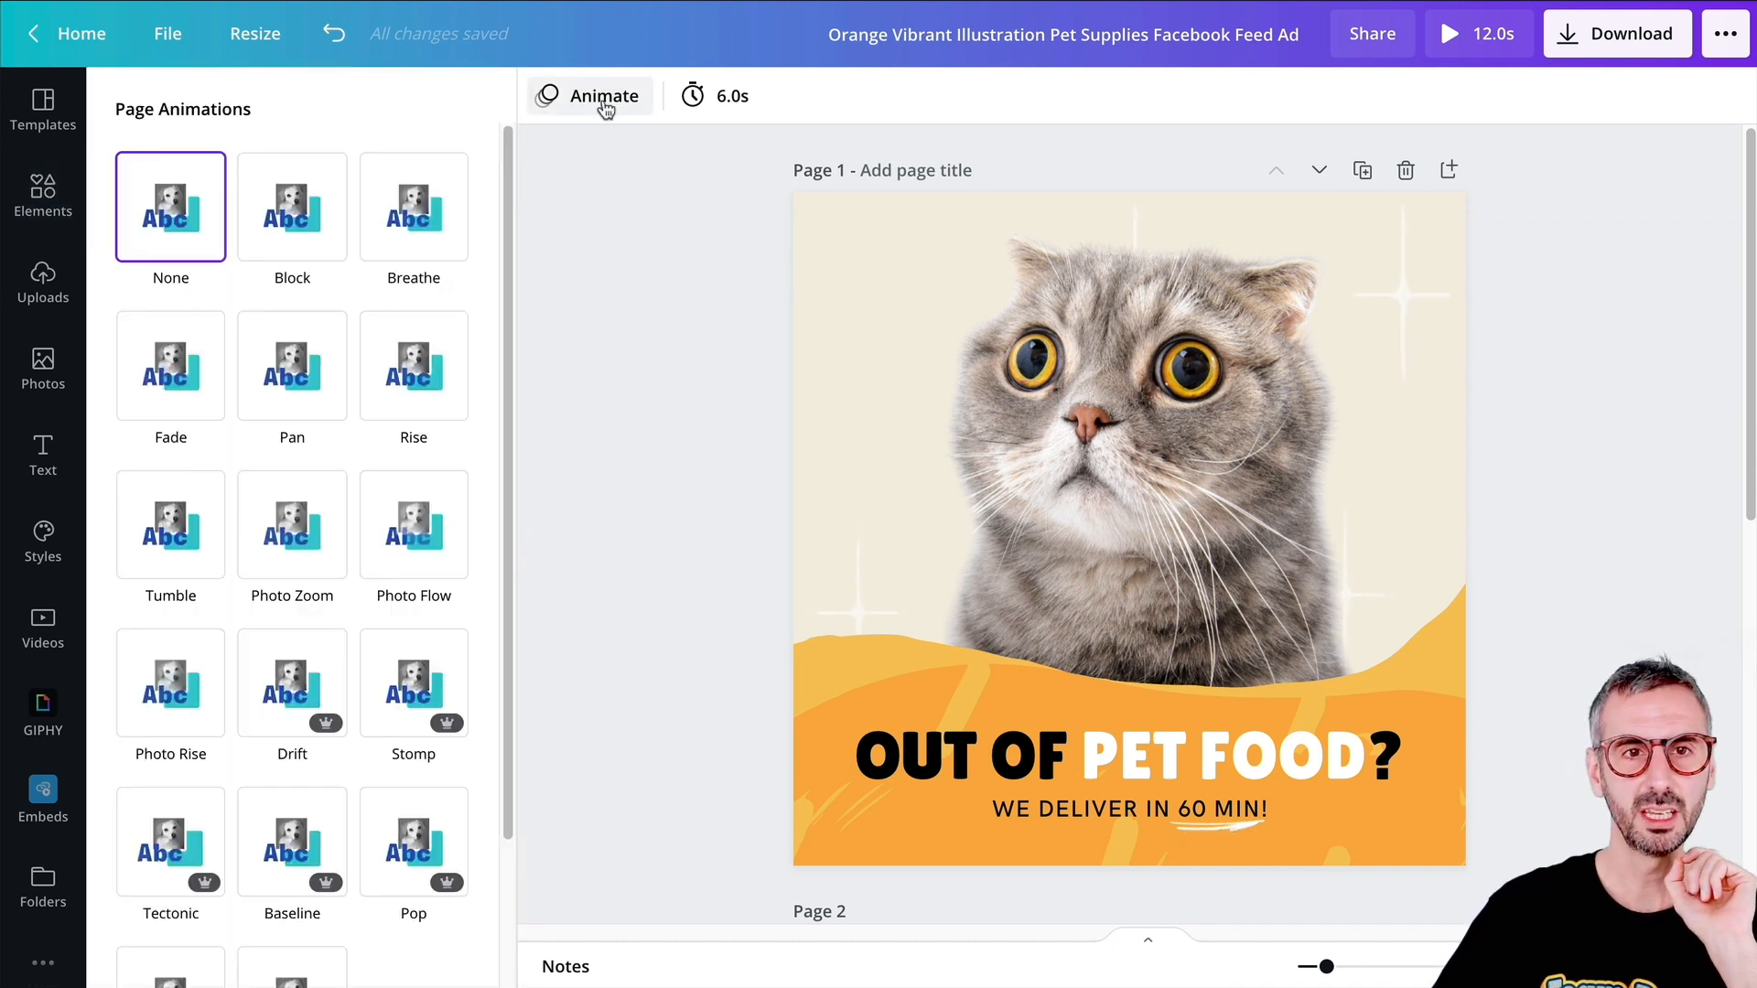
pyautogui.click(291, 207)
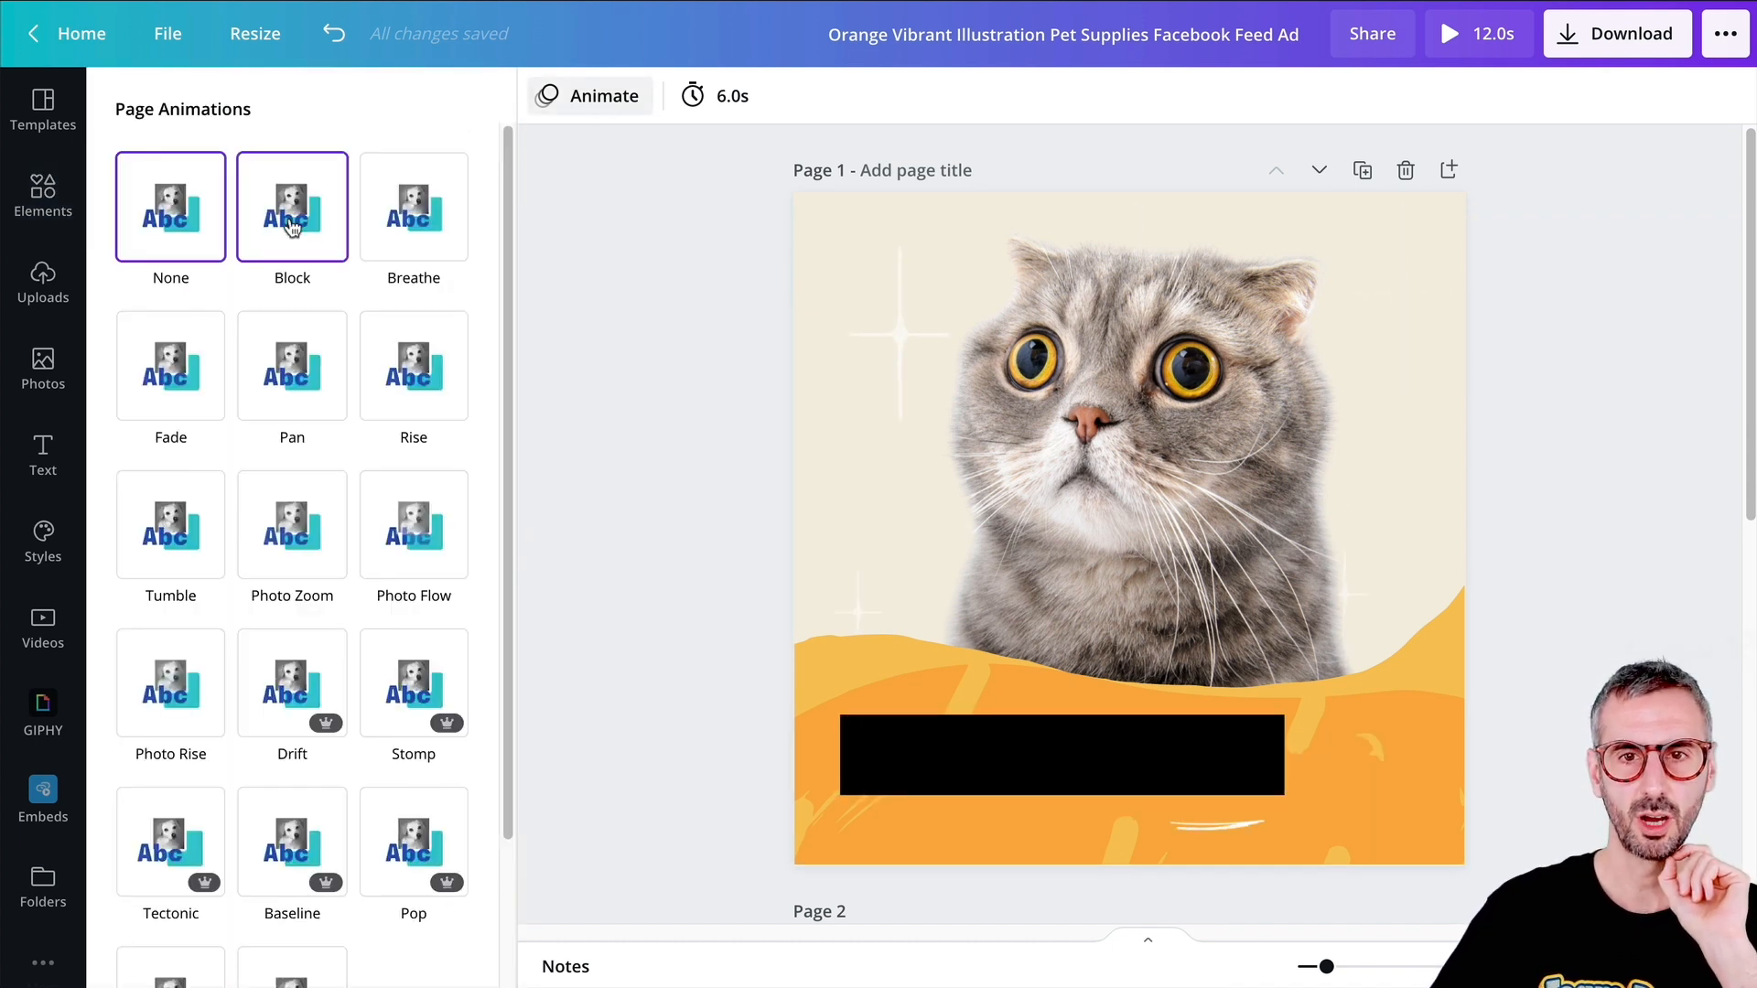
pyautogui.click(413, 207)
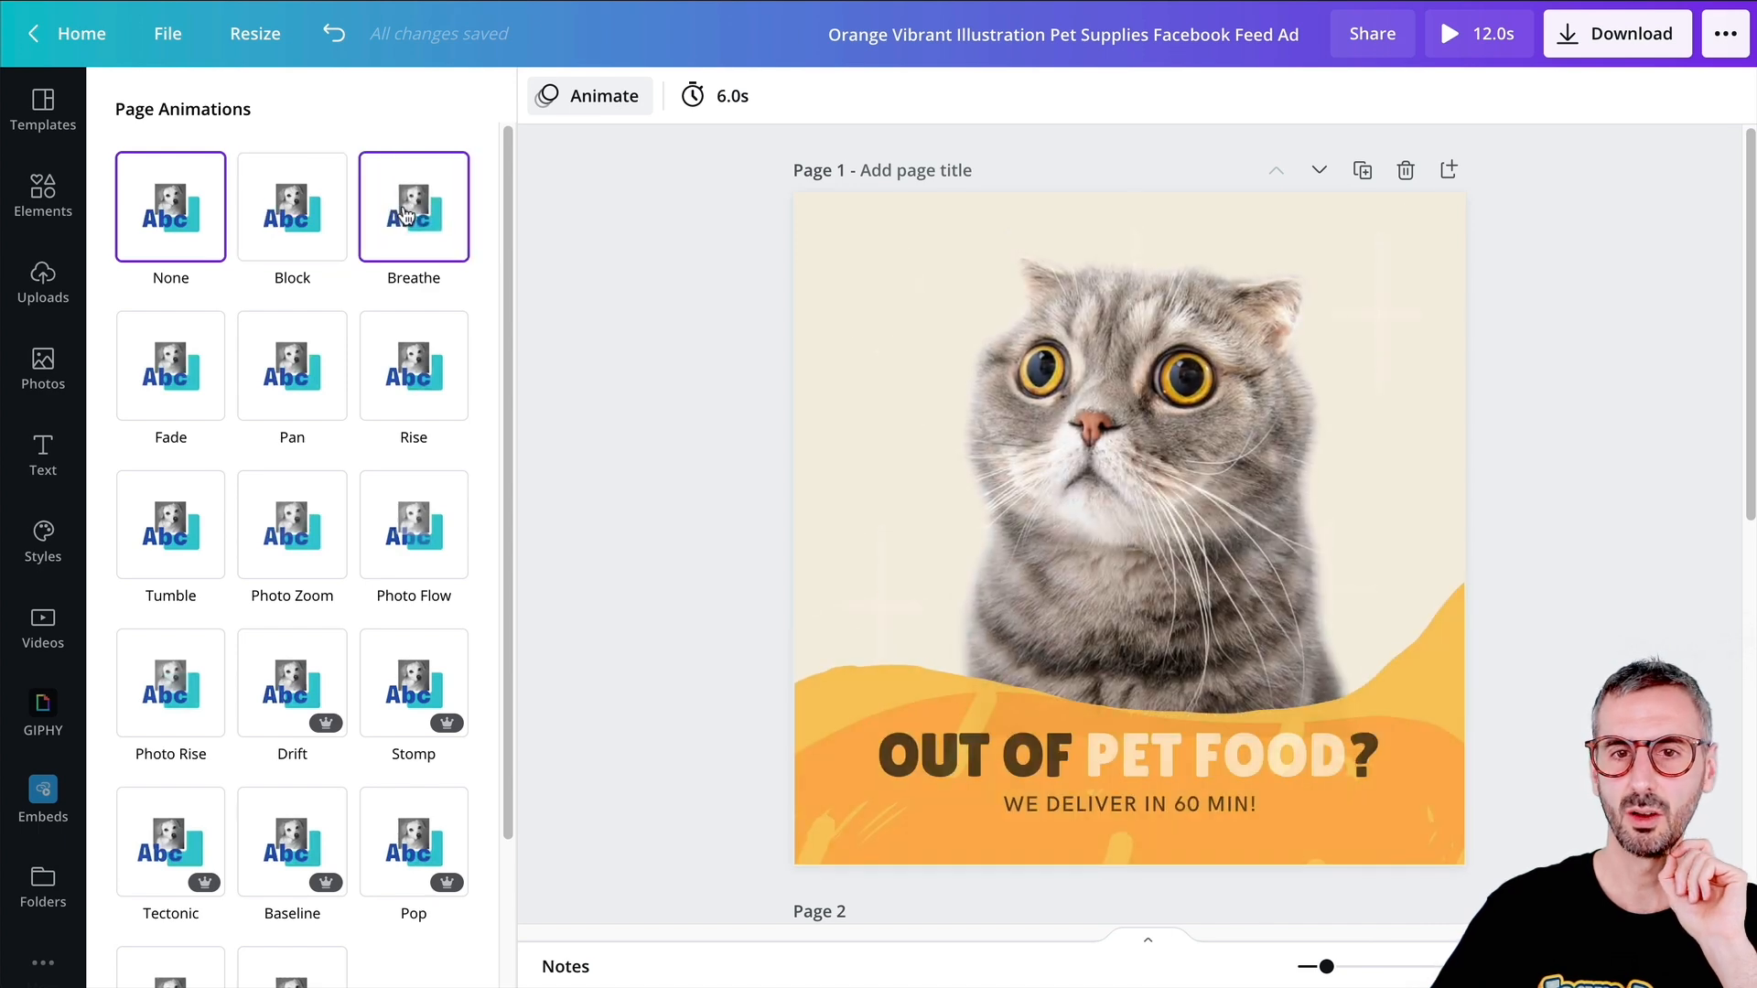
pyautogui.click(291, 207)
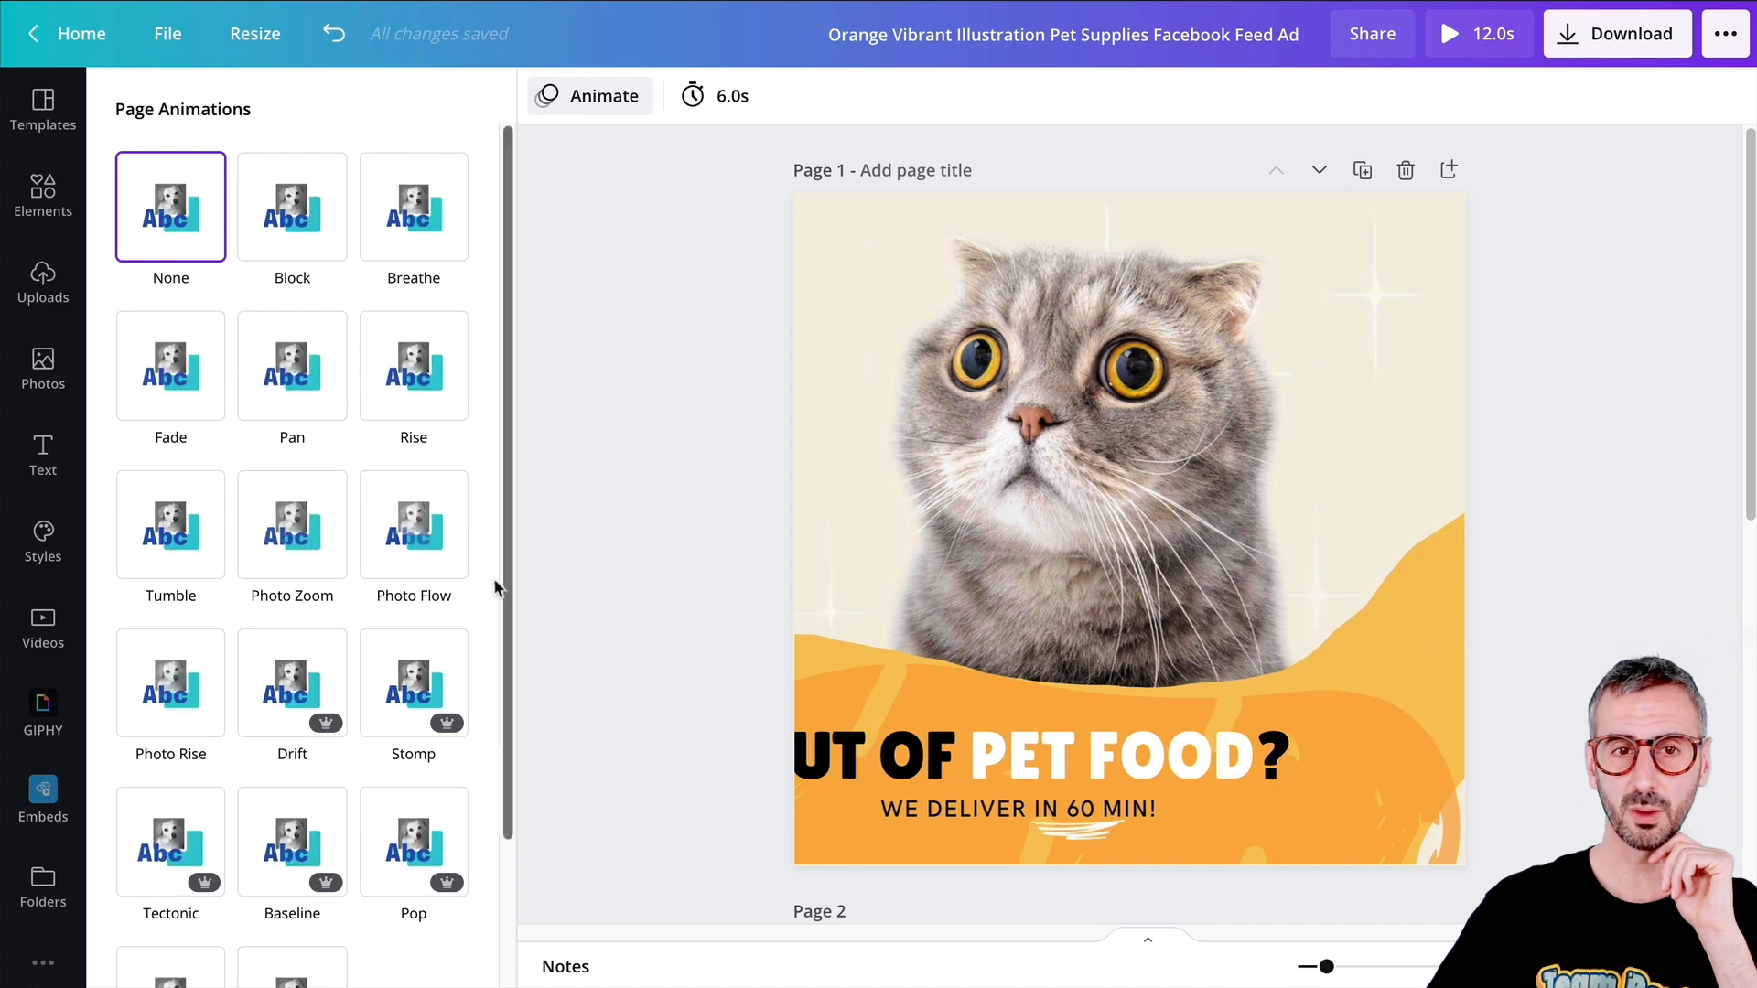
pyautogui.click(292, 683)
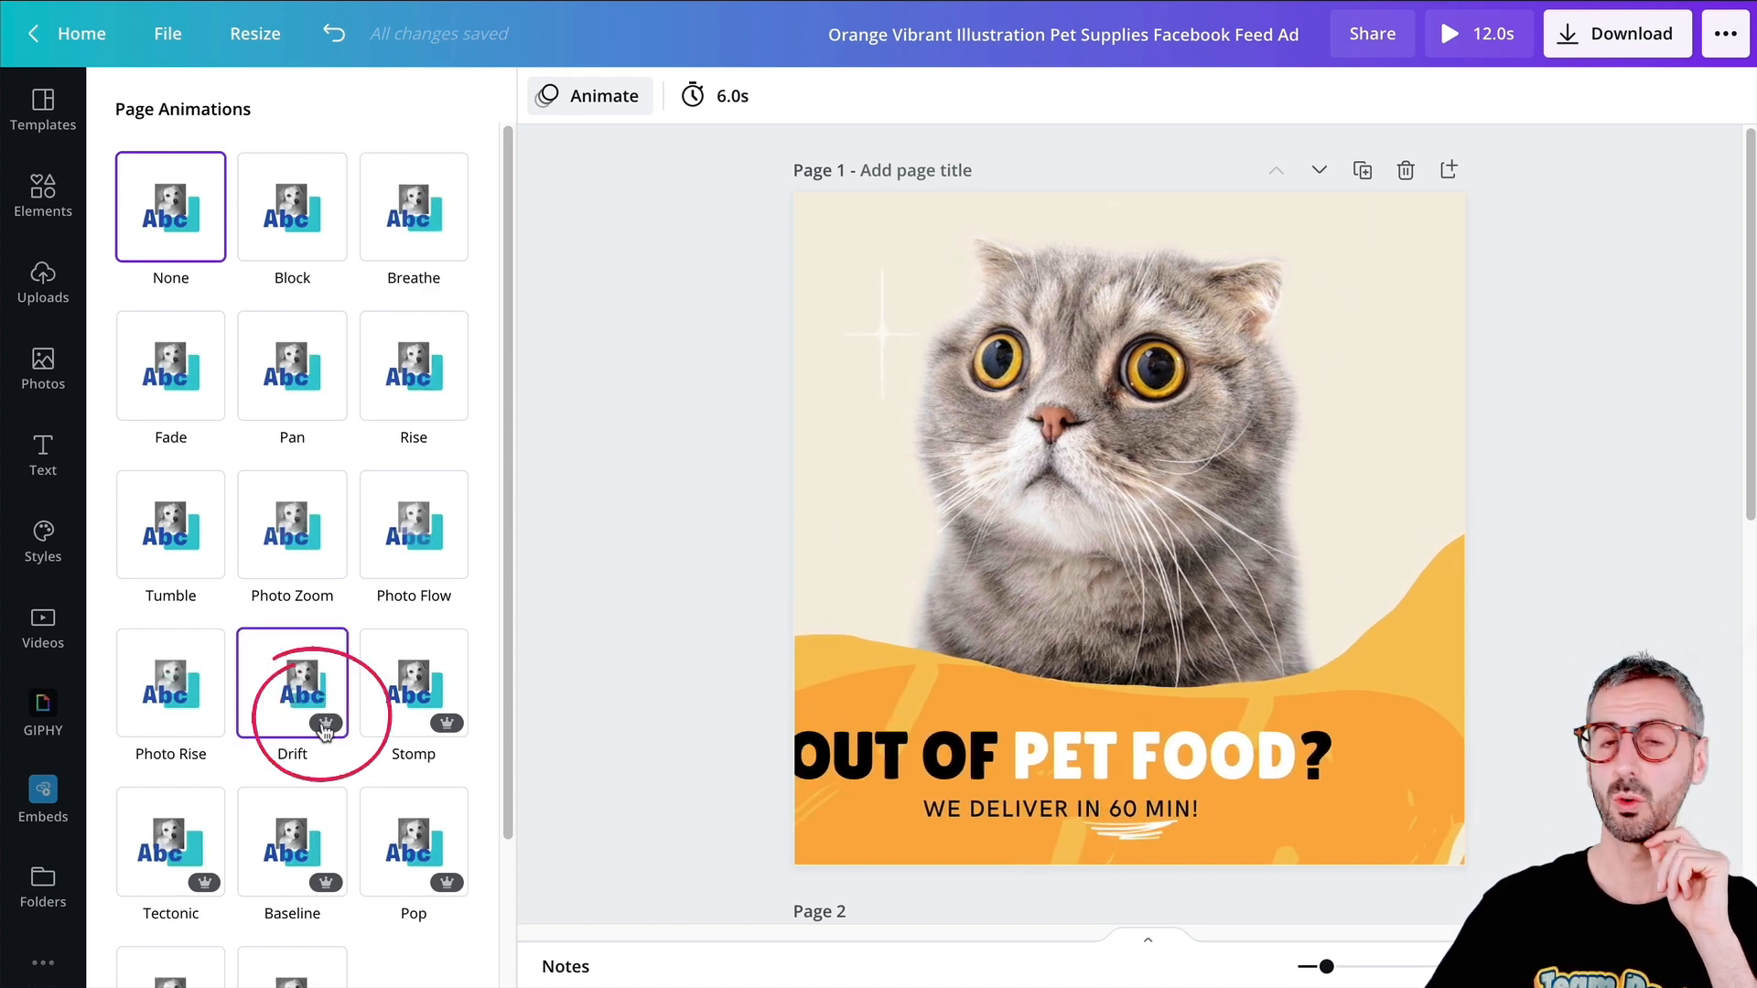
pyautogui.click(413, 683)
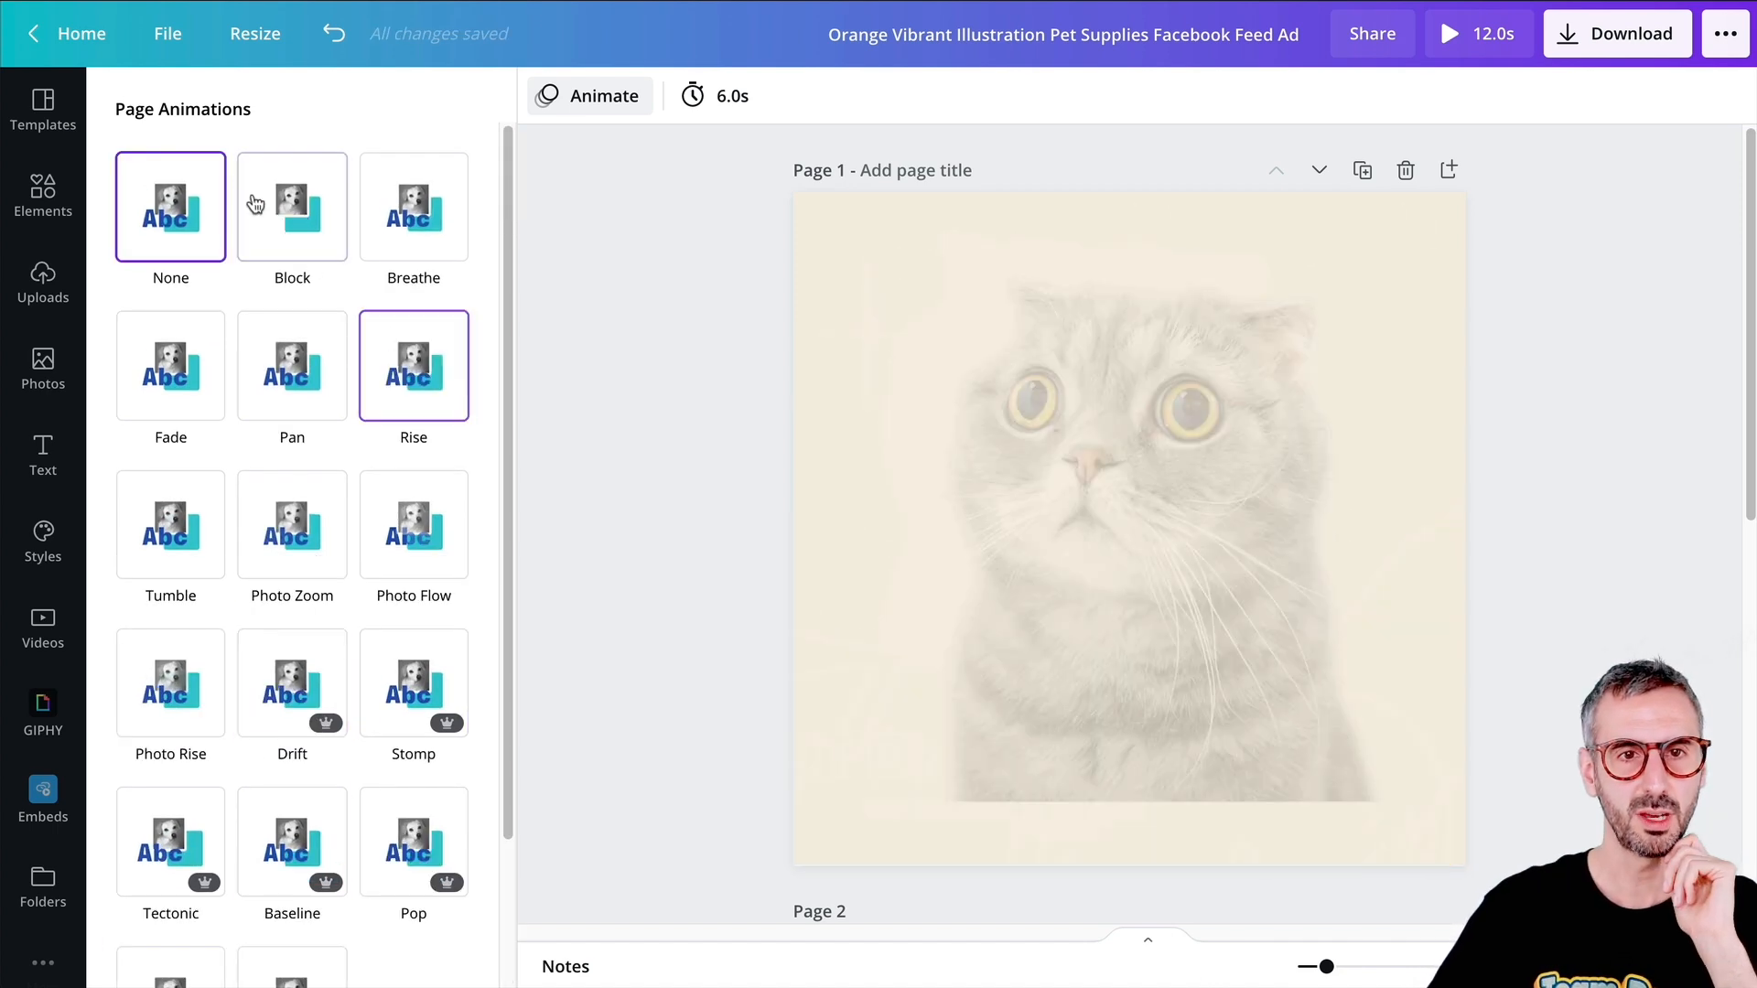
pyautogui.click(291, 206)
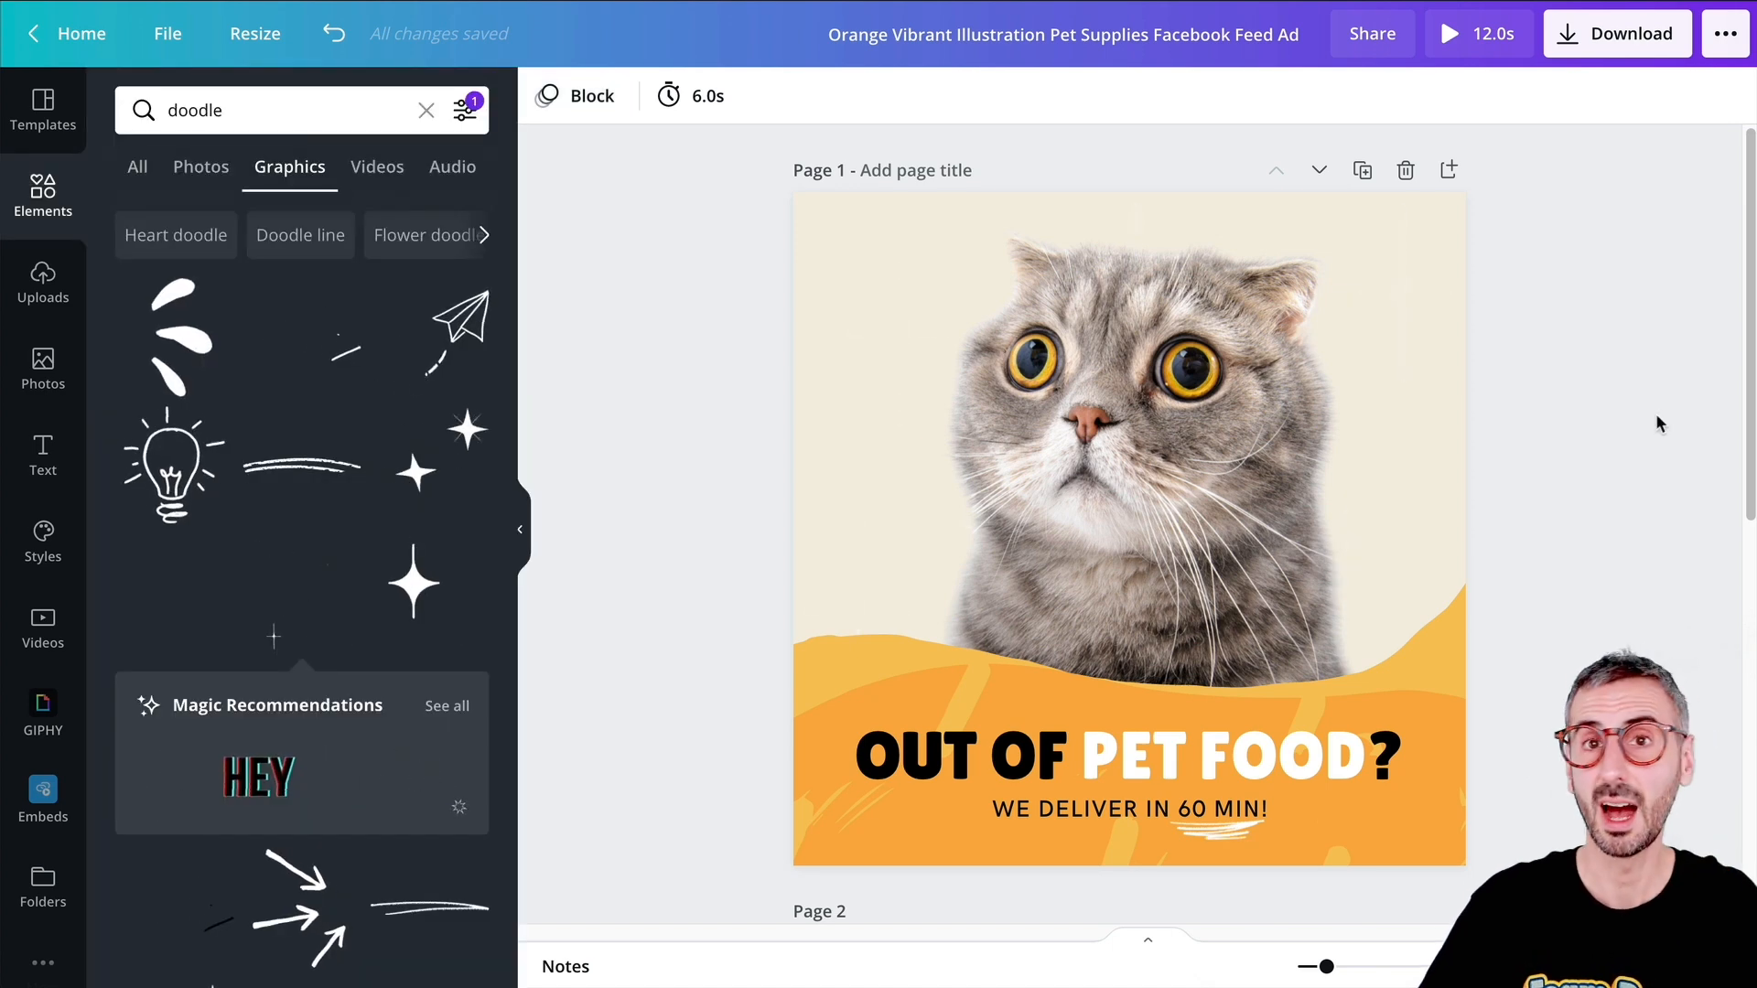
# - Place a white flower doodle left of the dog on page 2 and send it behind the dog
pyautogui.scroll(-3)
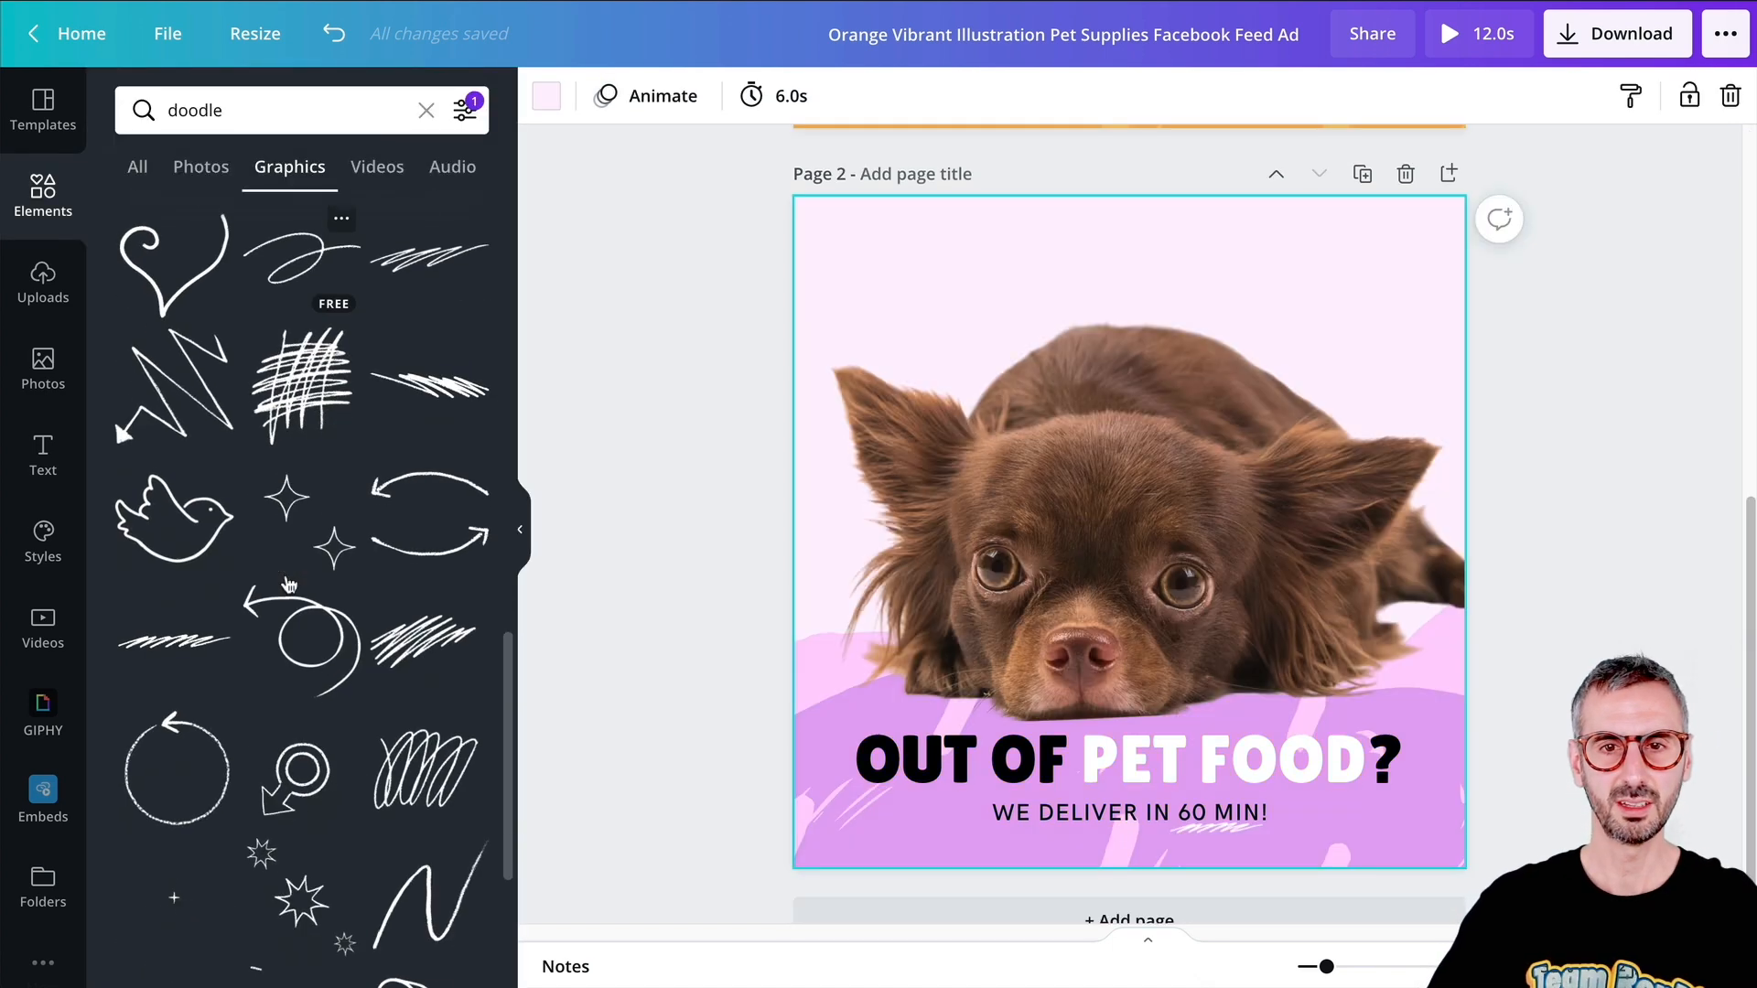
pyautogui.scroll(-3)
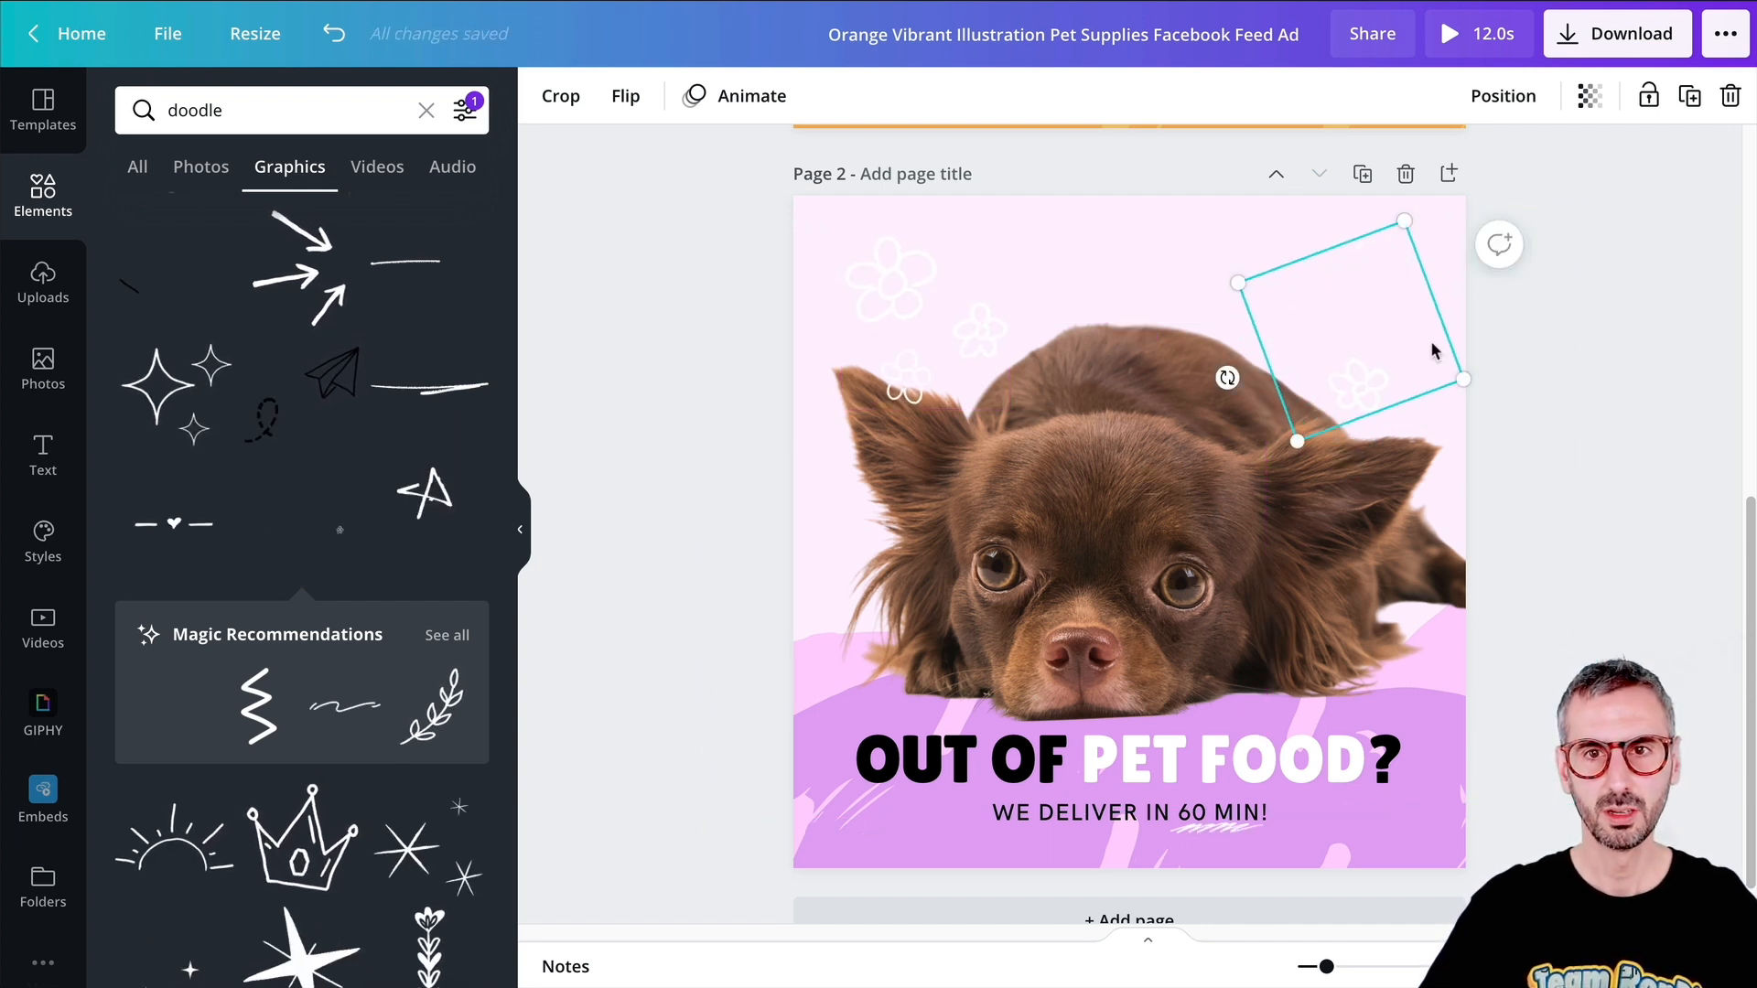
pyautogui.moveTo(1345, 302); pyautogui.dragTo(802, 602)
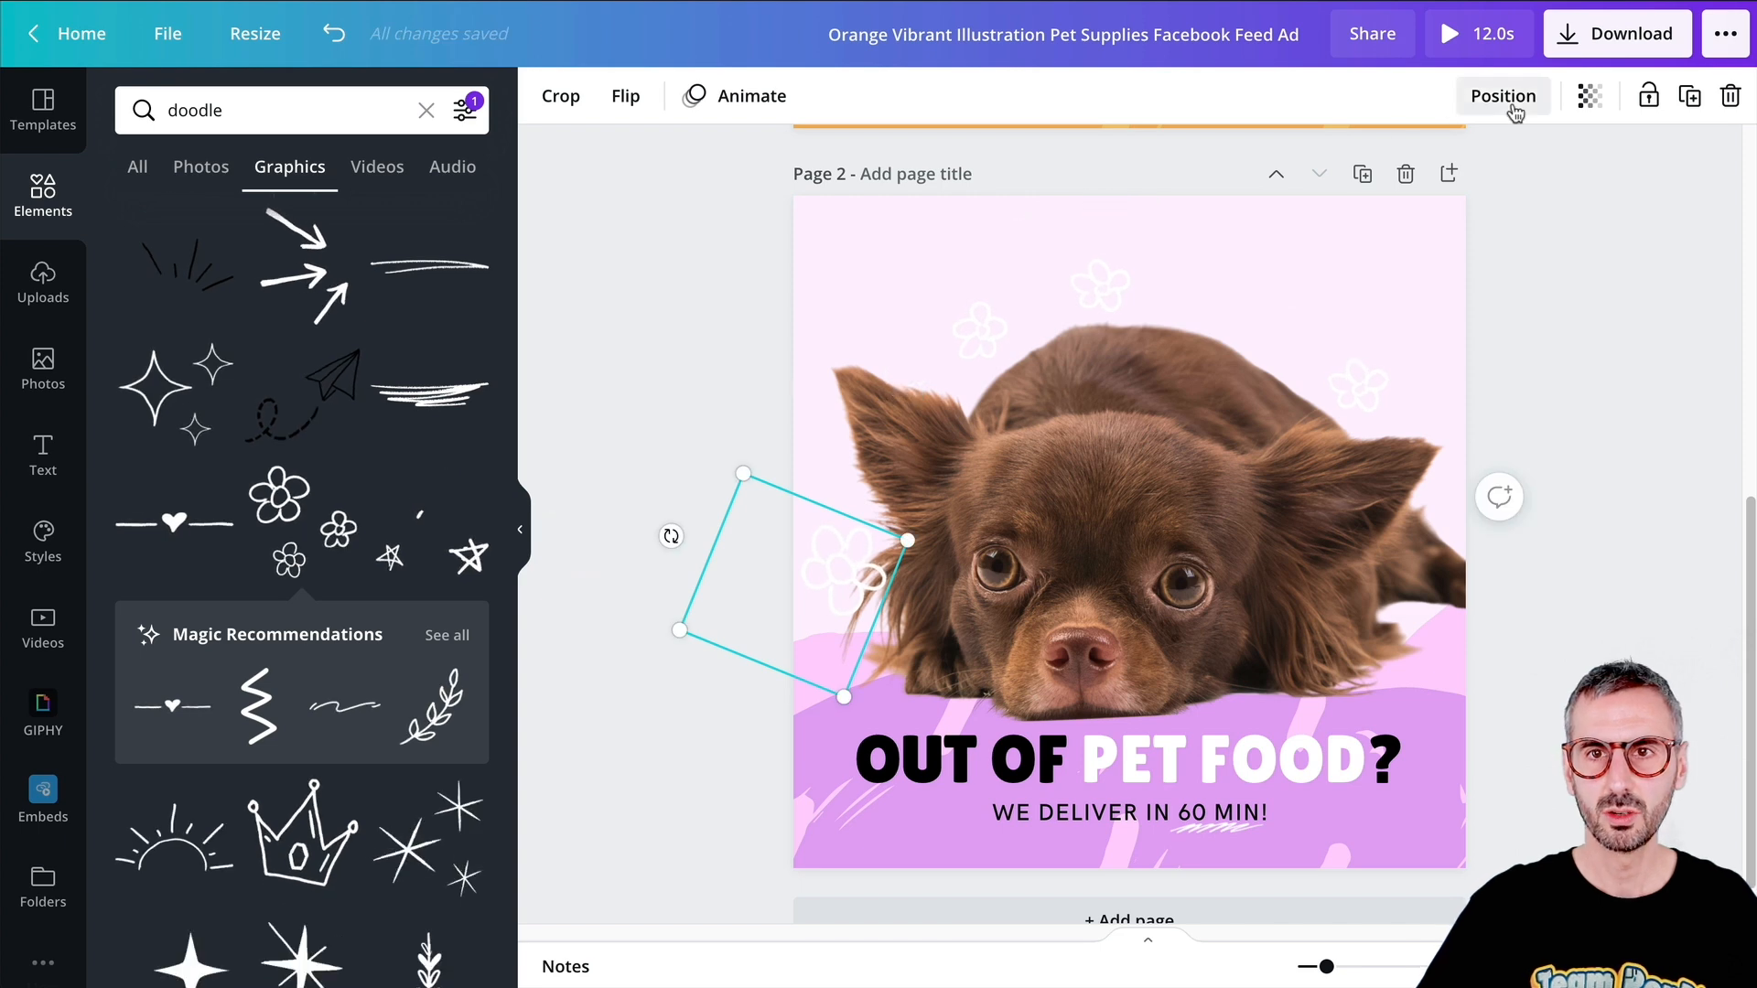
pyautogui.click(1503, 95)
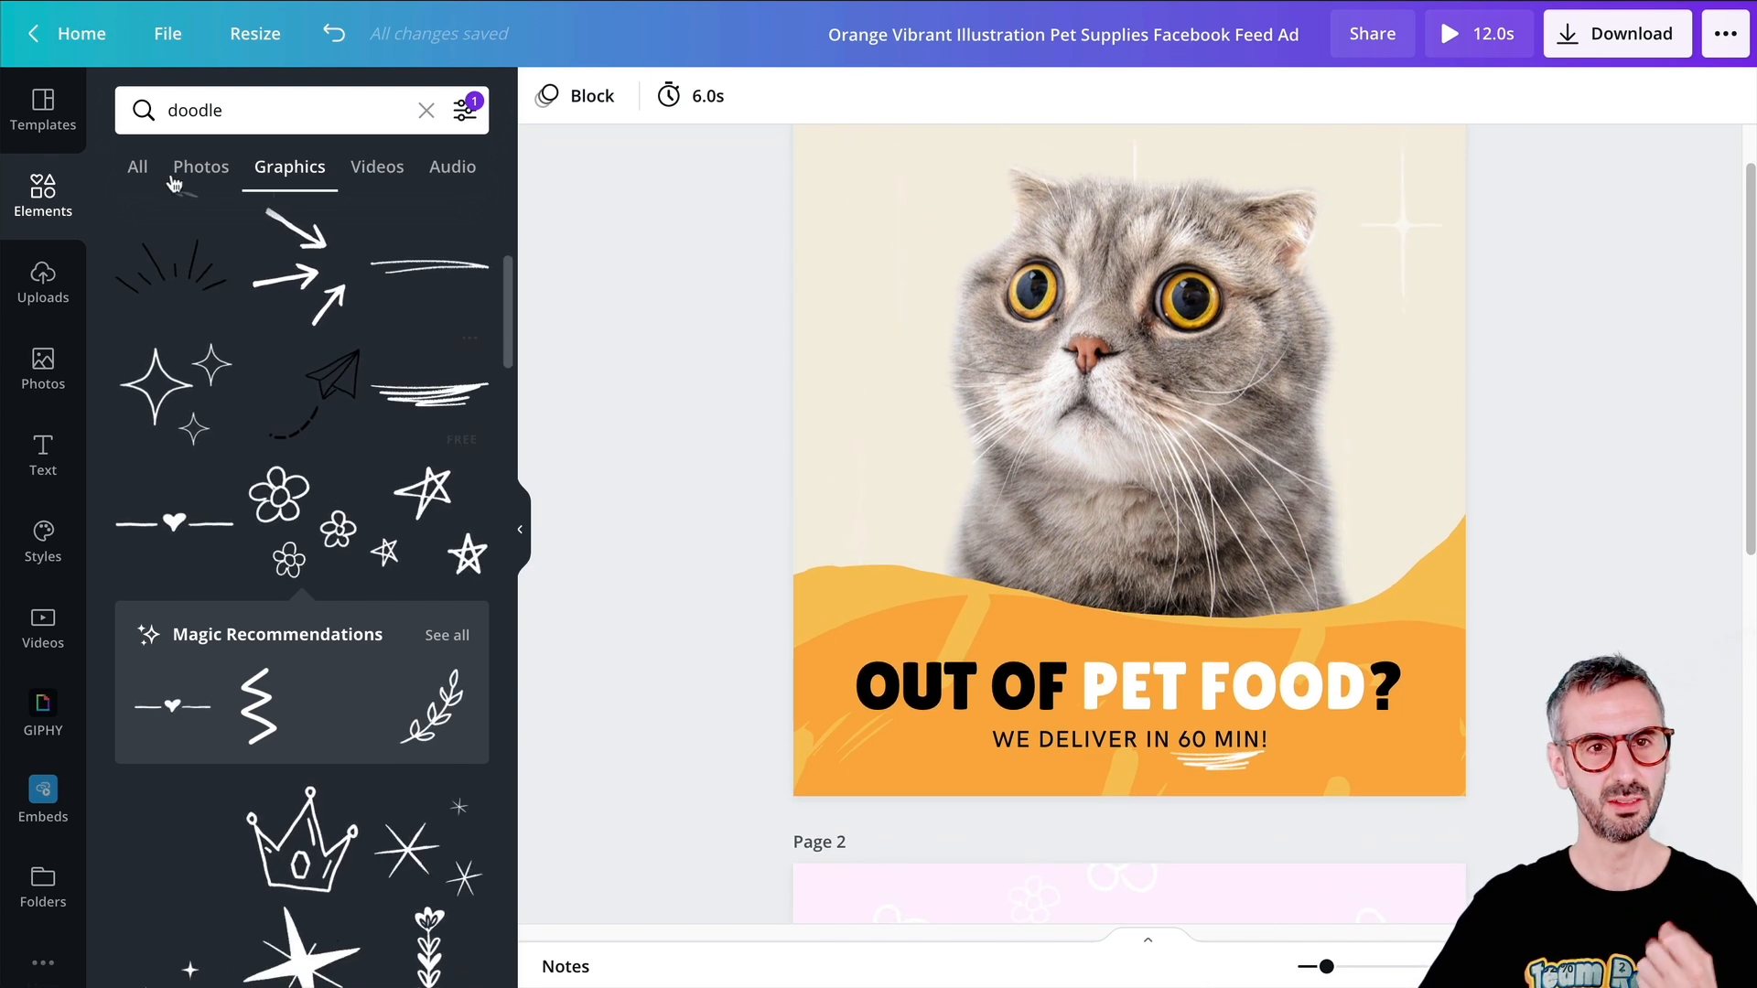
# - Search Elements for a timer graphic to replace the O in the headline
pyautogui.click(258, 110)
pyautogui.write('timer')
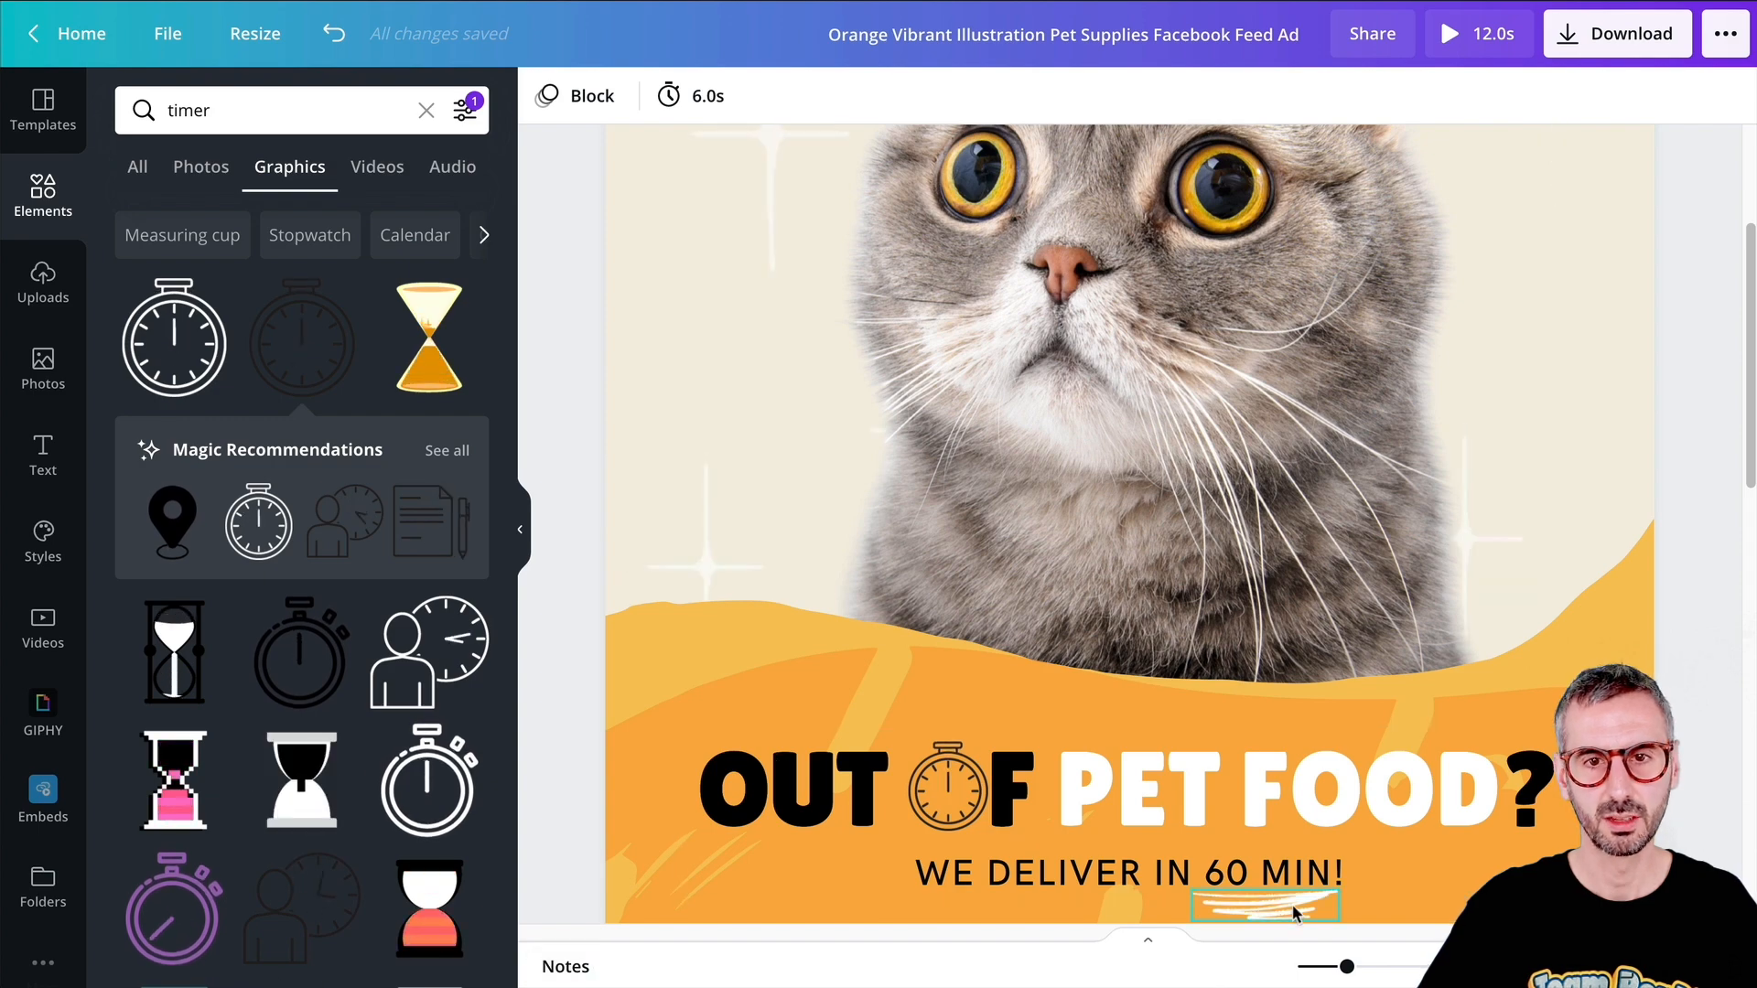
# - Place the stopwatch icon over the O on page 2 and zoom out to see both pages
pyautogui.scroll(-3)
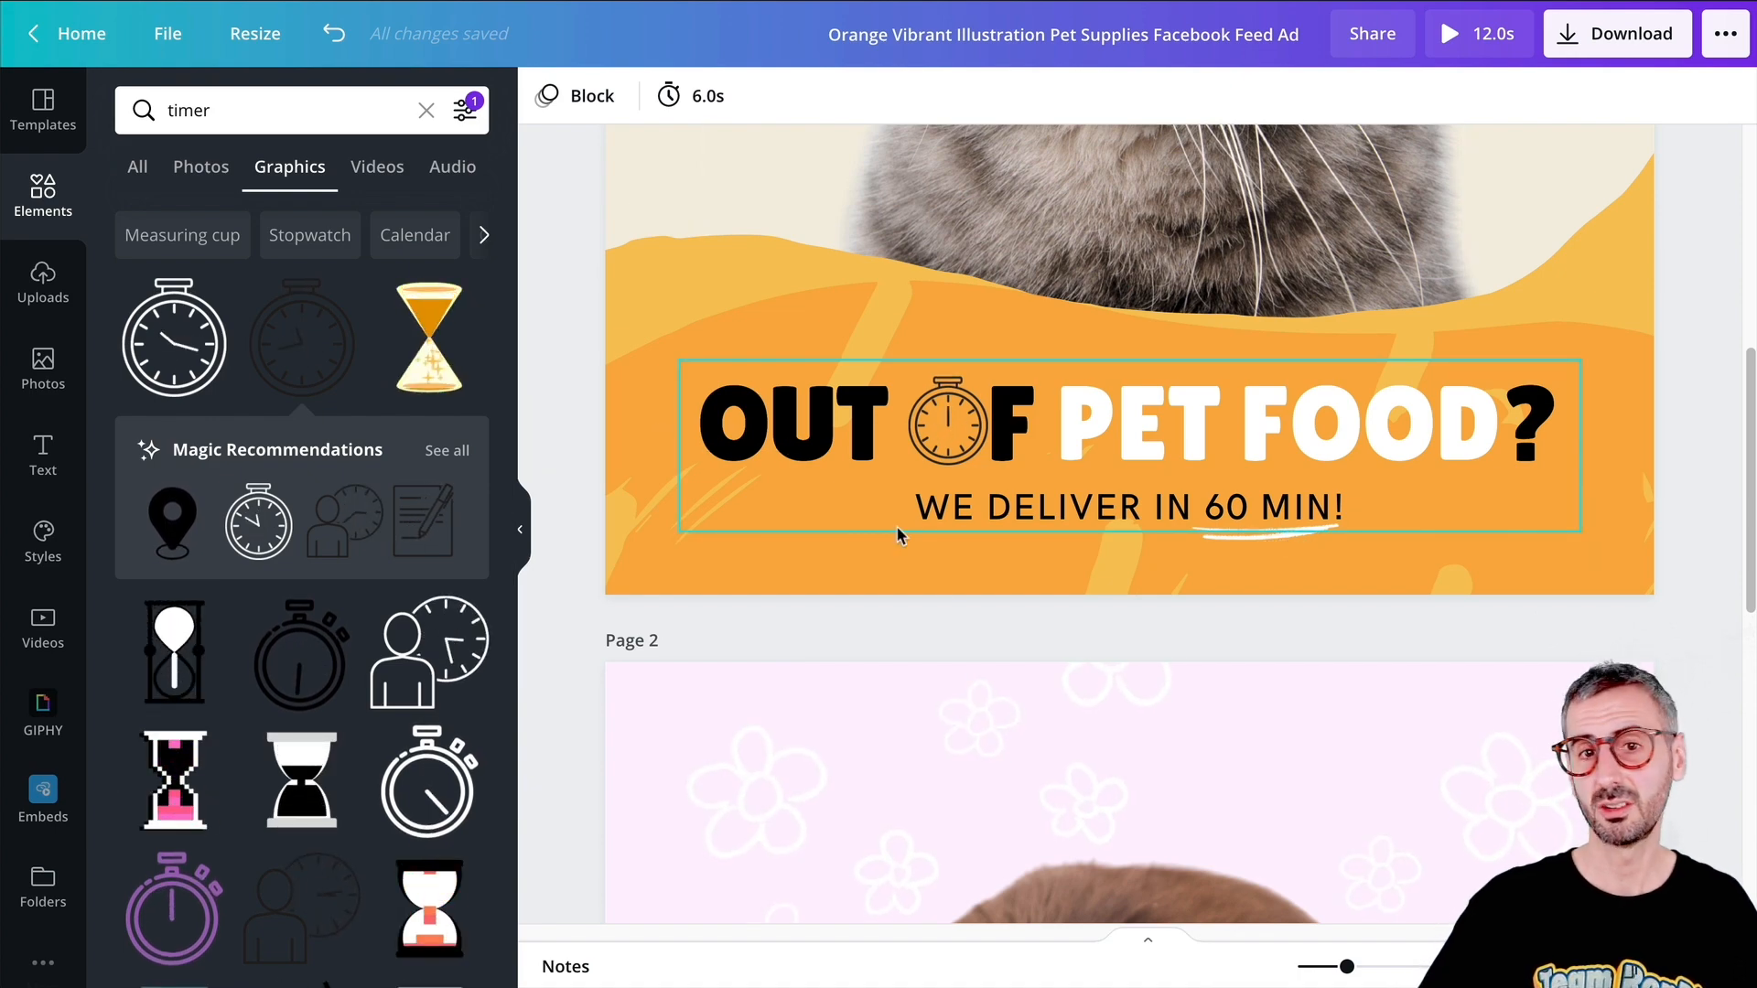
pyautogui.scroll(-3)
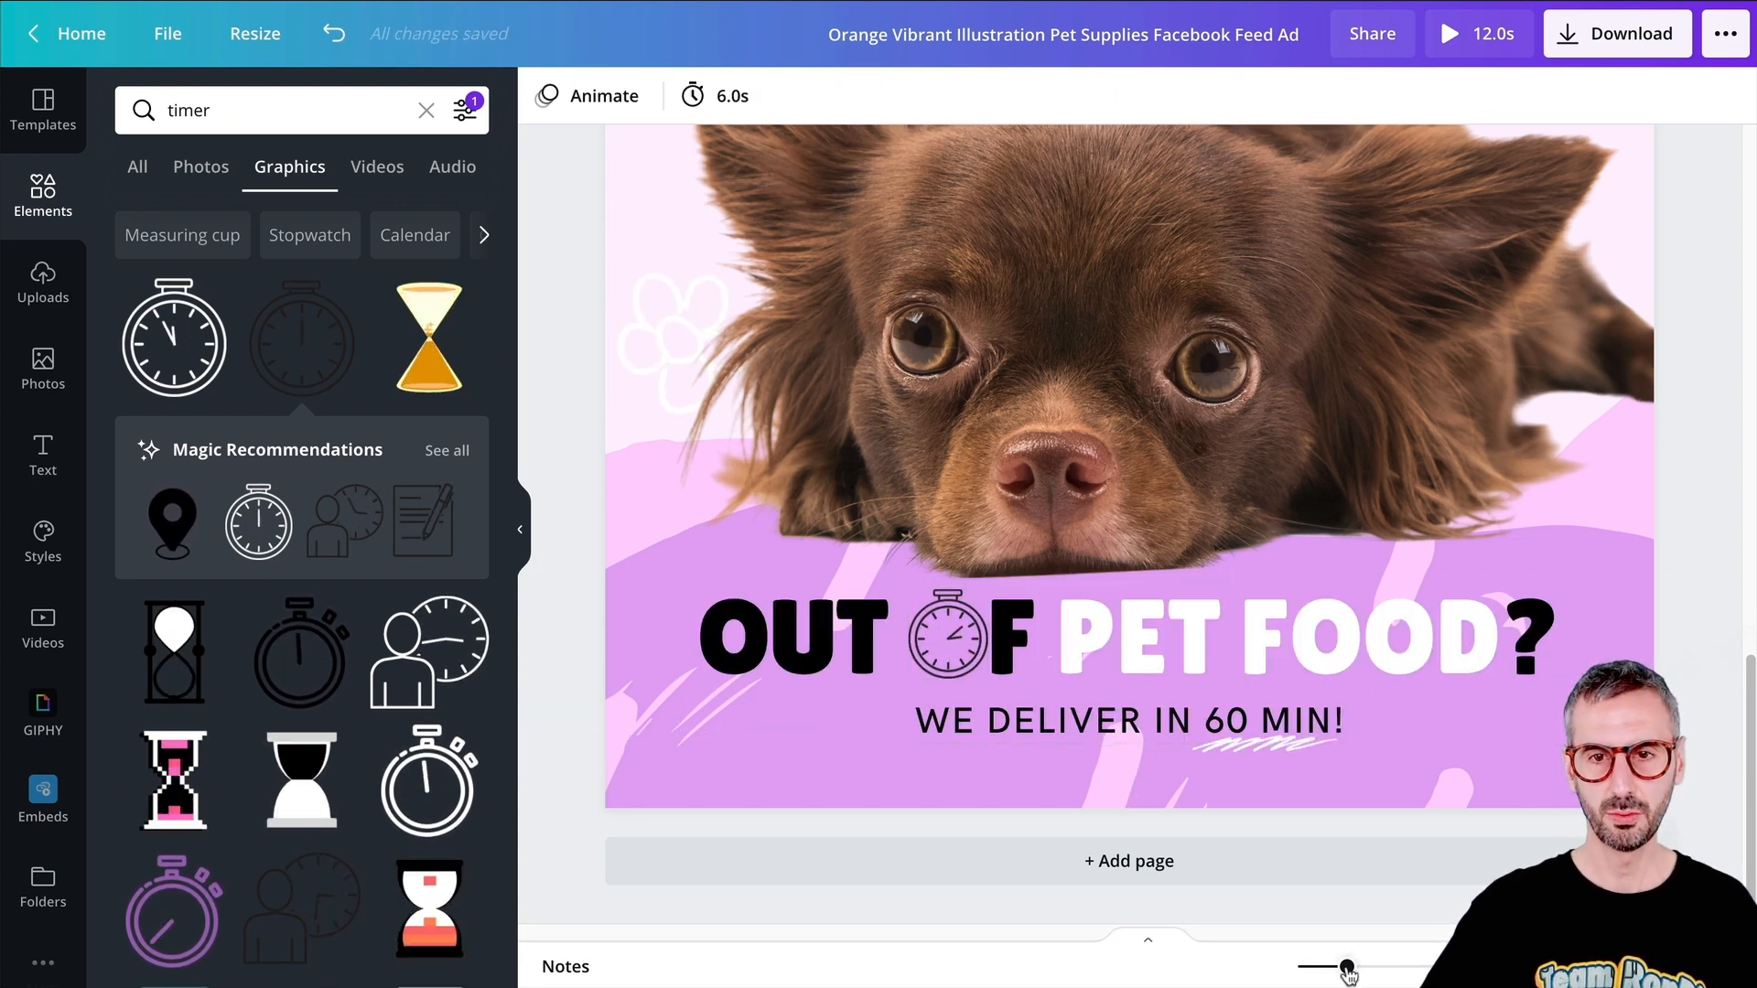
pyautogui.click(42, 282)
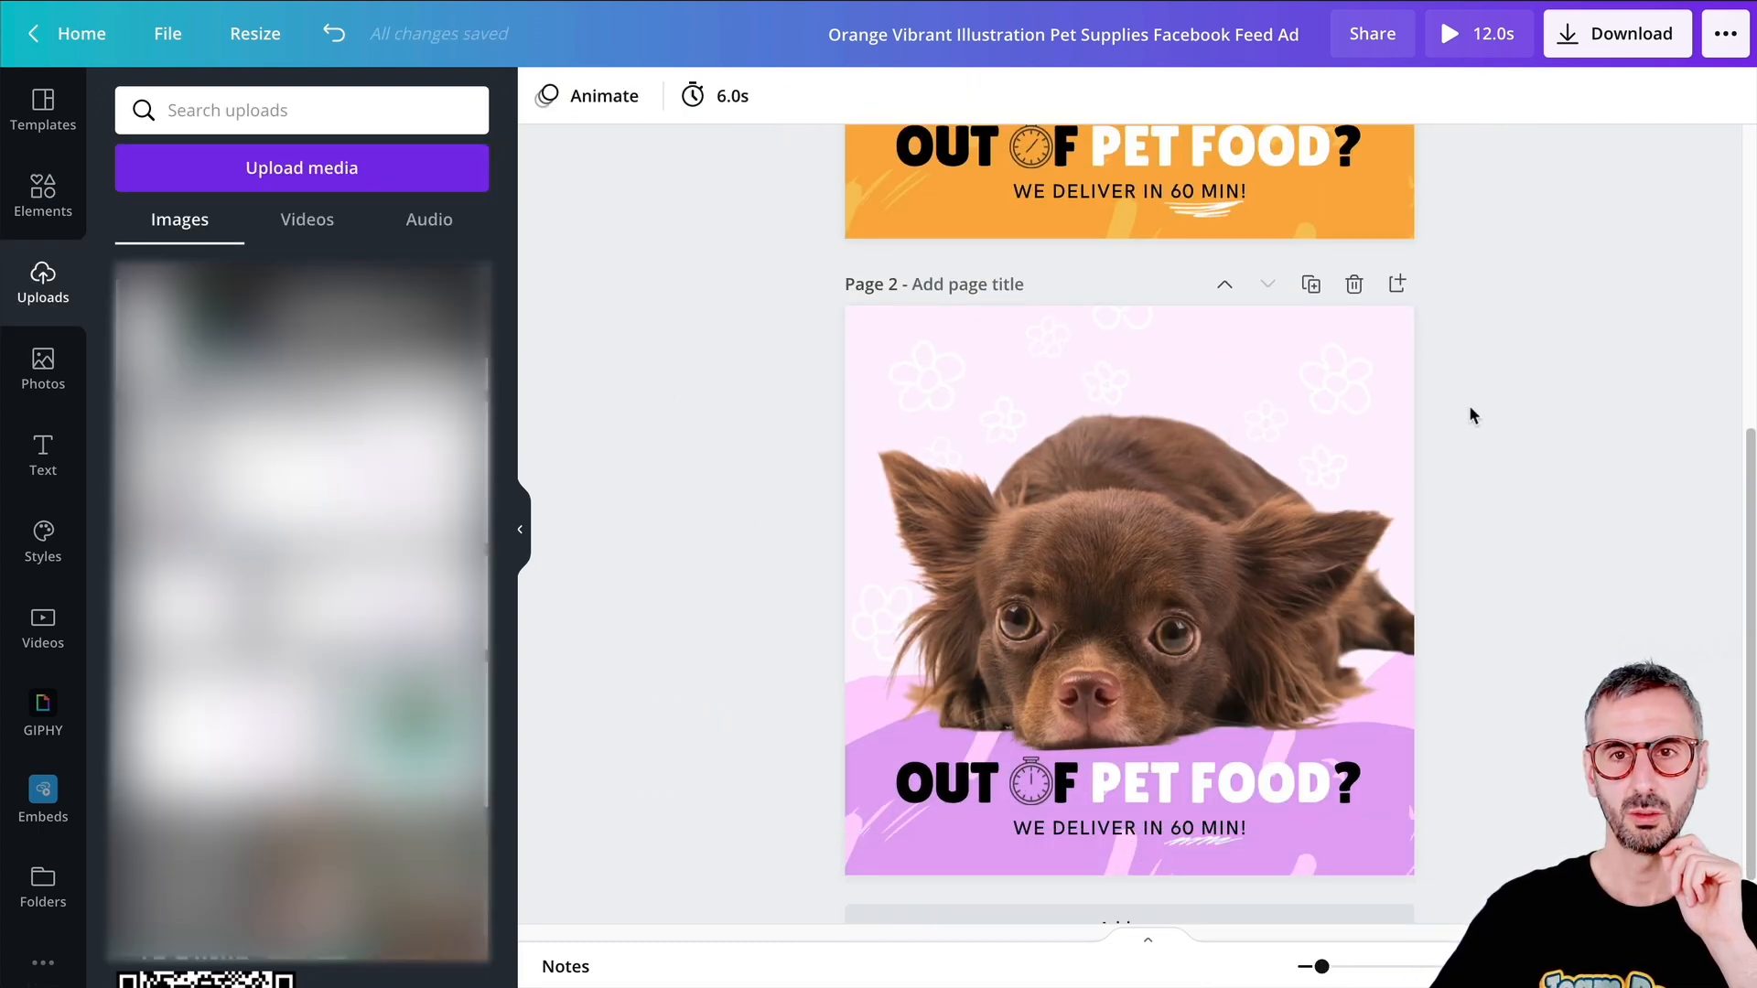
# - Apply a page animation to page 2 from the Animate list
pyautogui.click(1129, 588)
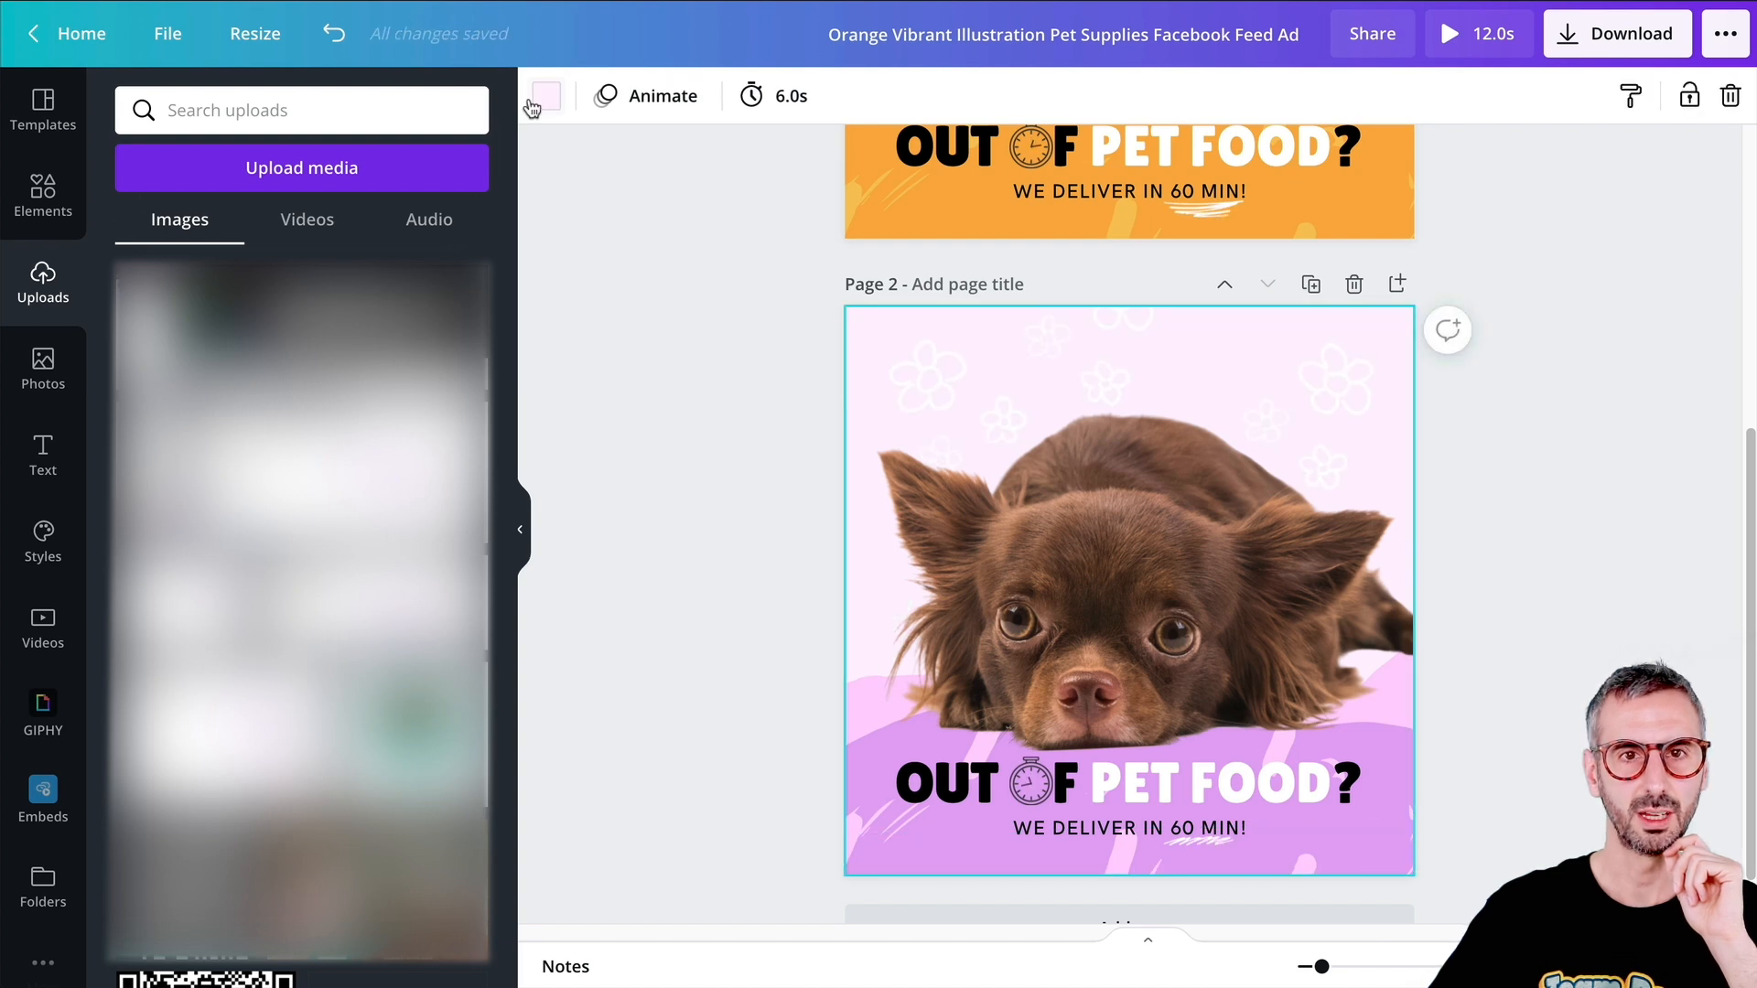
pyautogui.click(663, 95)
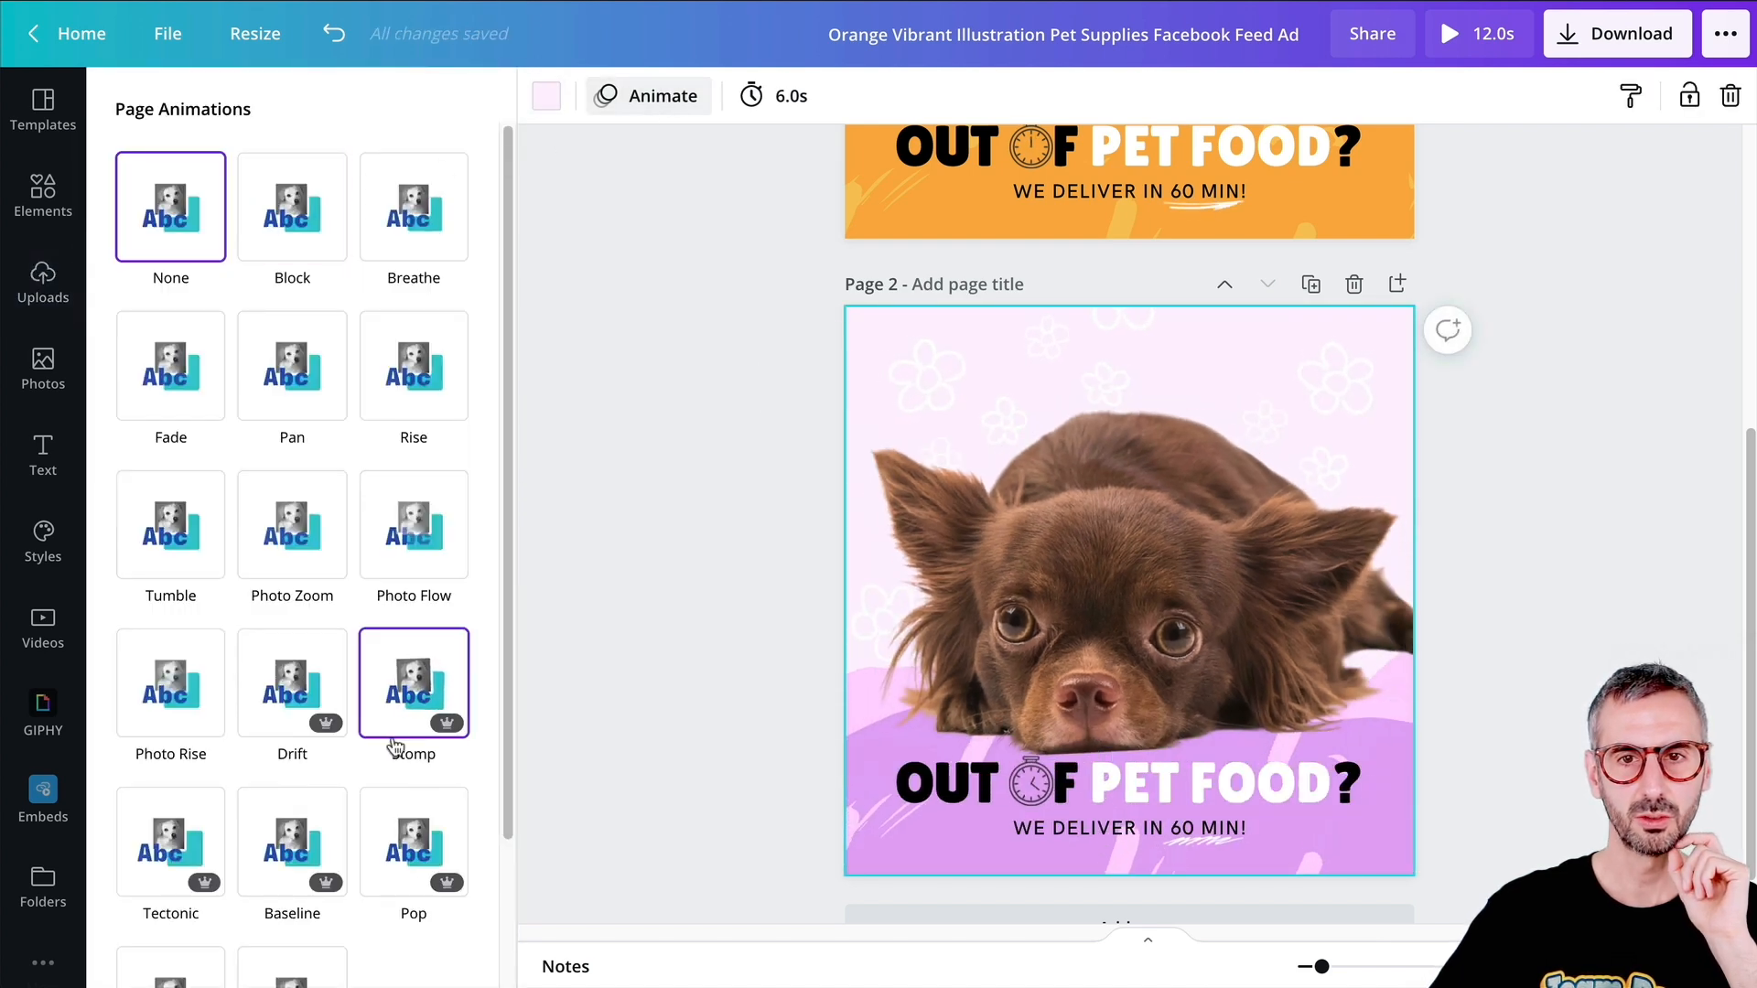
pyautogui.click(413, 842)
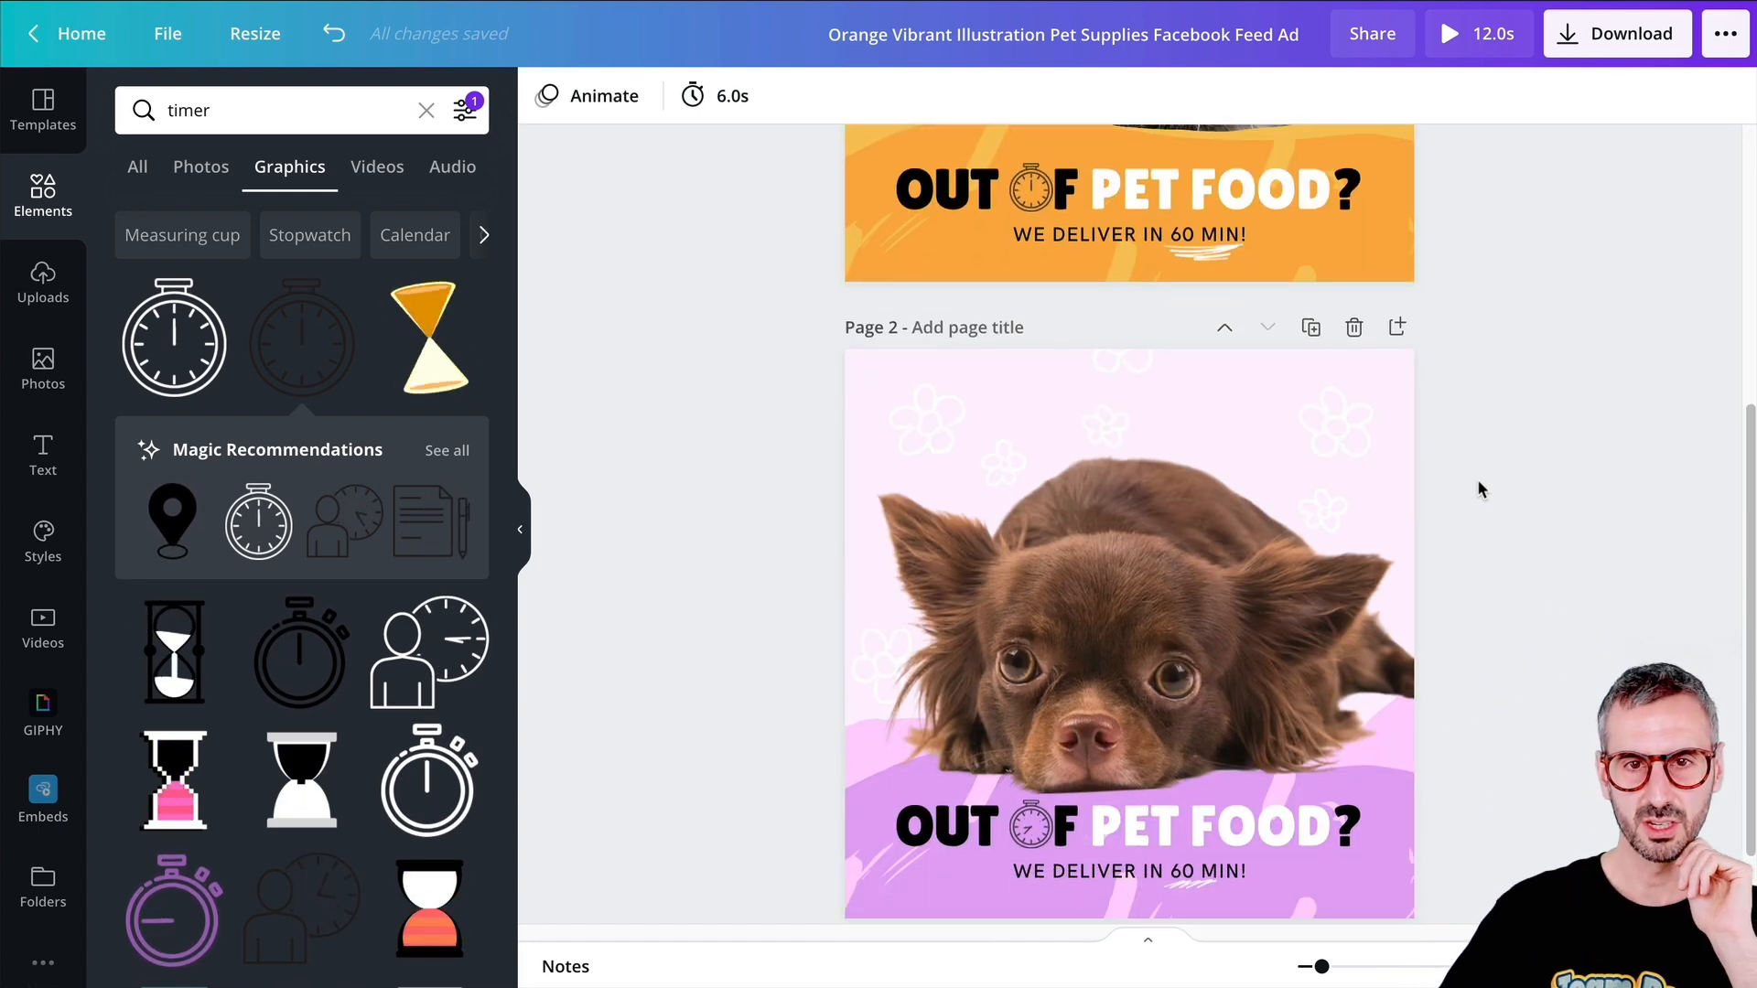
pyautogui.scroll(-3)
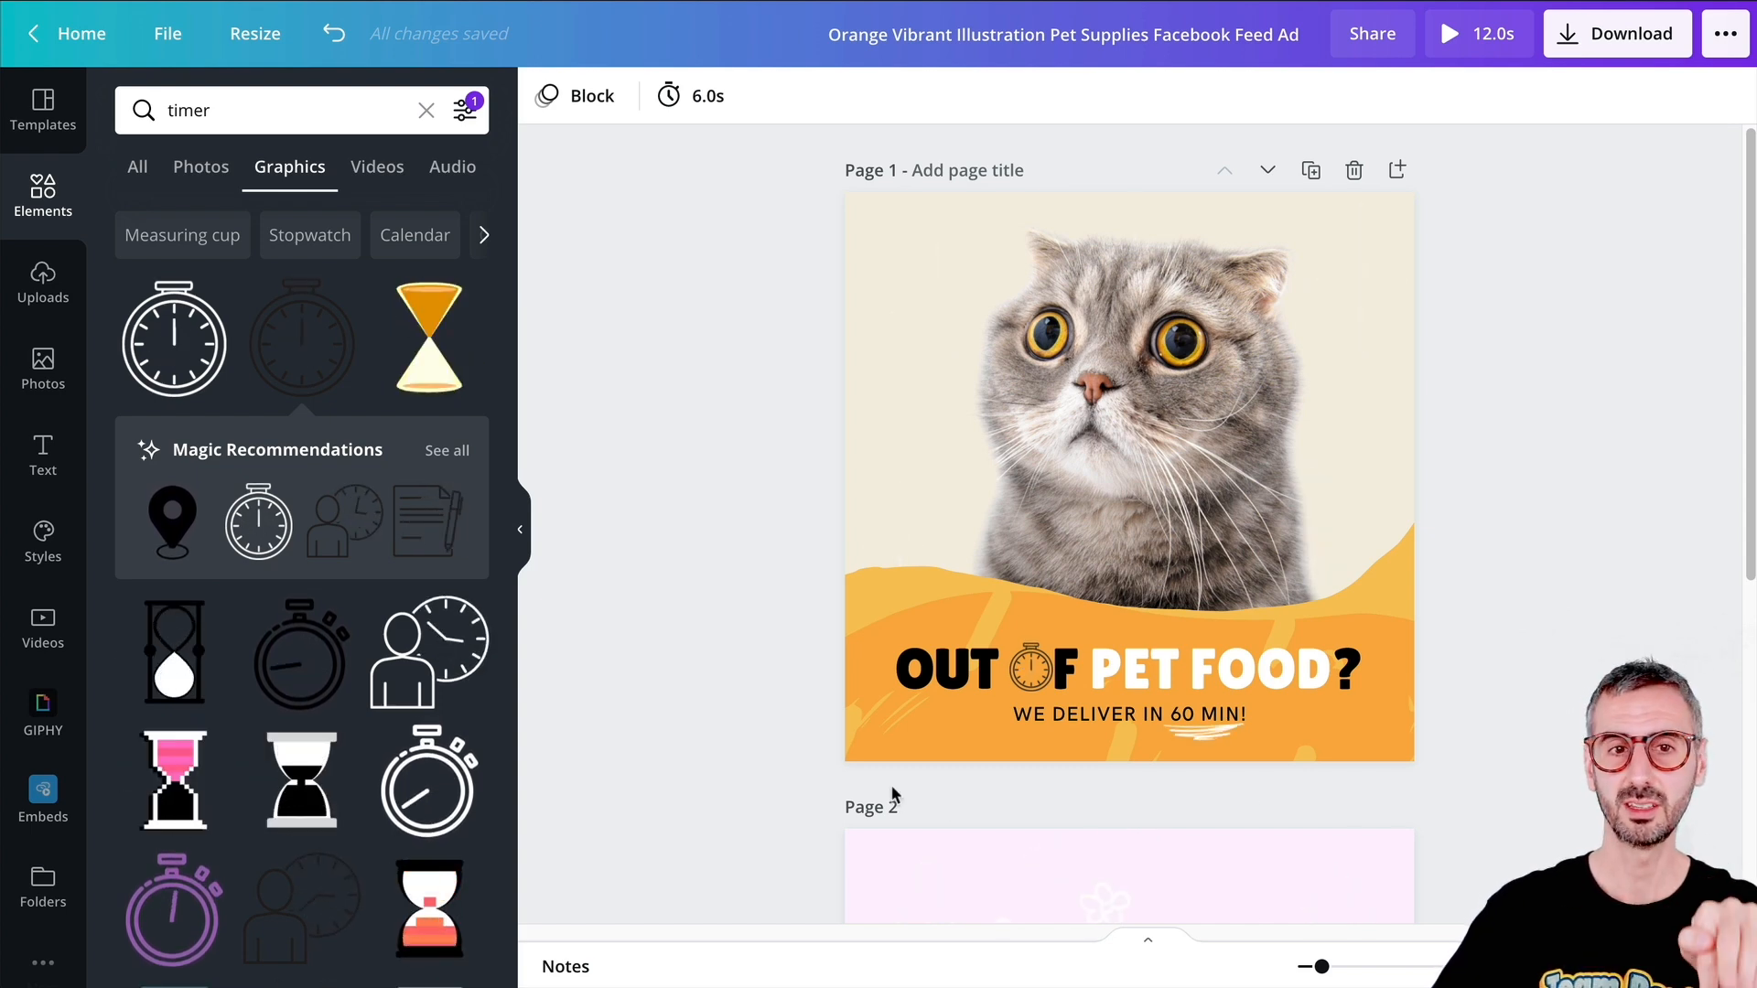
# - Download page 1 of the ad as an MP4 video
pyautogui.click(43, 282)
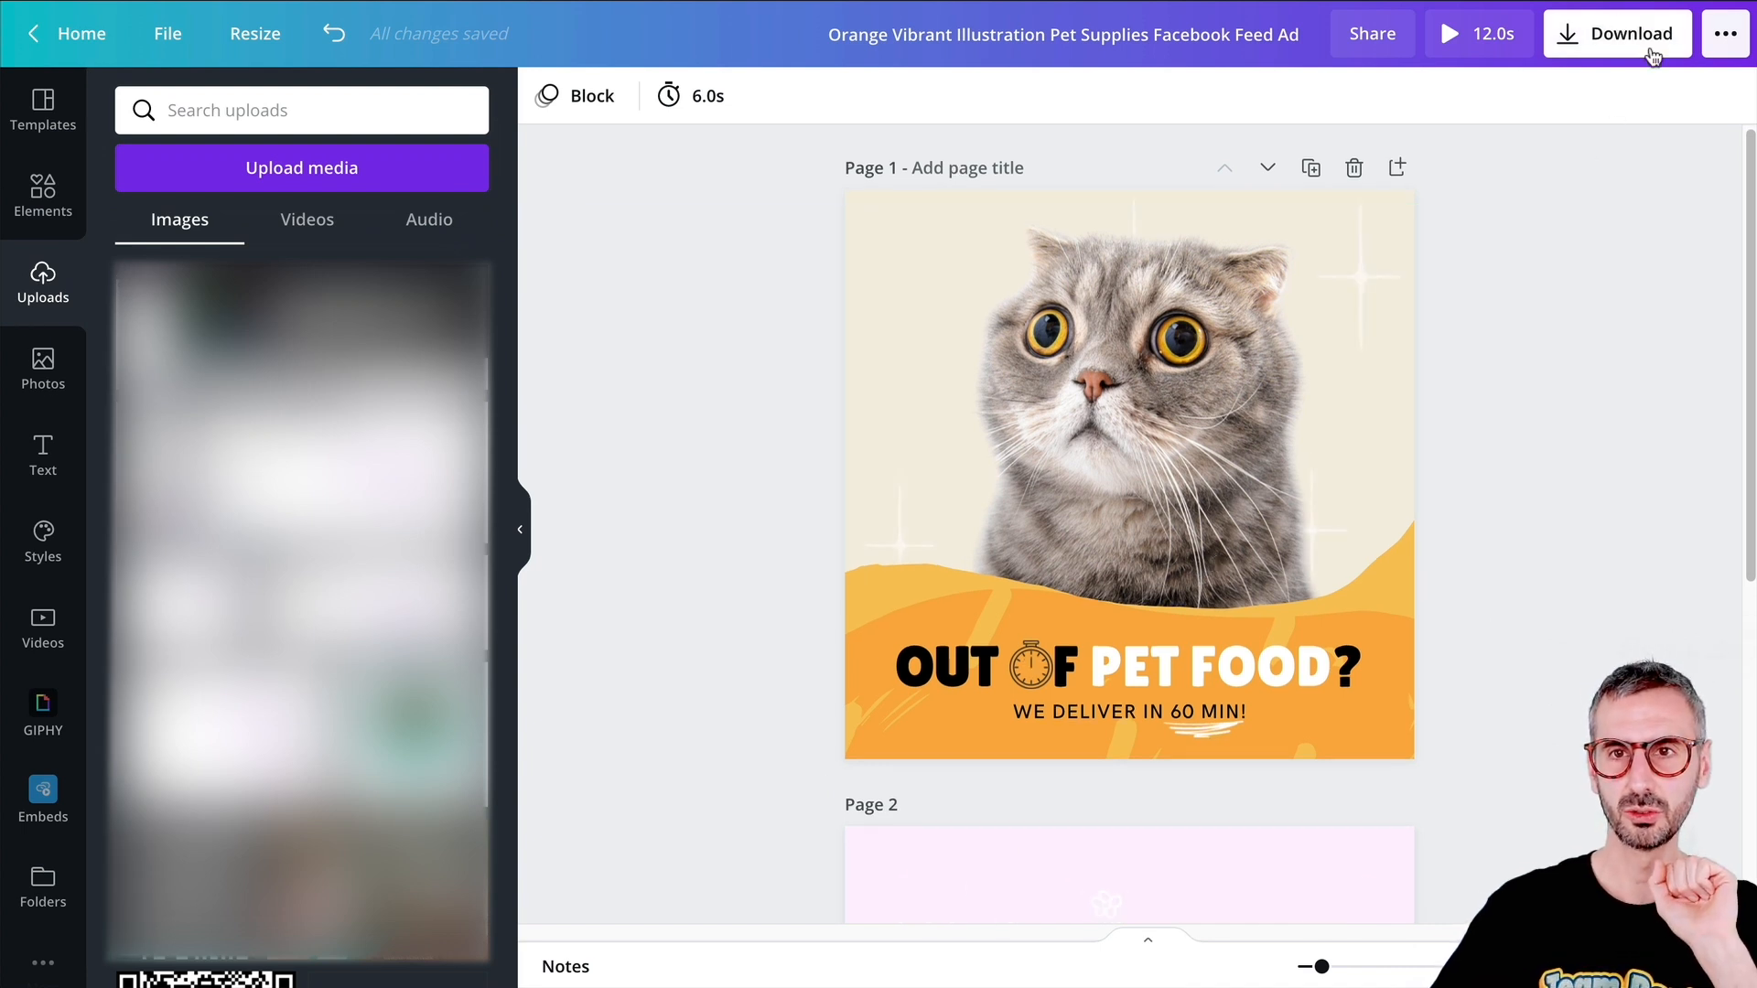
pyautogui.click(1616, 33)
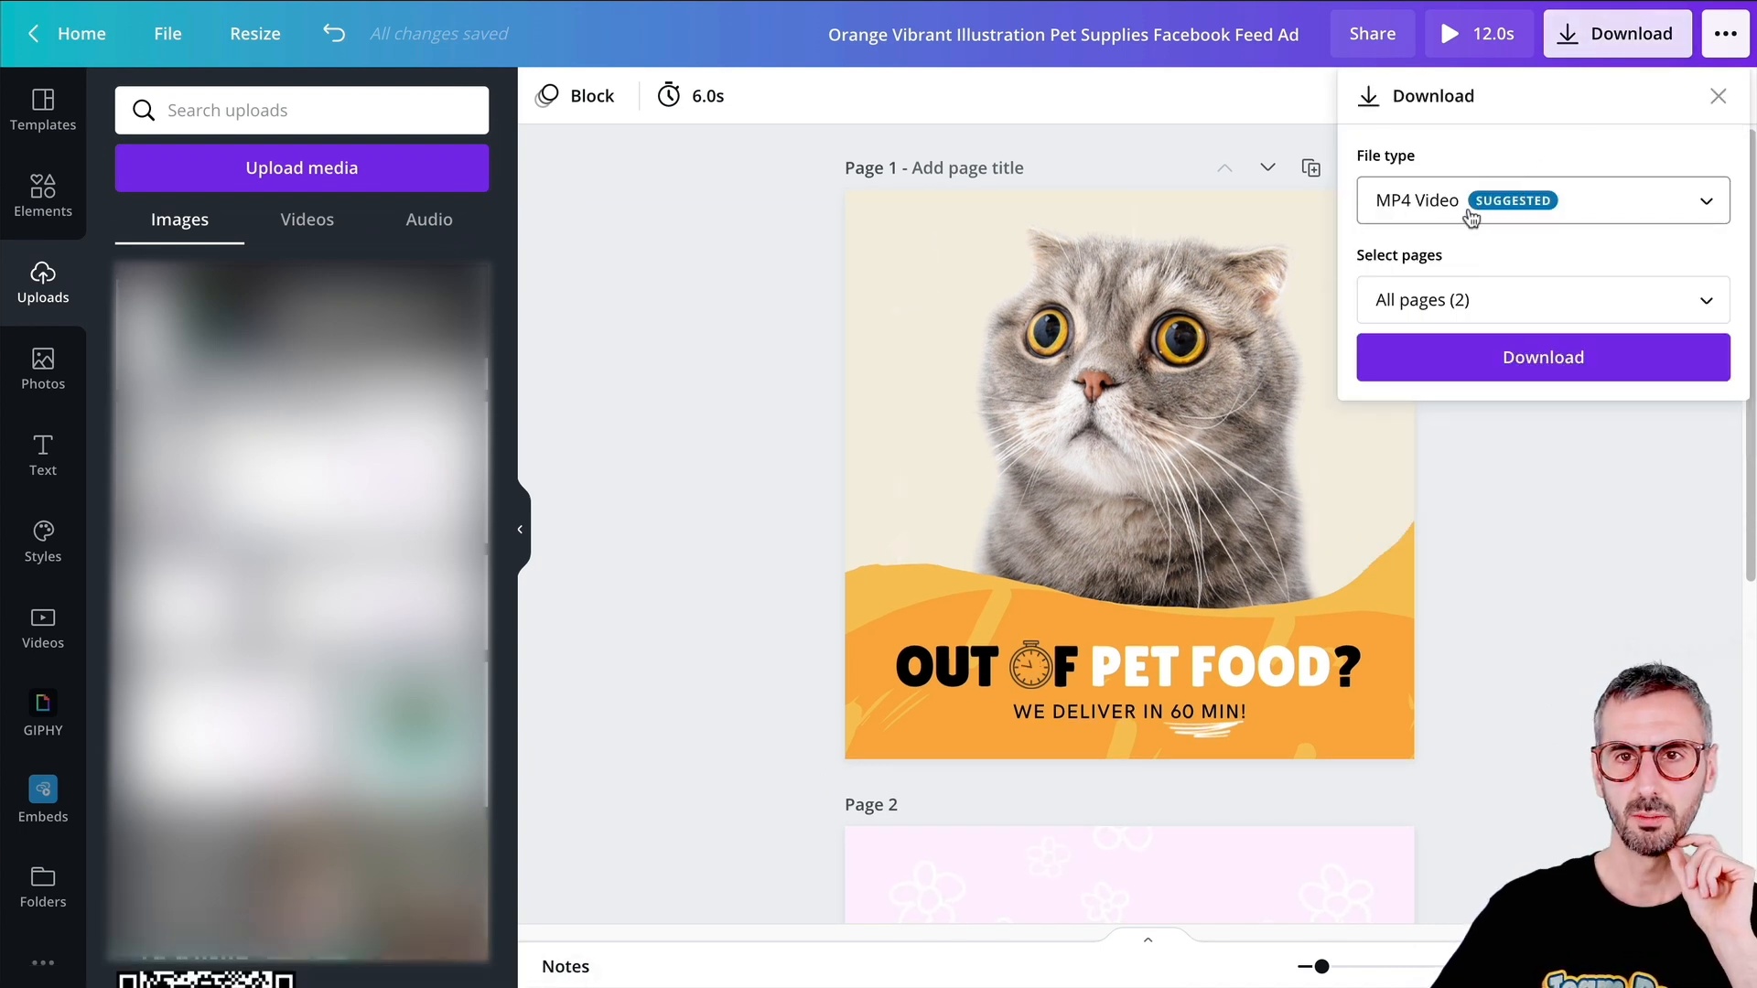
pyautogui.click(1542, 299)
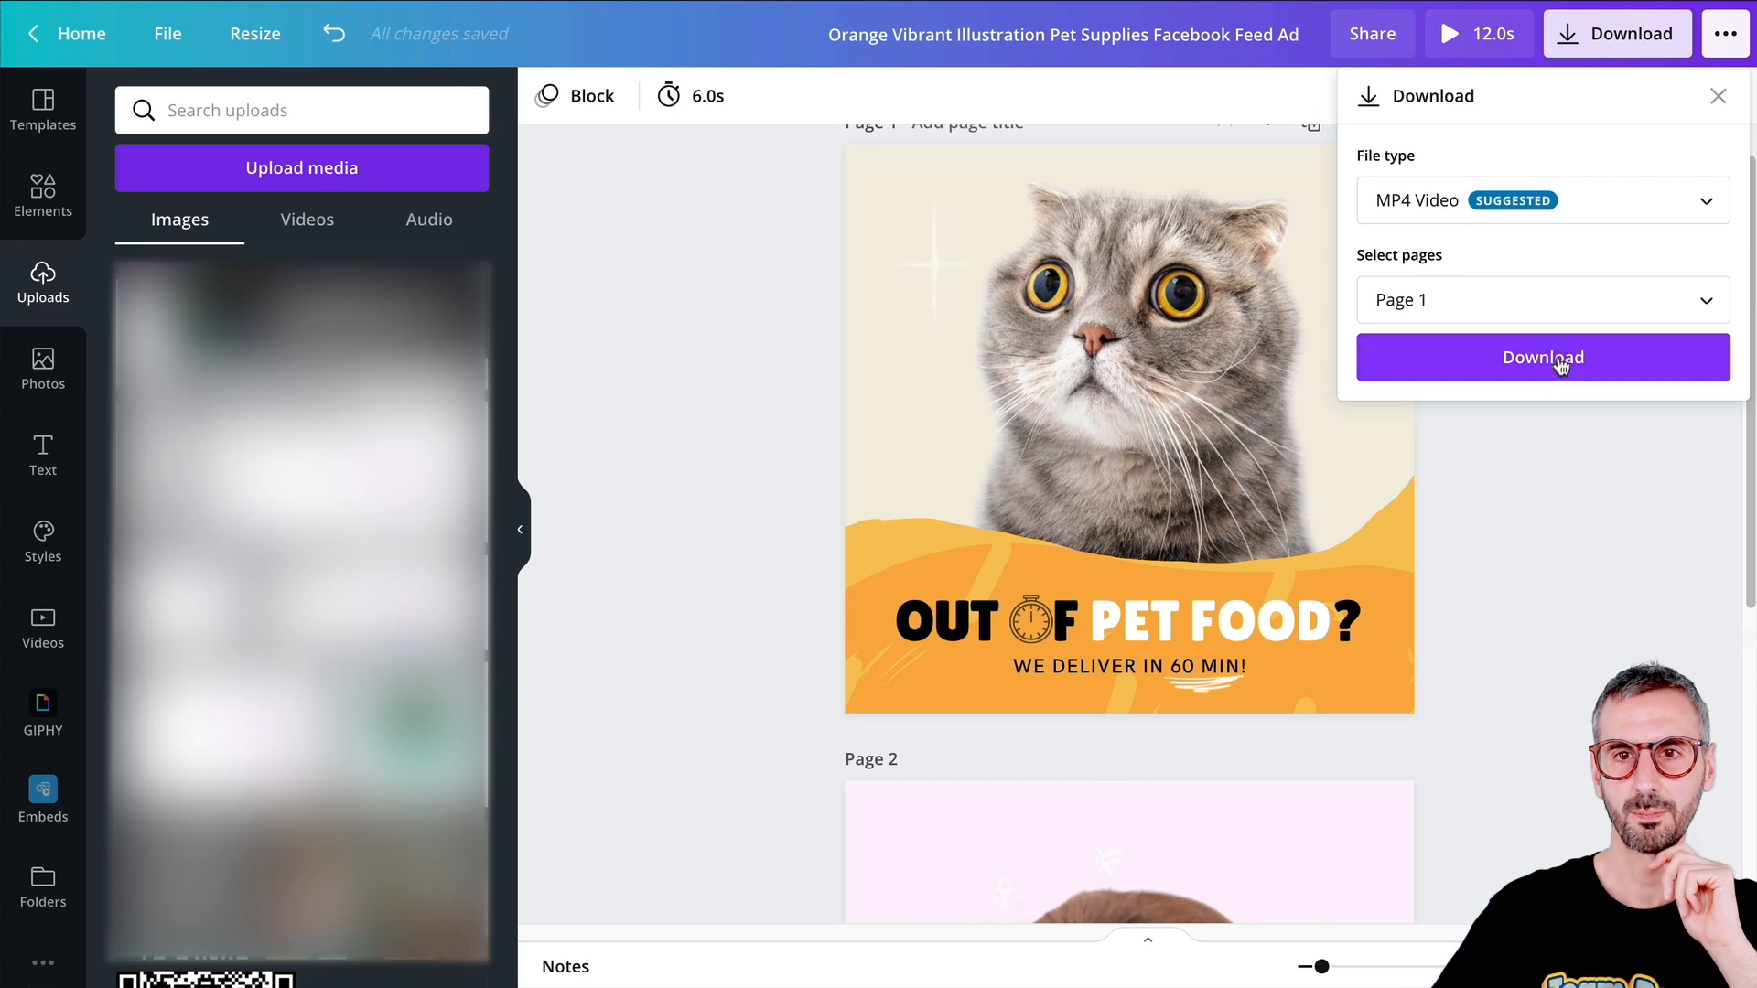
pyautogui.click(1541, 357)
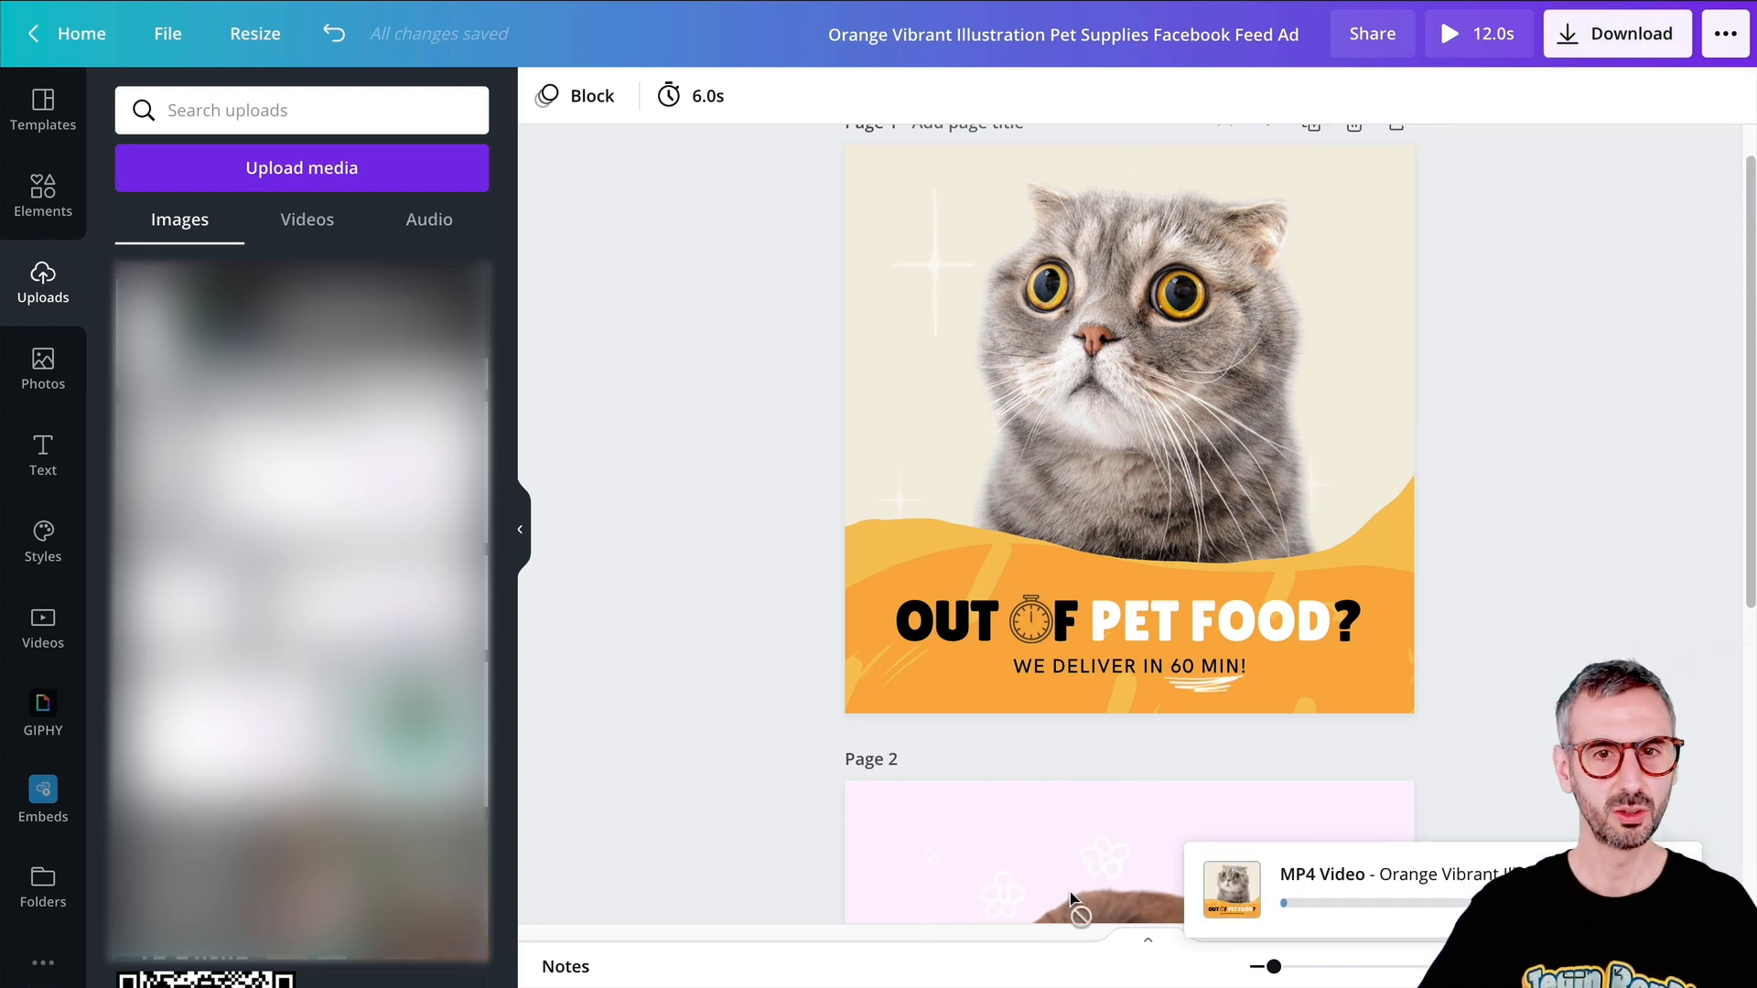